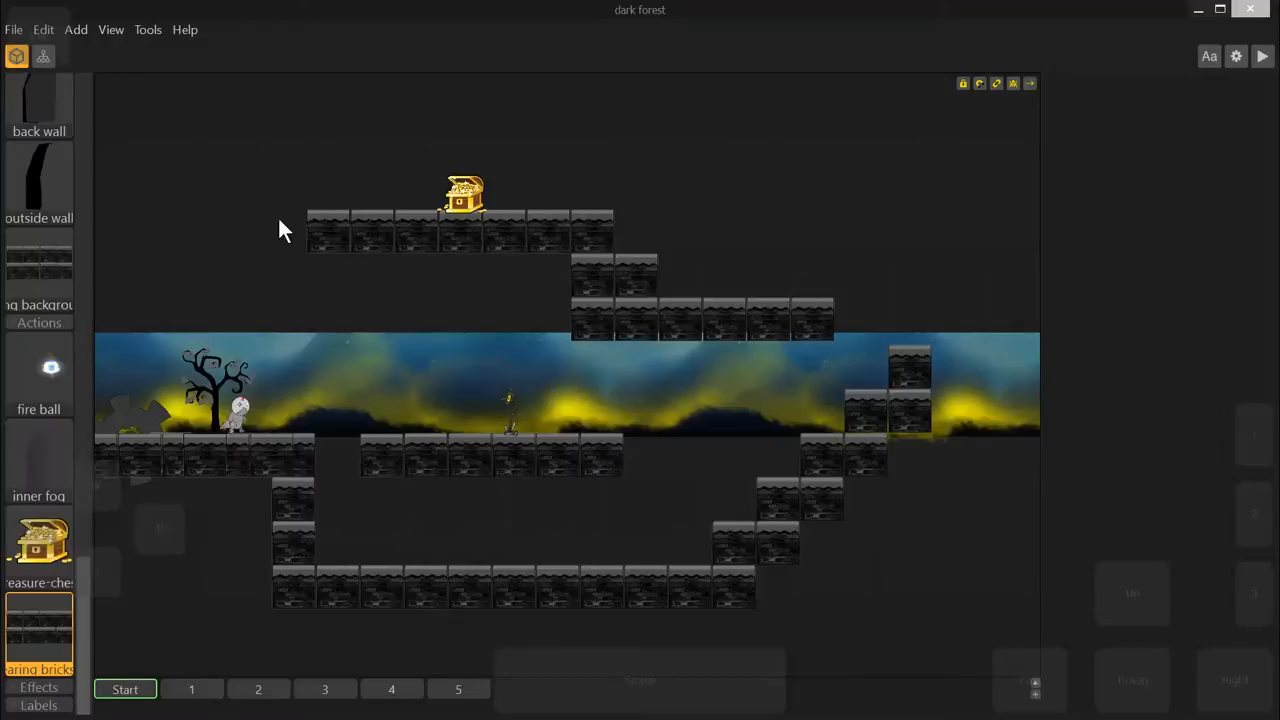
pyautogui.moveTo(108, 514)
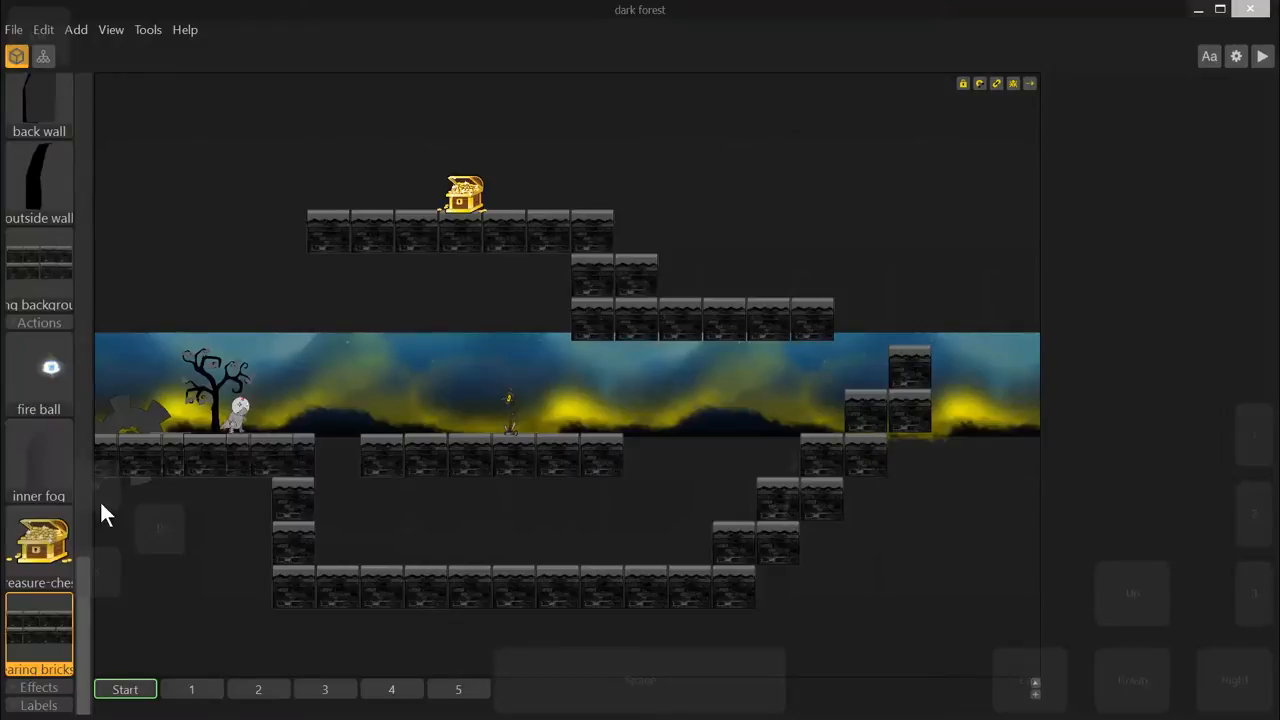
# - Recentre the back wall image on its pivot in its Default Animation and finish editing
pyautogui.scroll(-3)
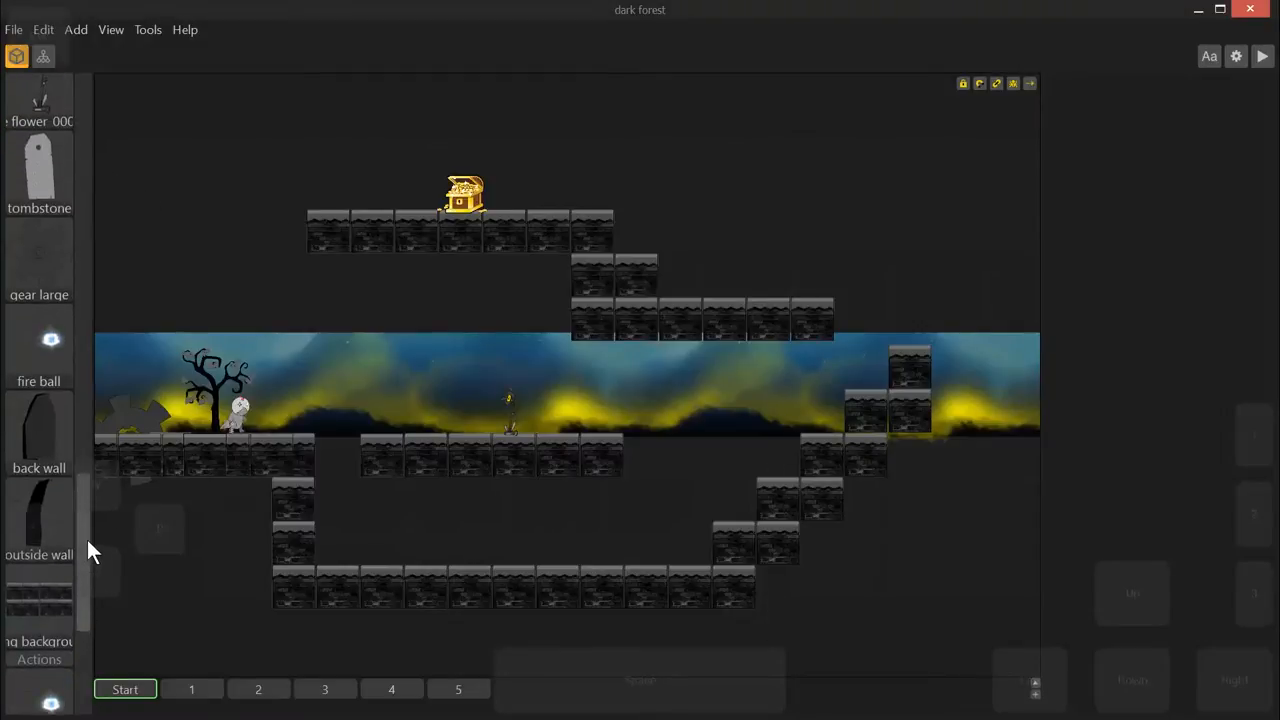
pyautogui.moveTo(50, 430)
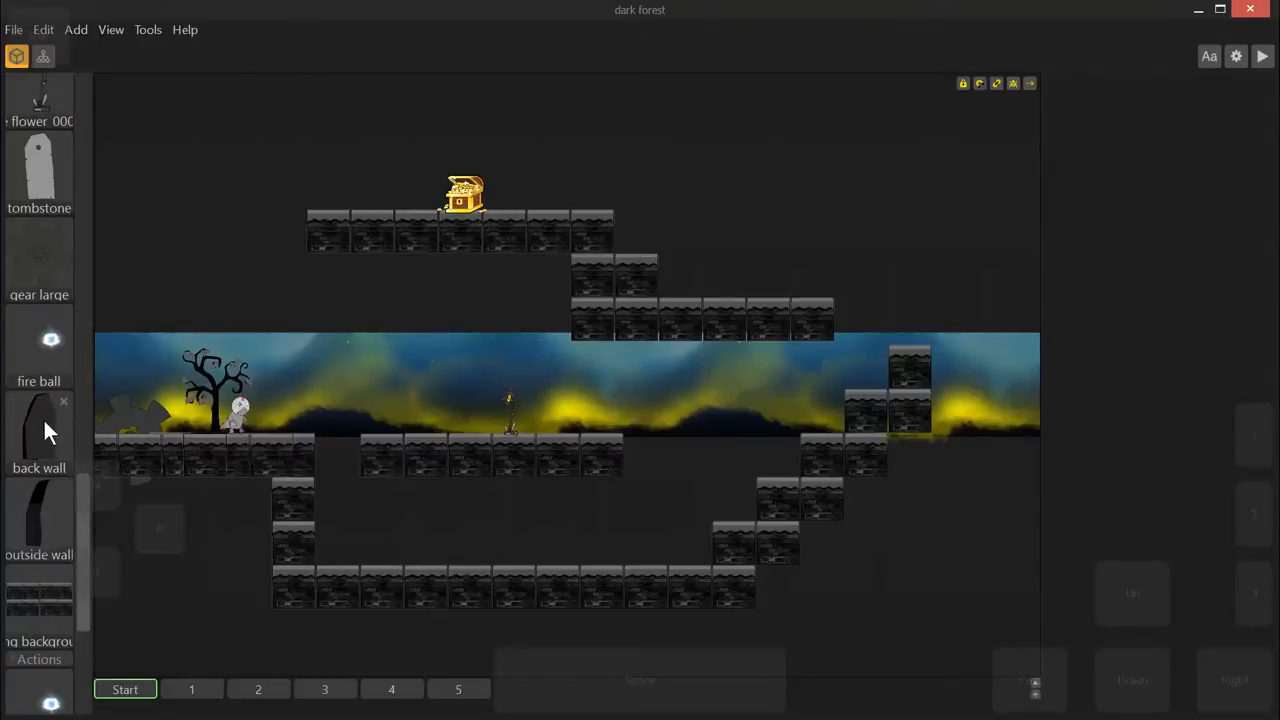
pyautogui.moveTo(44, 440)
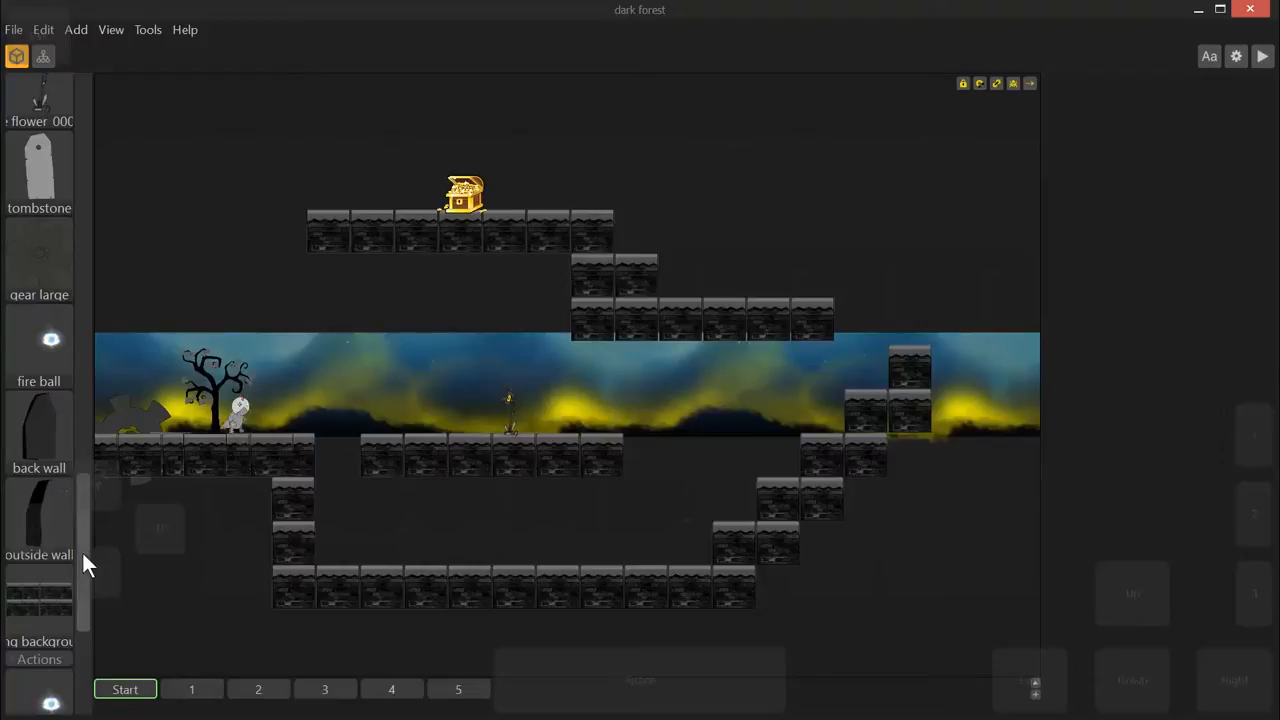
pyautogui.click(40, 430)
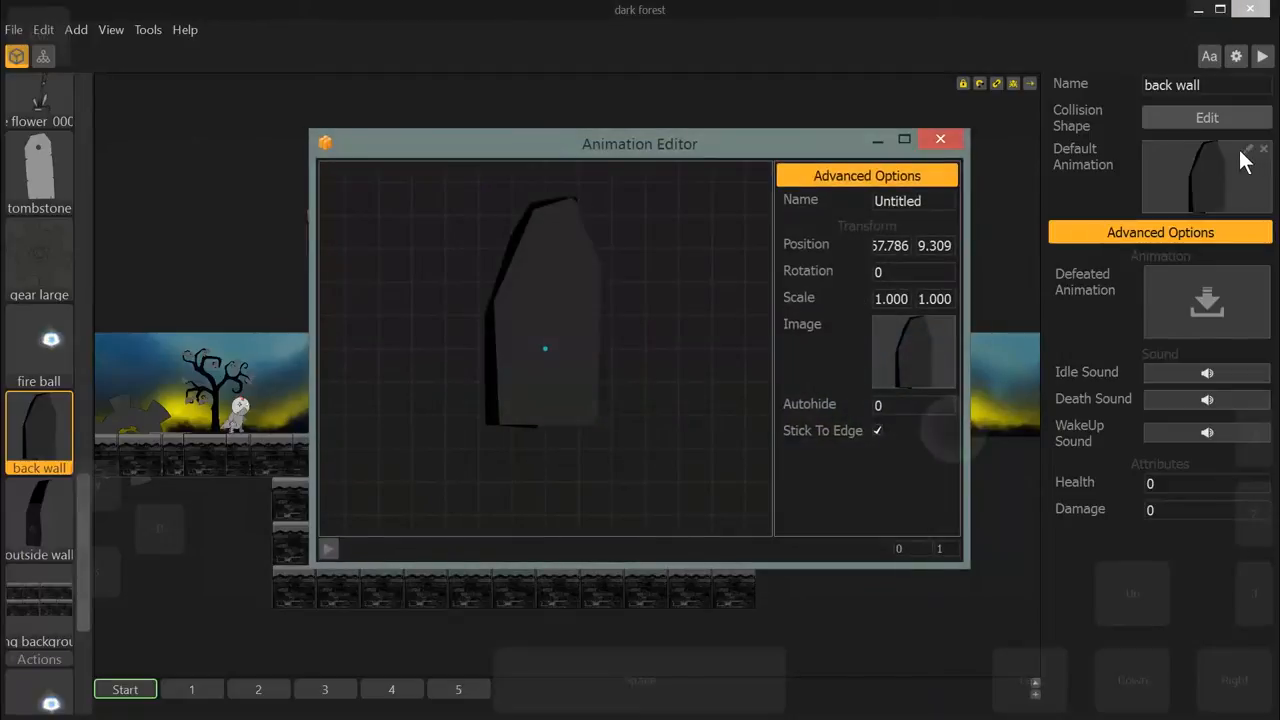
pyautogui.moveTo(560, 300)
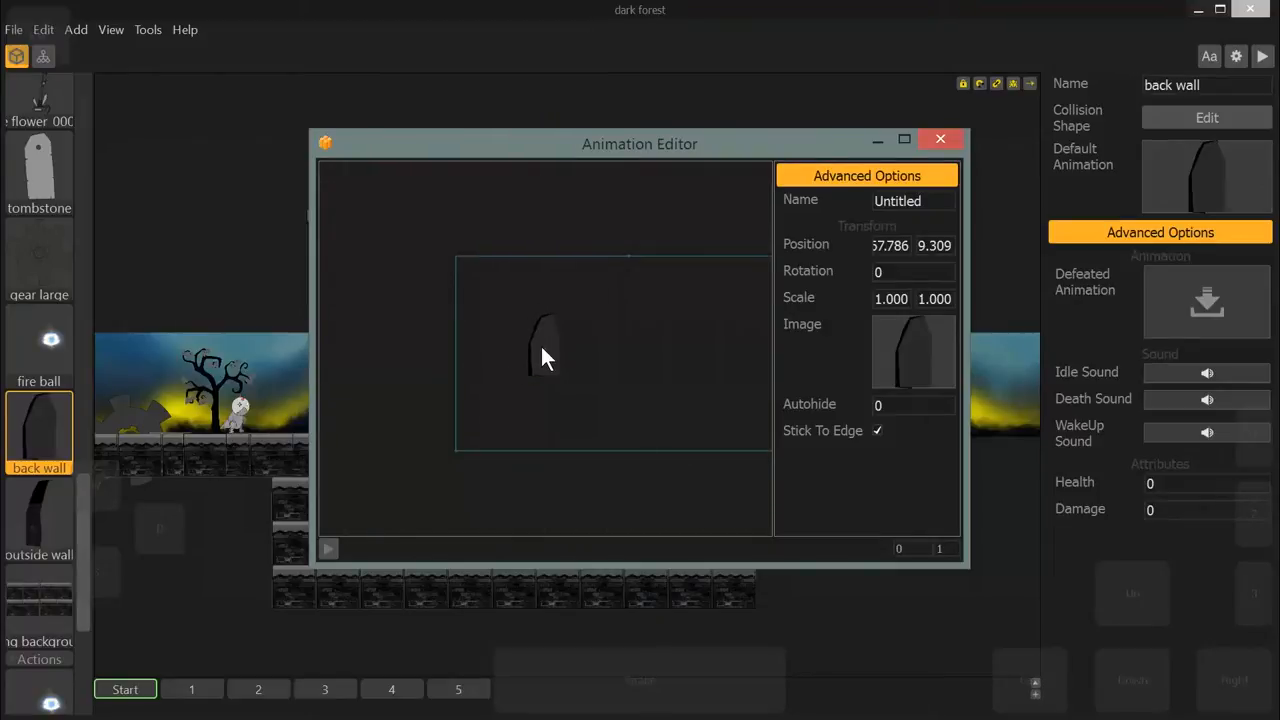
pyautogui.moveTo(544, 356); pyautogui.dragTo(476, 364)
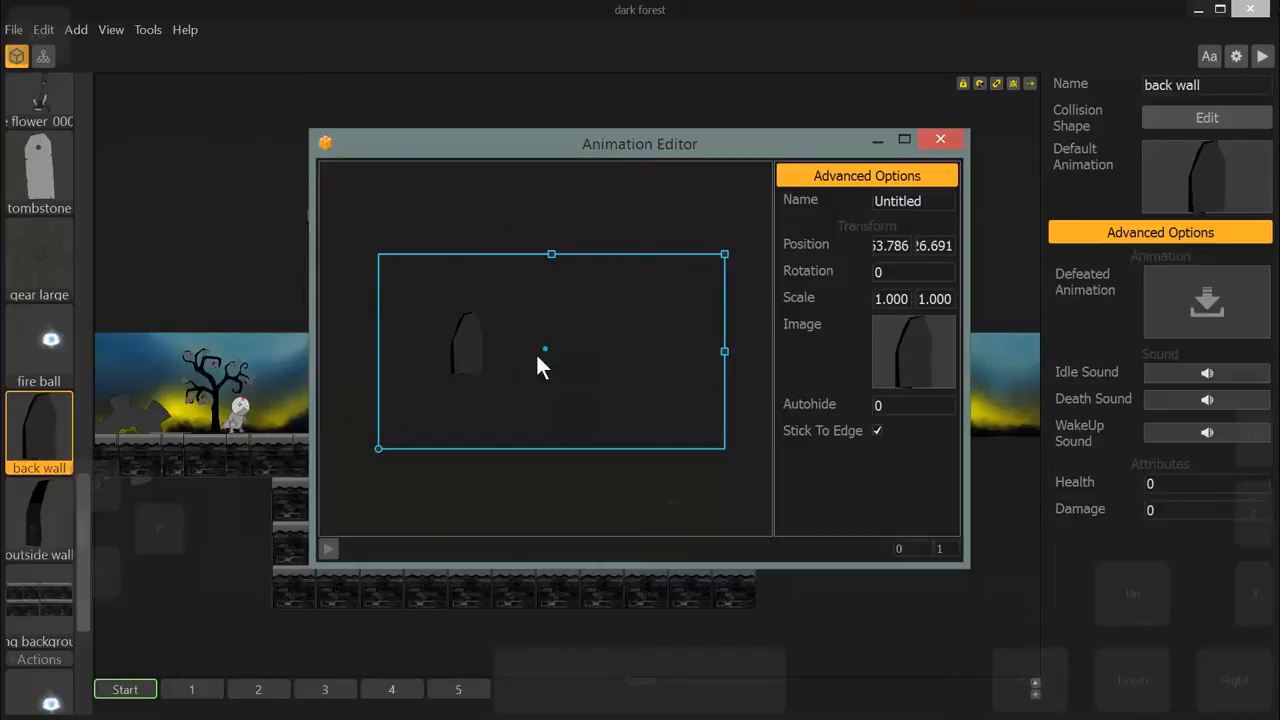
pyautogui.moveTo(476, 364)
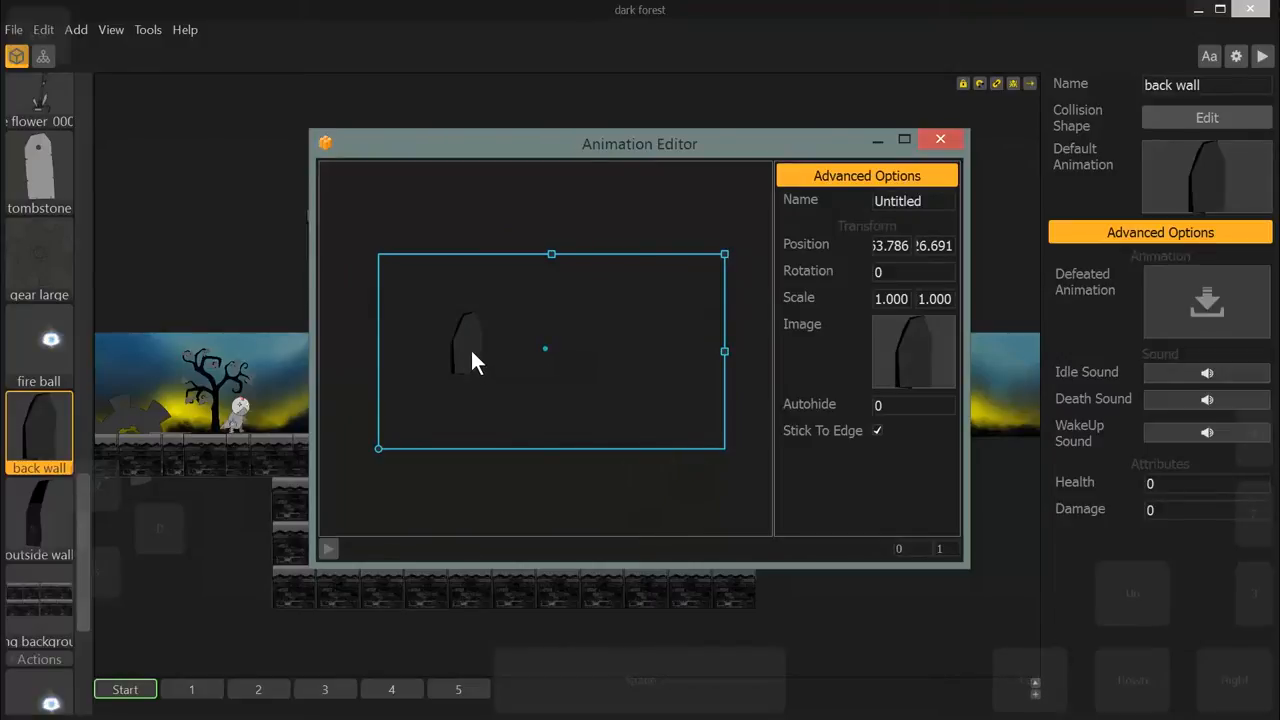
pyautogui.moveTo(476, 362); pyautogui.dragTo(456, 390)
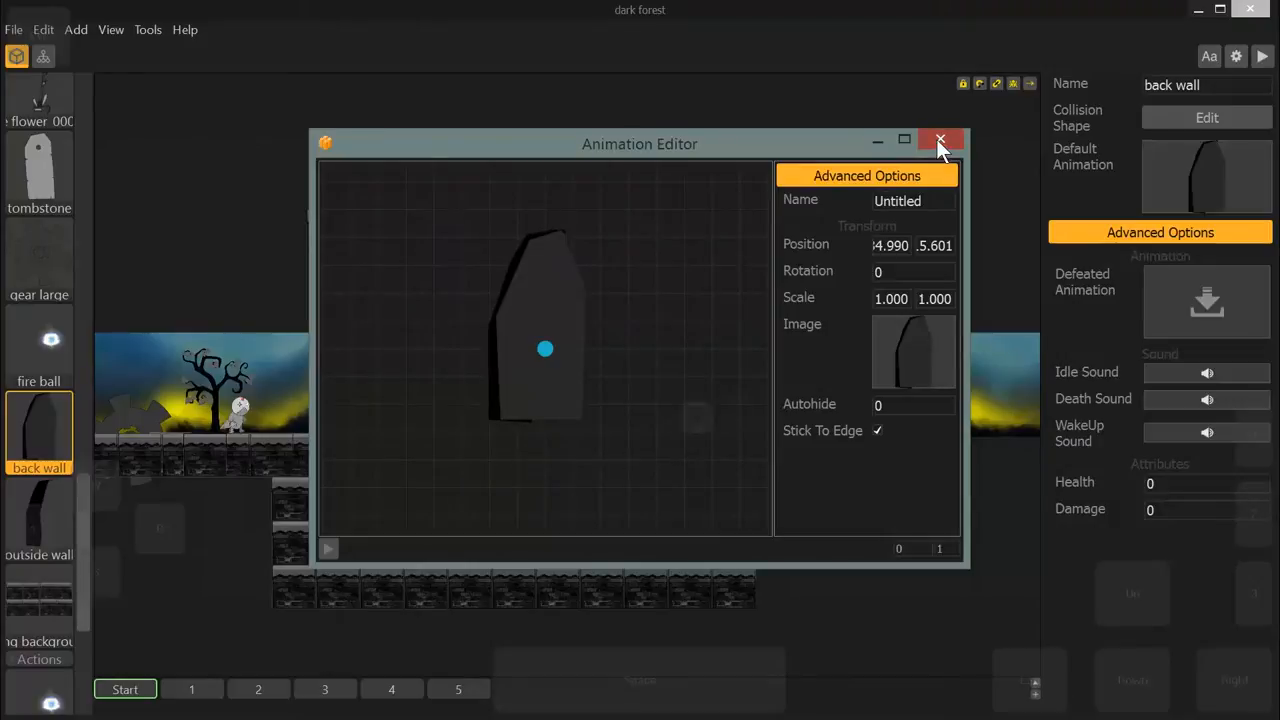
pyautogui.click(940, 140)
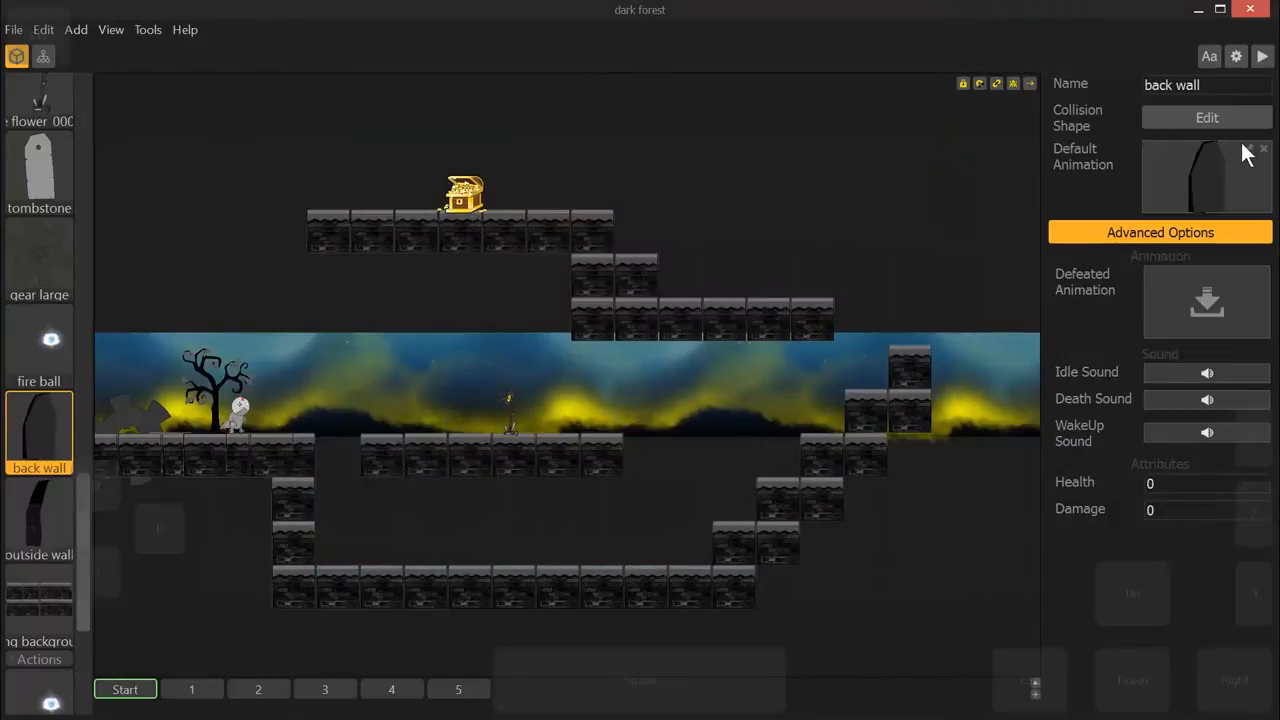
# - Fit the back wall's collision outline around its image by adjusting a corner, then close the editors
pyautogui.click(1204, 176)
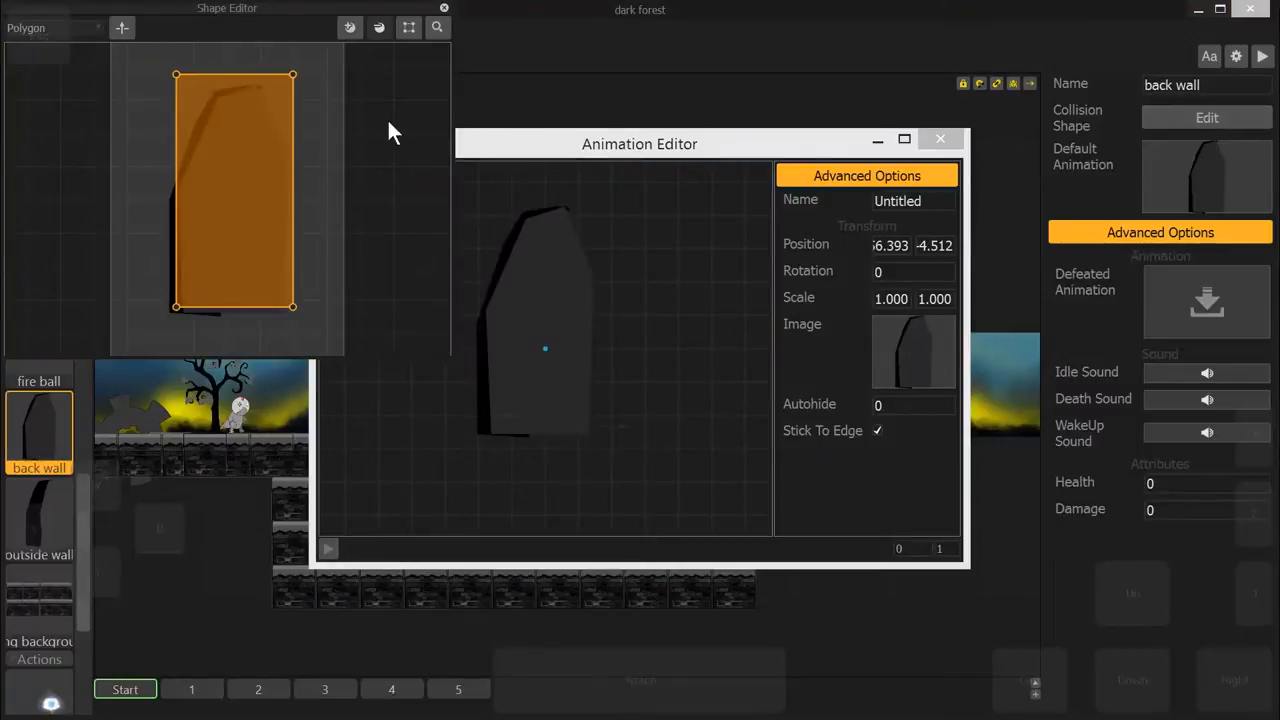
pyautogui.moveTo(248, 216)
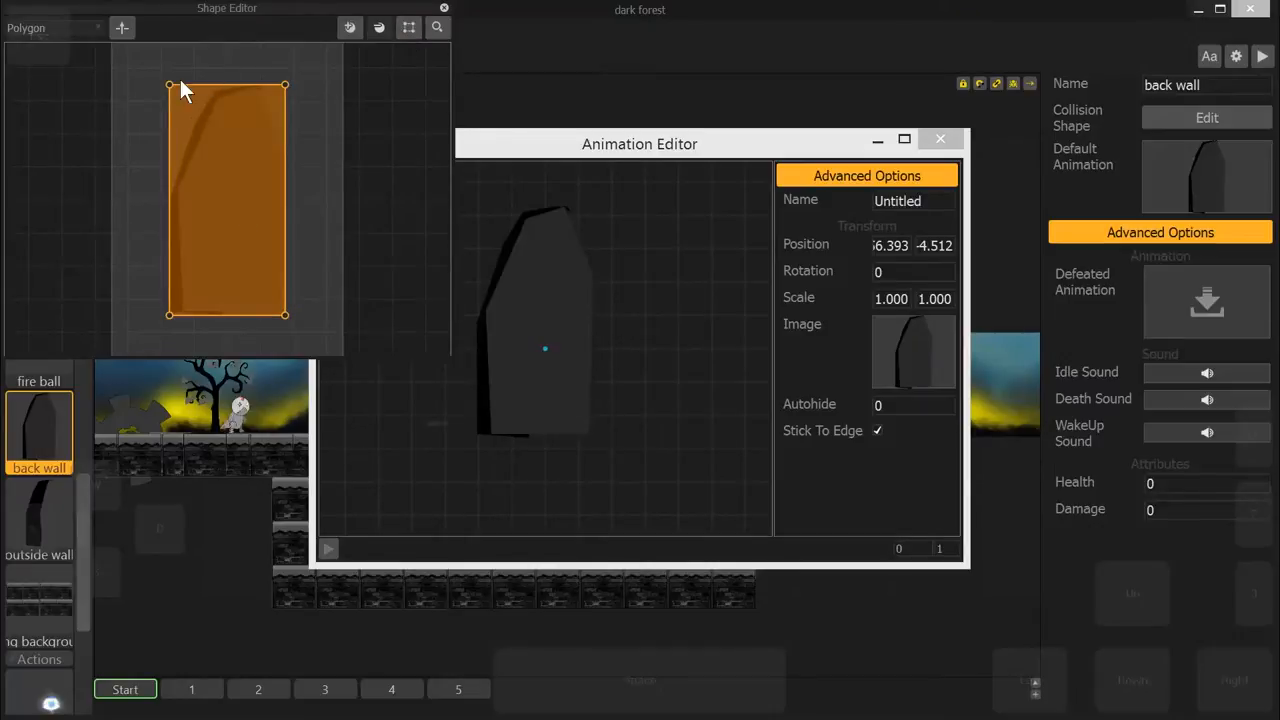
pyautogui.click(444, 8)
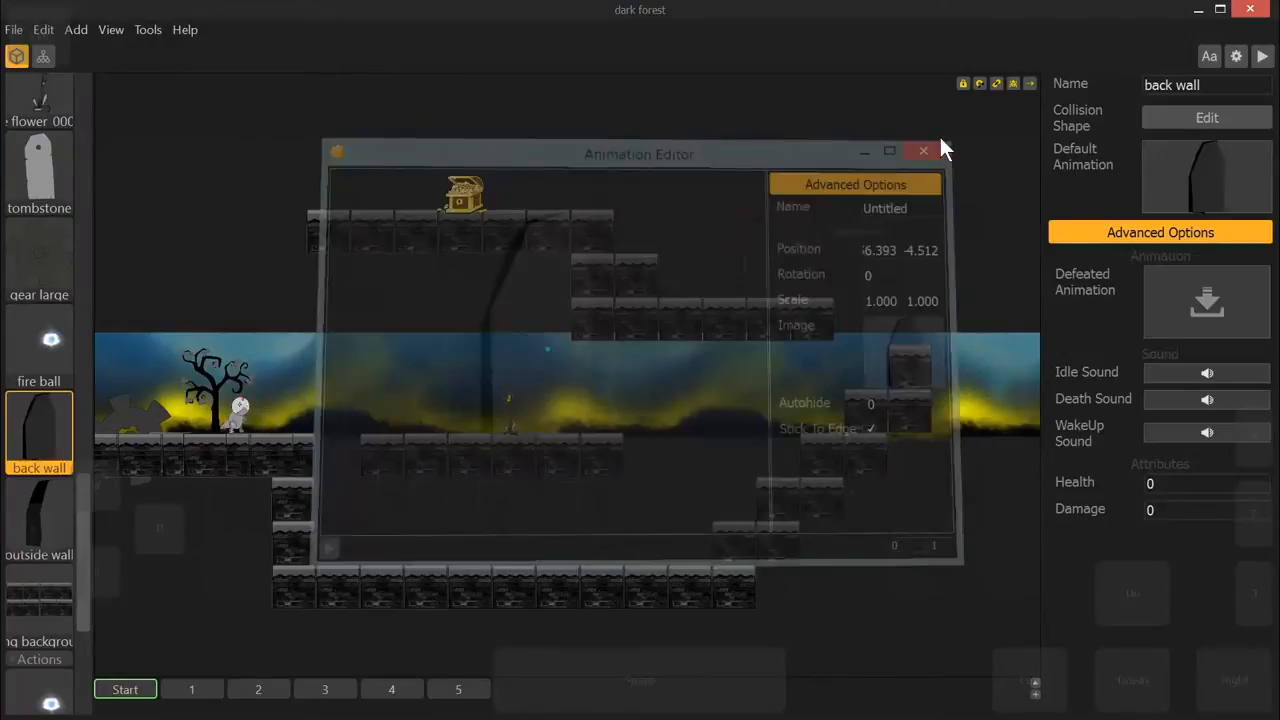
pyautogui.click(922, 152)
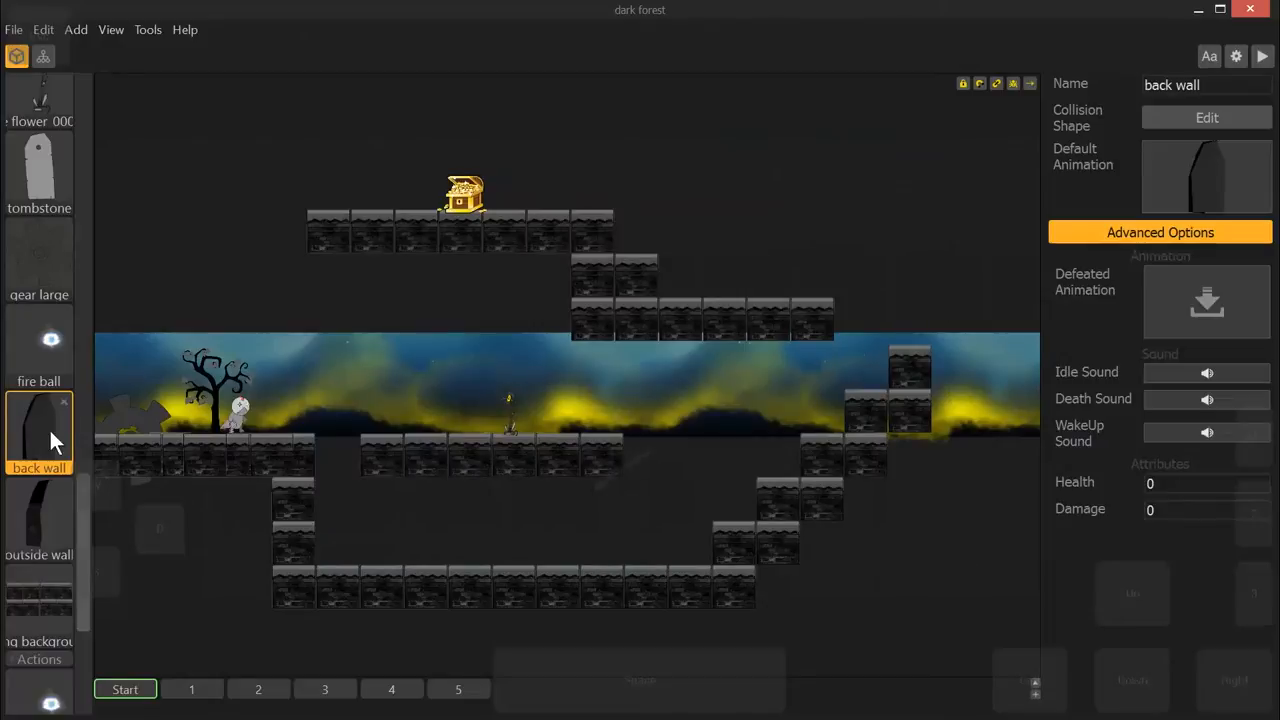
# - Review the outside wall, then the inner fog action's animation, collision shape and looped overlay settings
pyautogui.click(40, 516)
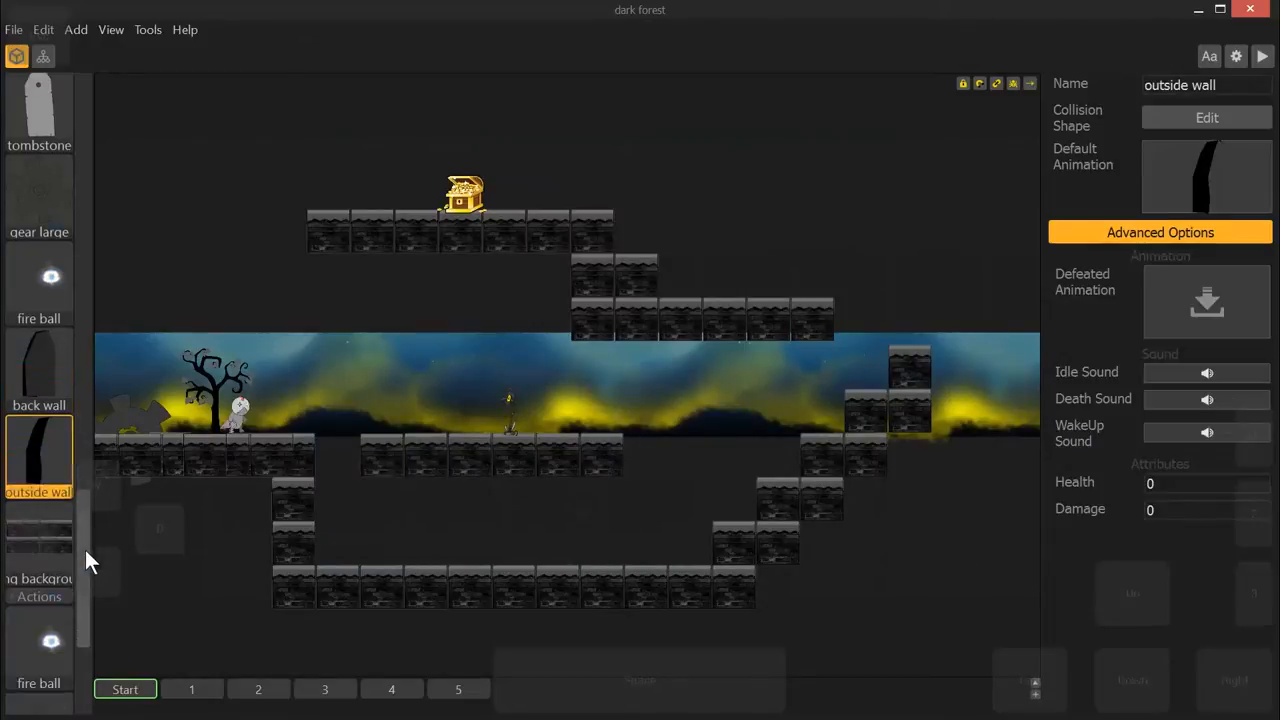
pyautogui.scroll(-3)
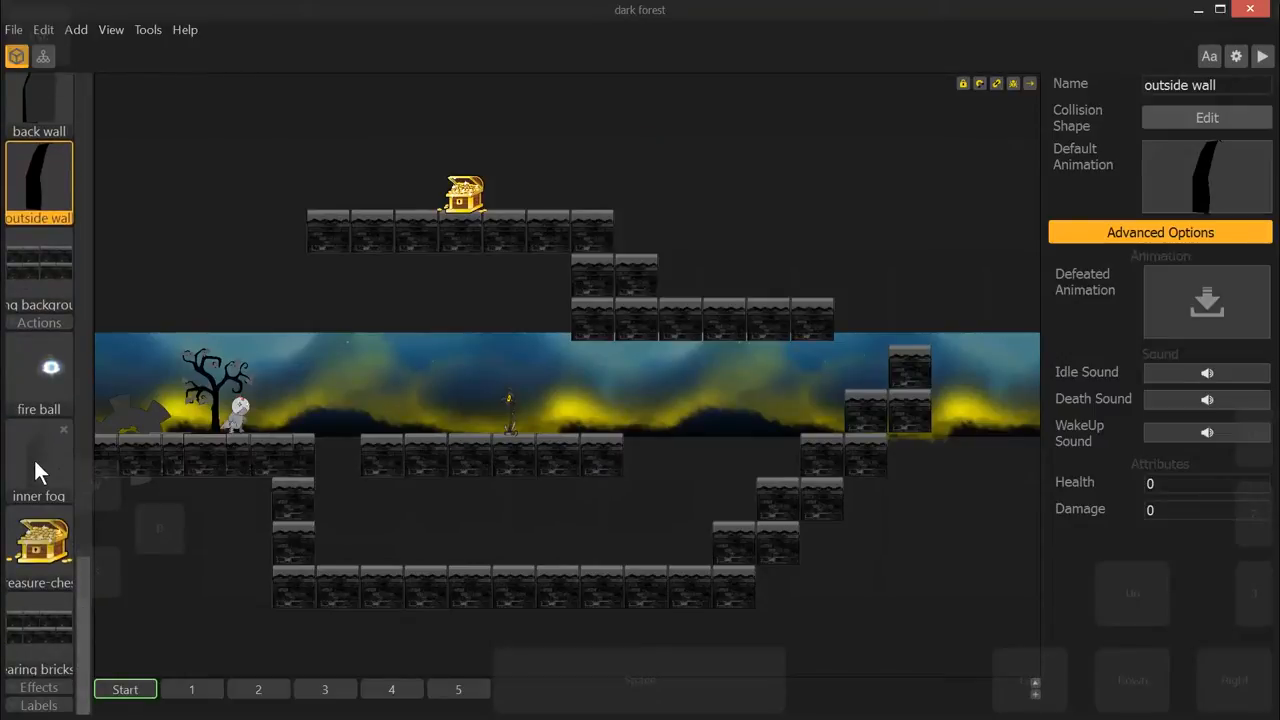
pyautogui.click(38, 456)
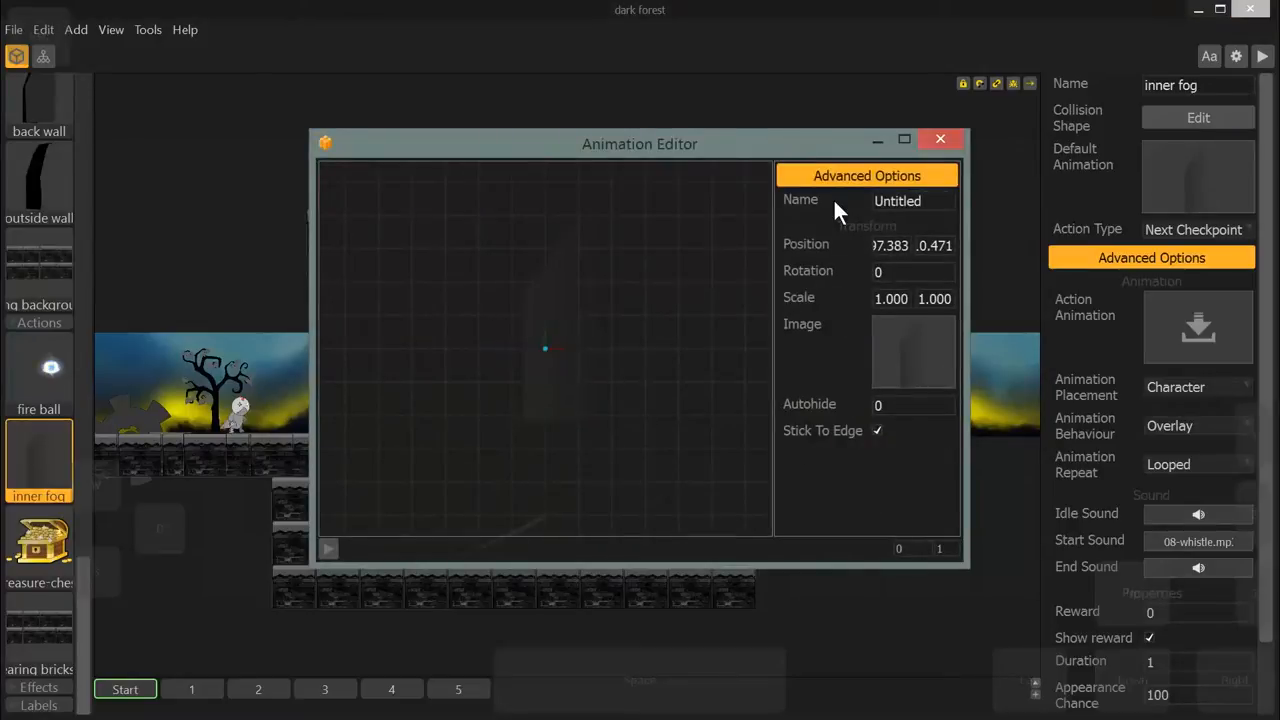
pyautogui.click(940, 140)
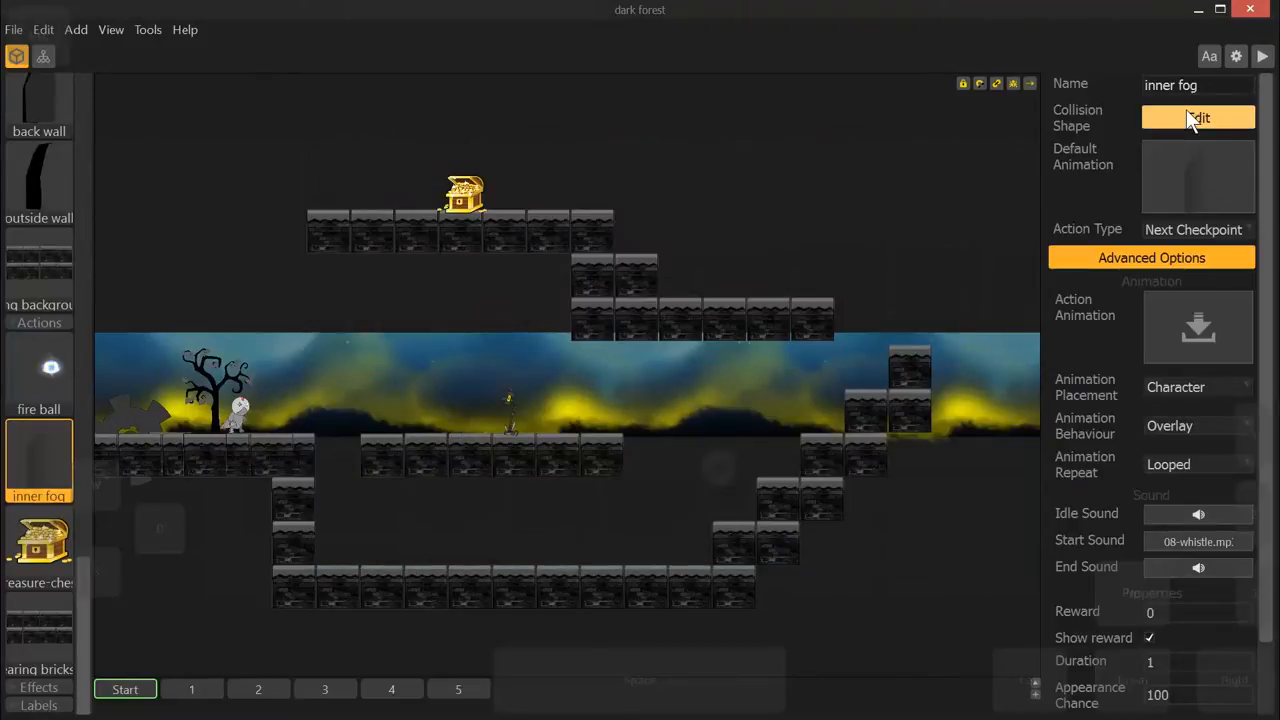
pyautogui.click(1198, 116)
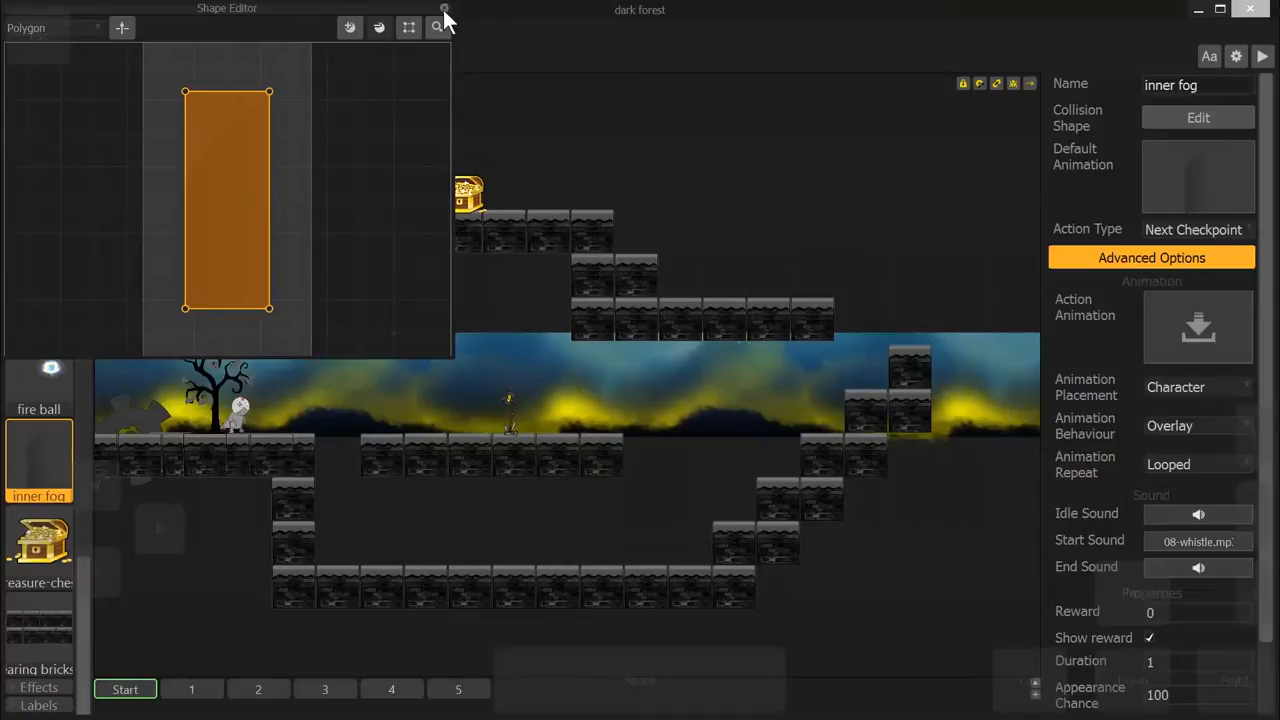
pyautogui.click(436, 28)
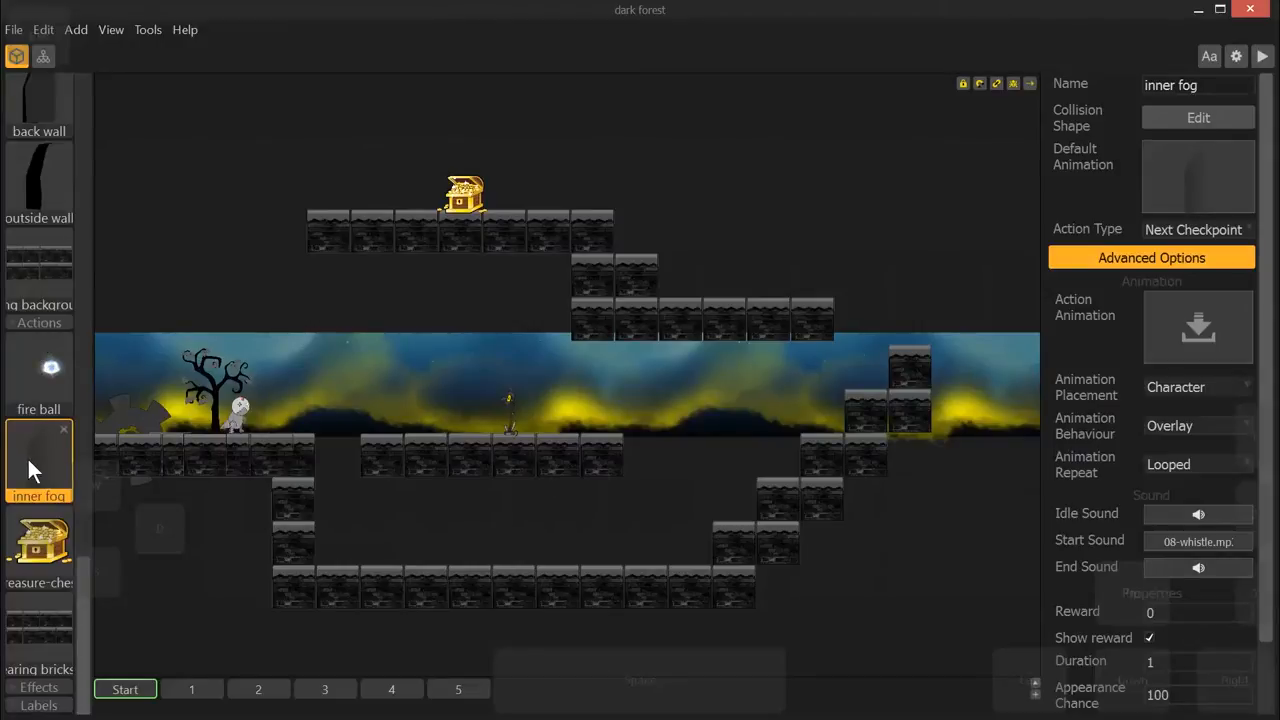
pyautogui.moveTo(1088, 490)
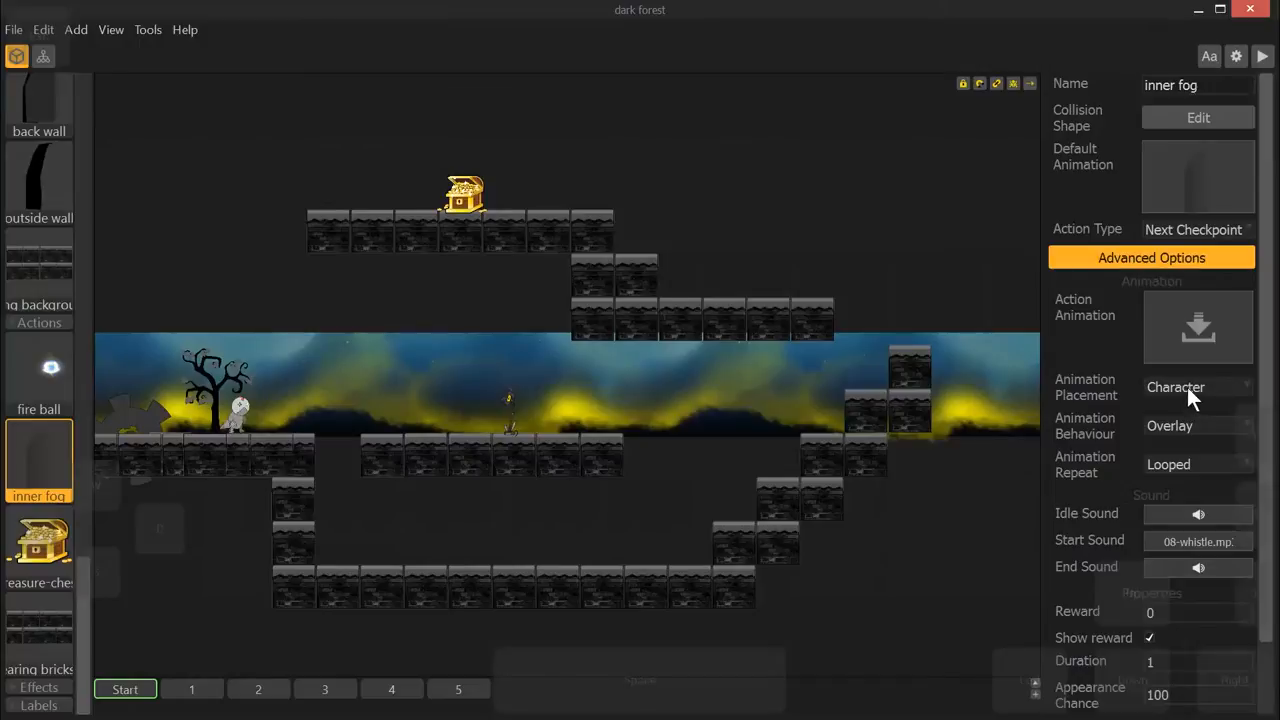
pyautogui.moveTo(1188, 478)
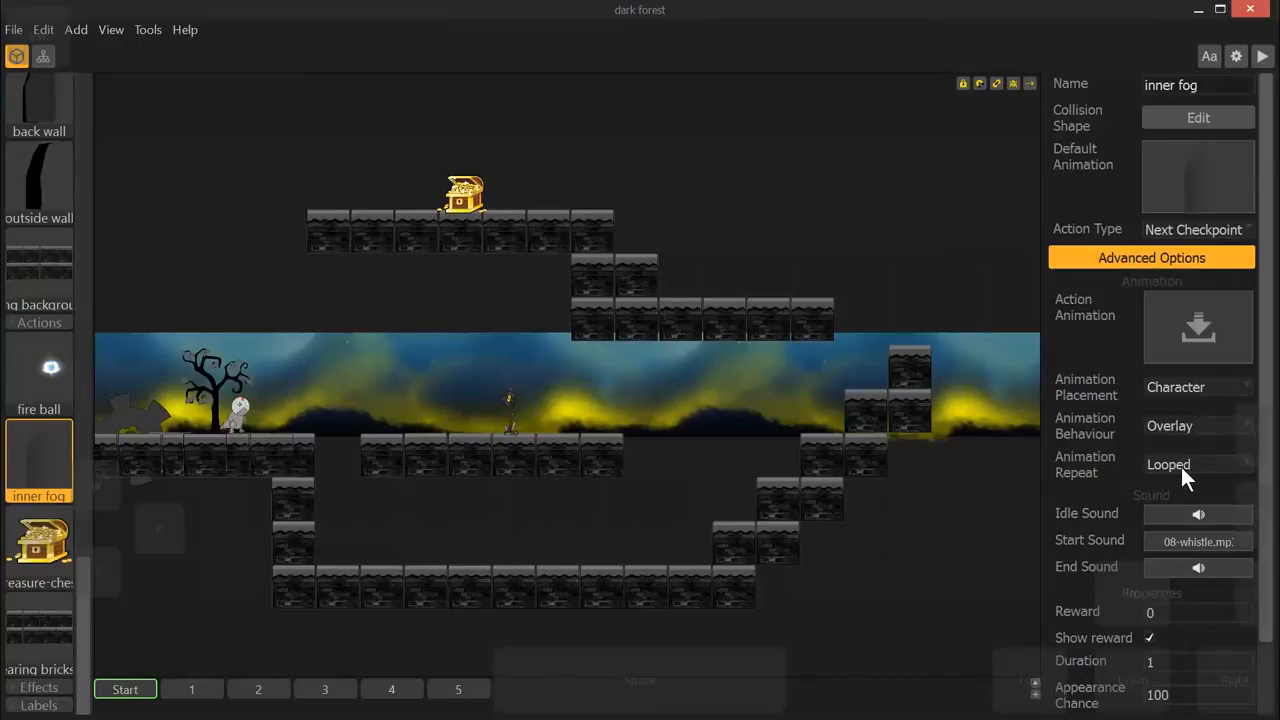
pyautogui.moveTo(1184, 392)
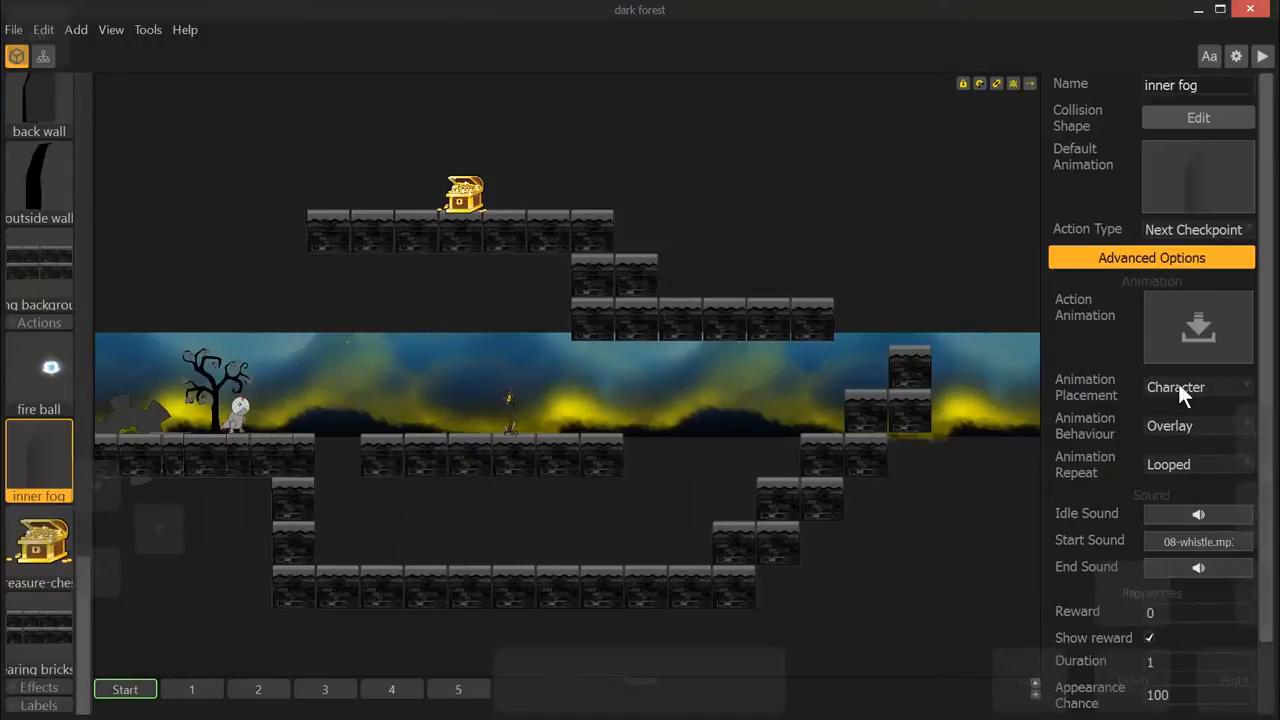
pyautogui.scroll(-3)
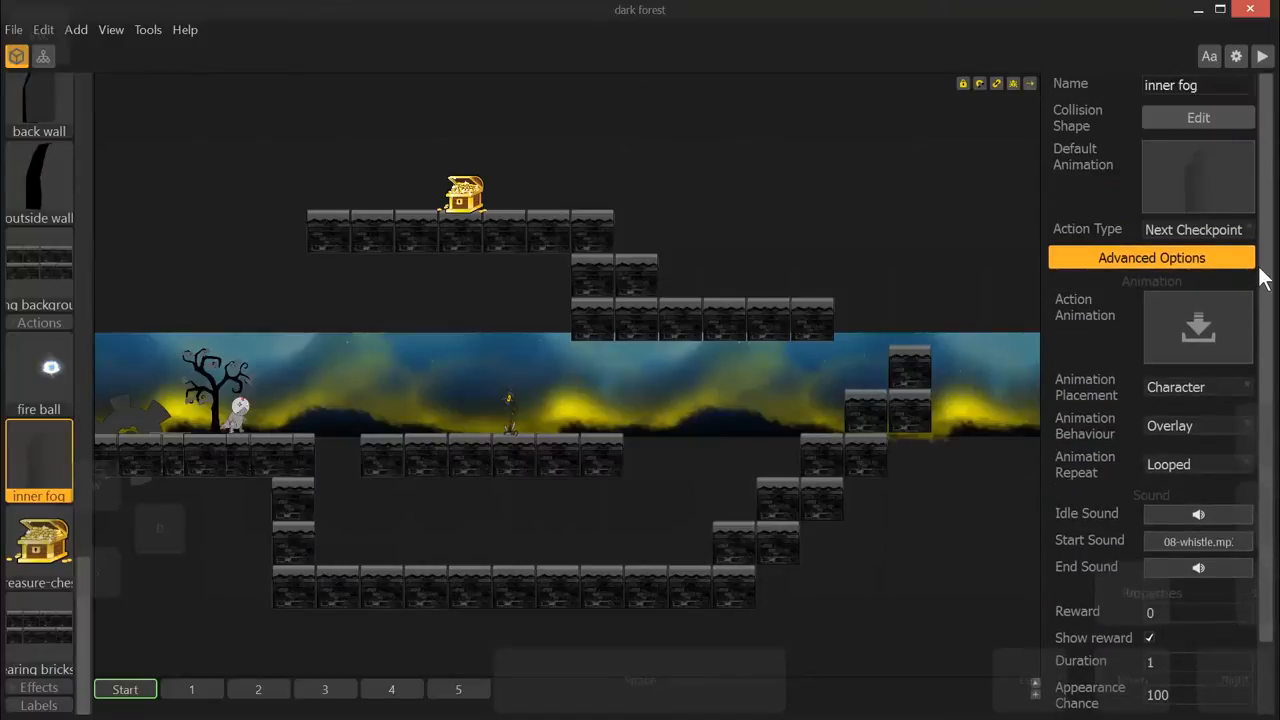
pyautogui.moveTo(98, 316)
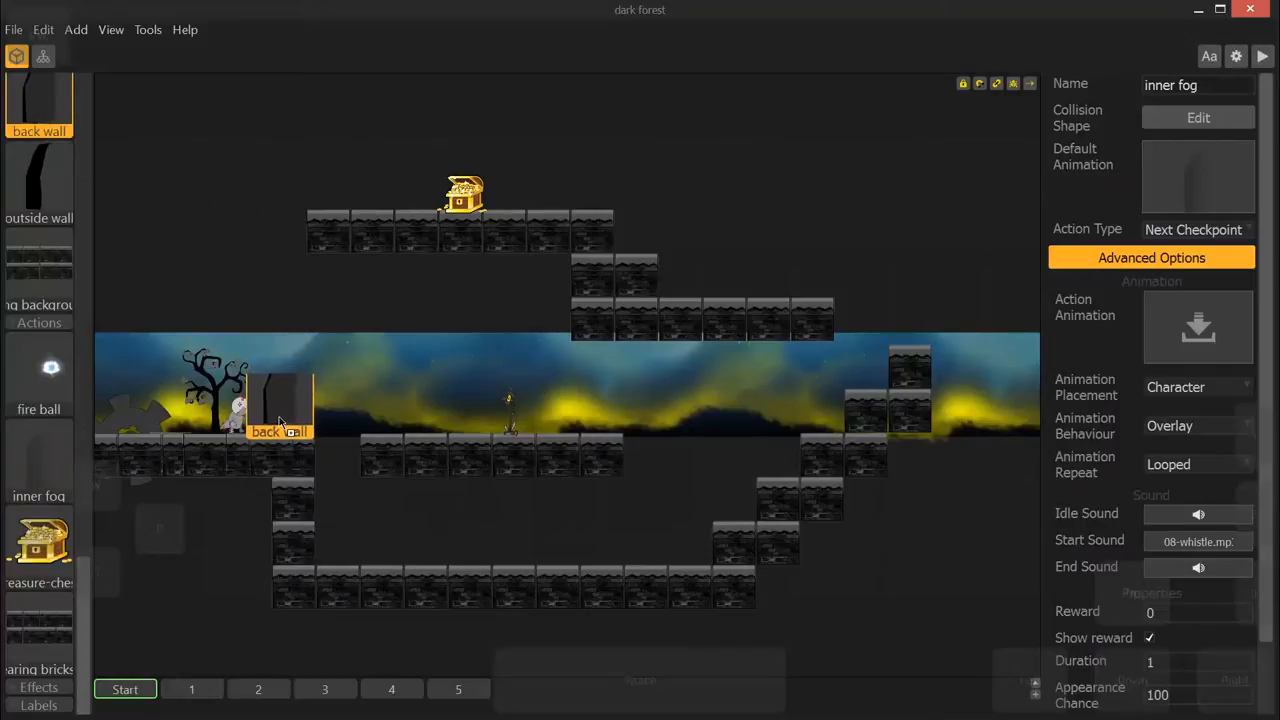
# - Place a back wall piece on the first ledge right of the character with the inner fog action over it
pyautogui.click(282, 404)
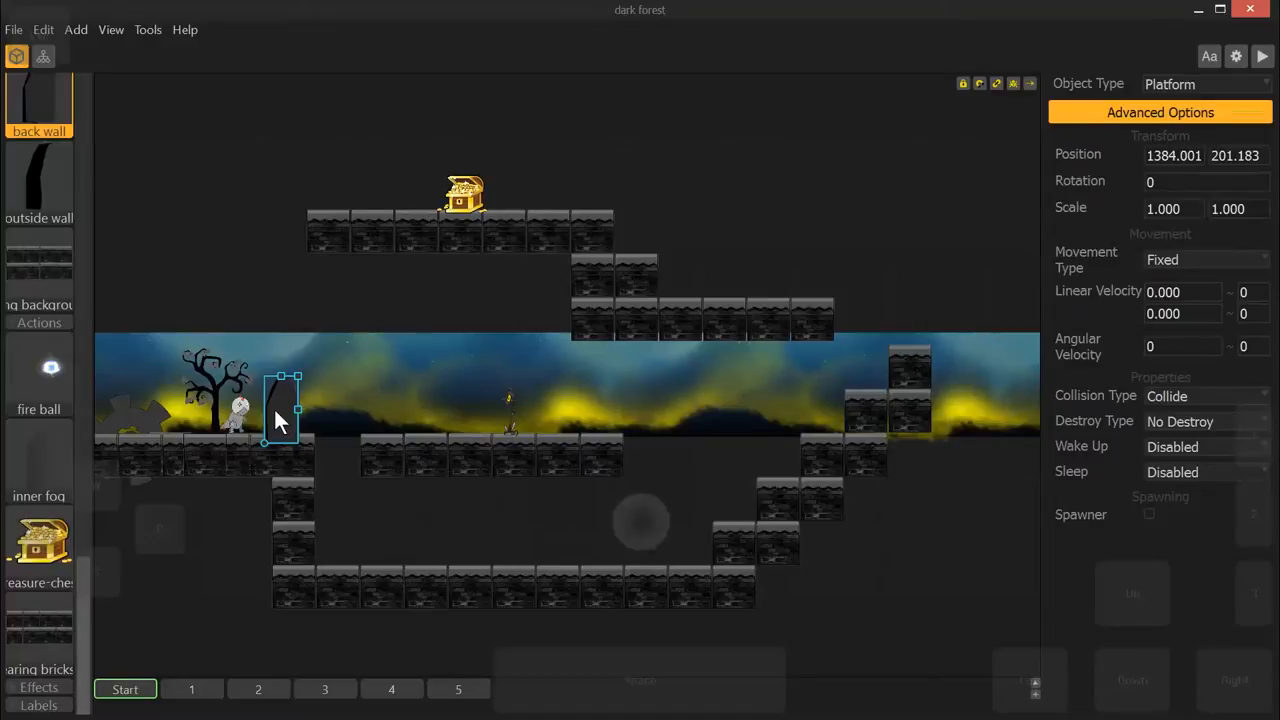
pyautogui.moveTo(284, 400); pyautogui.dragTo(280, 410)
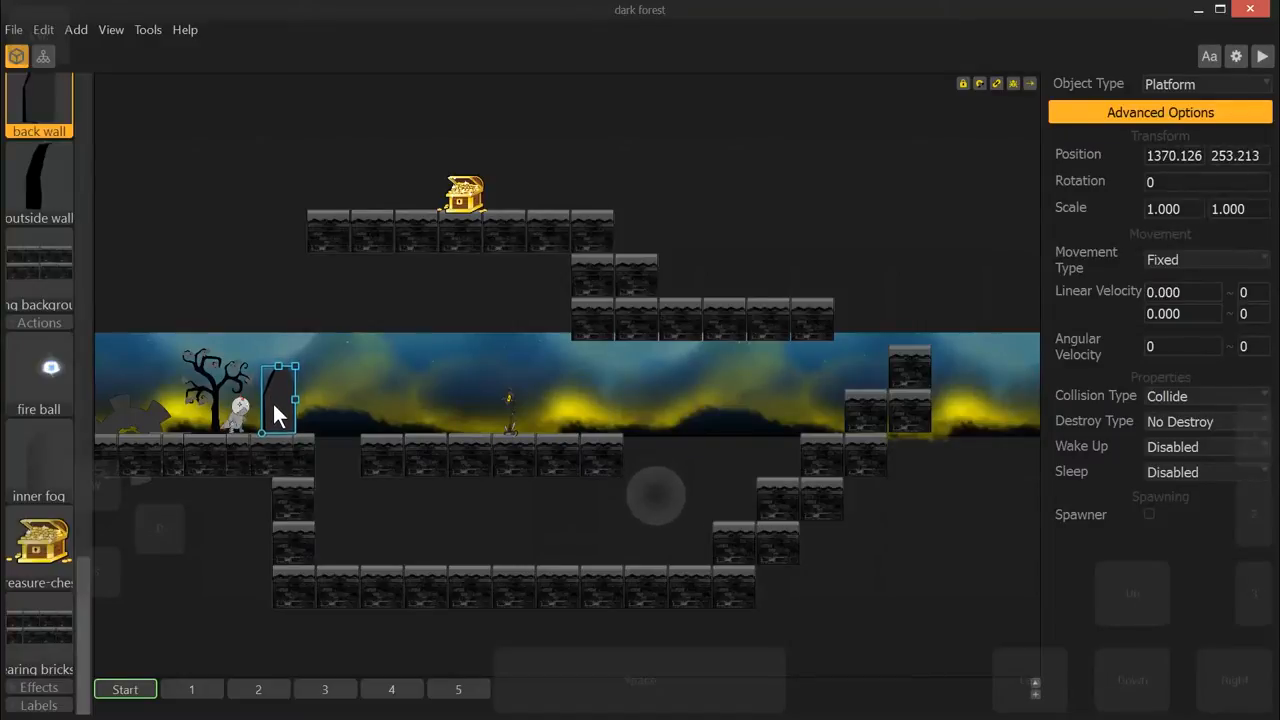
pyautogui.moveTo(280, 400); pyautogui.dragTo(280, 396)
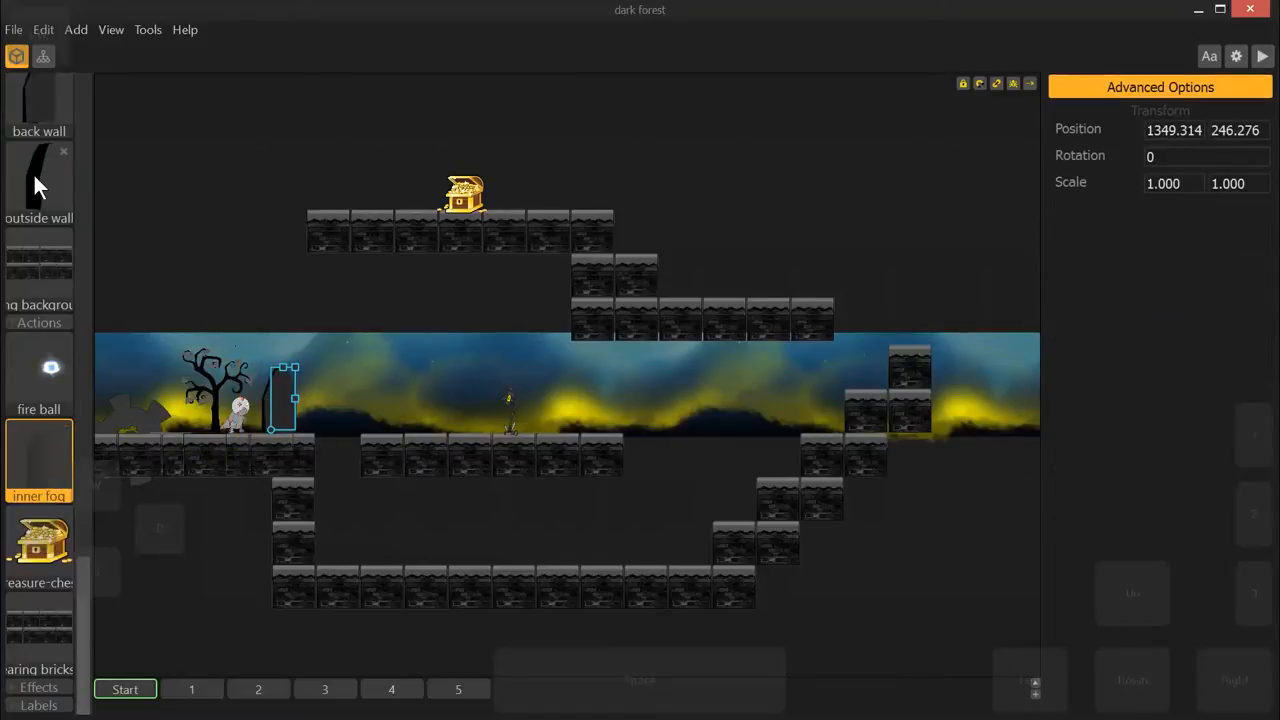
pyautogui.click(278, 400)
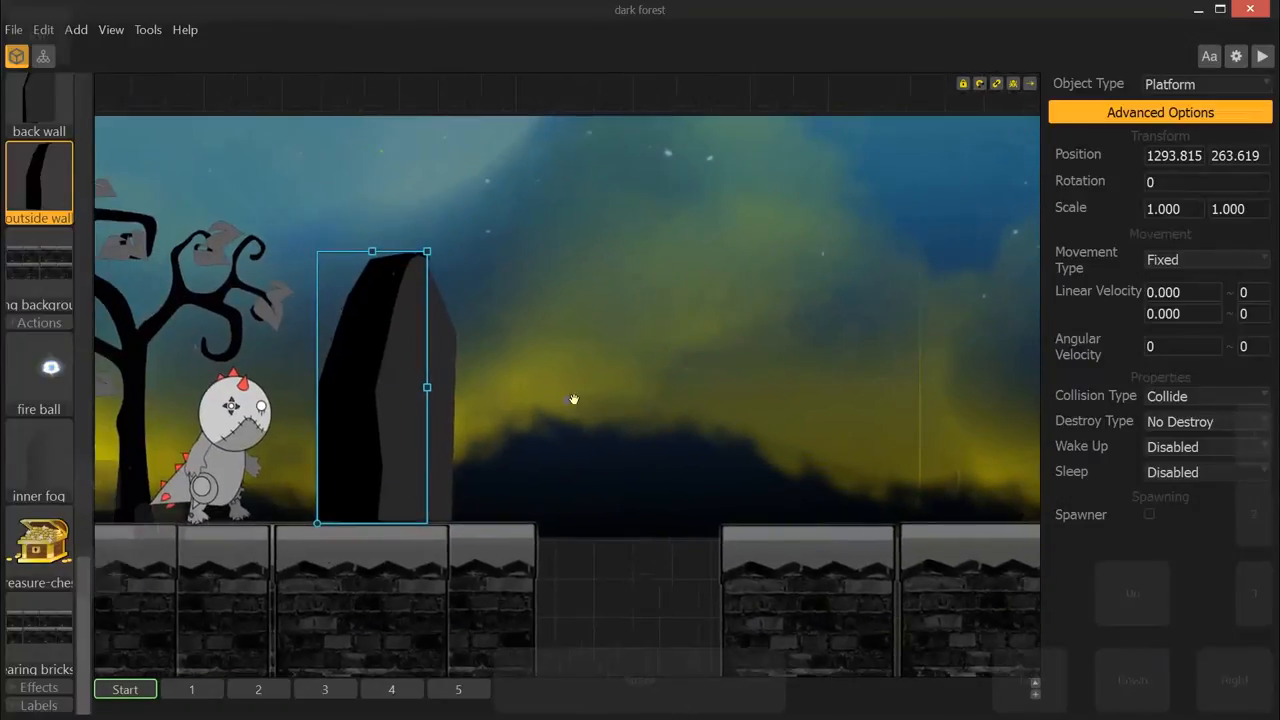
pyautogui.moveTo(420, 388)
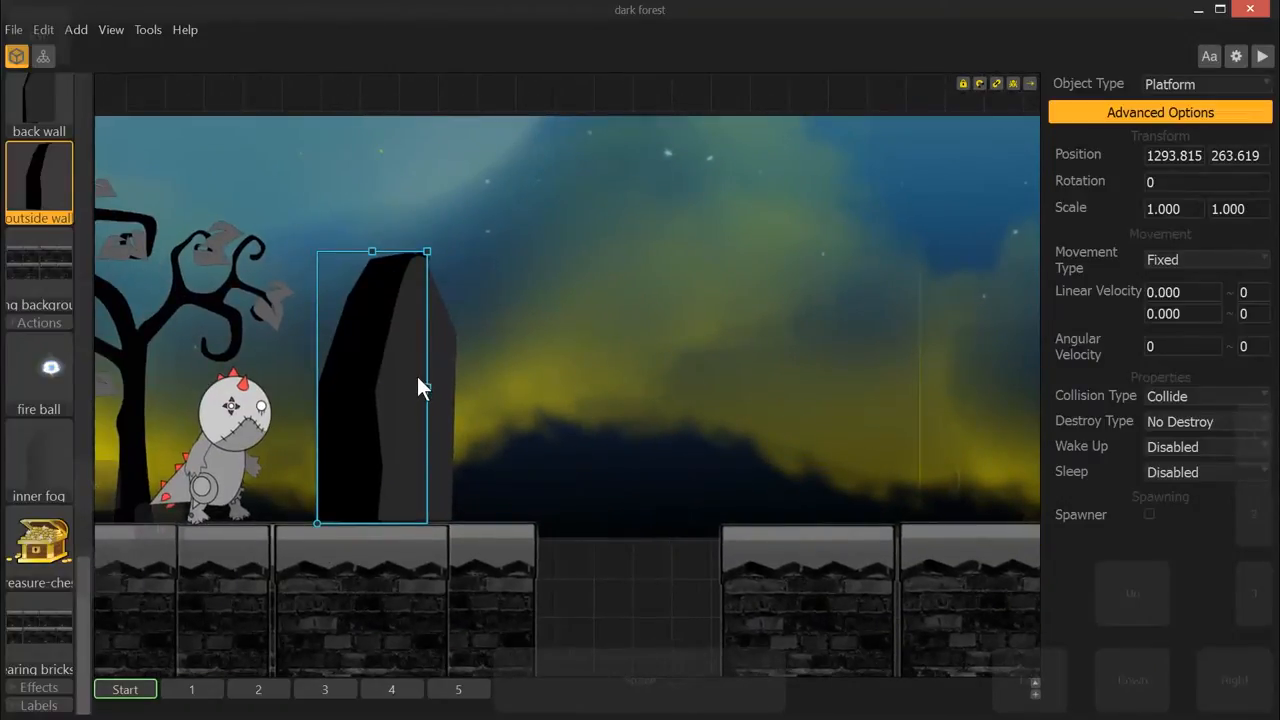
# - Shift the dark standing stone slightly right and set the robot character just left of it
pyautogui.click(230, 450)
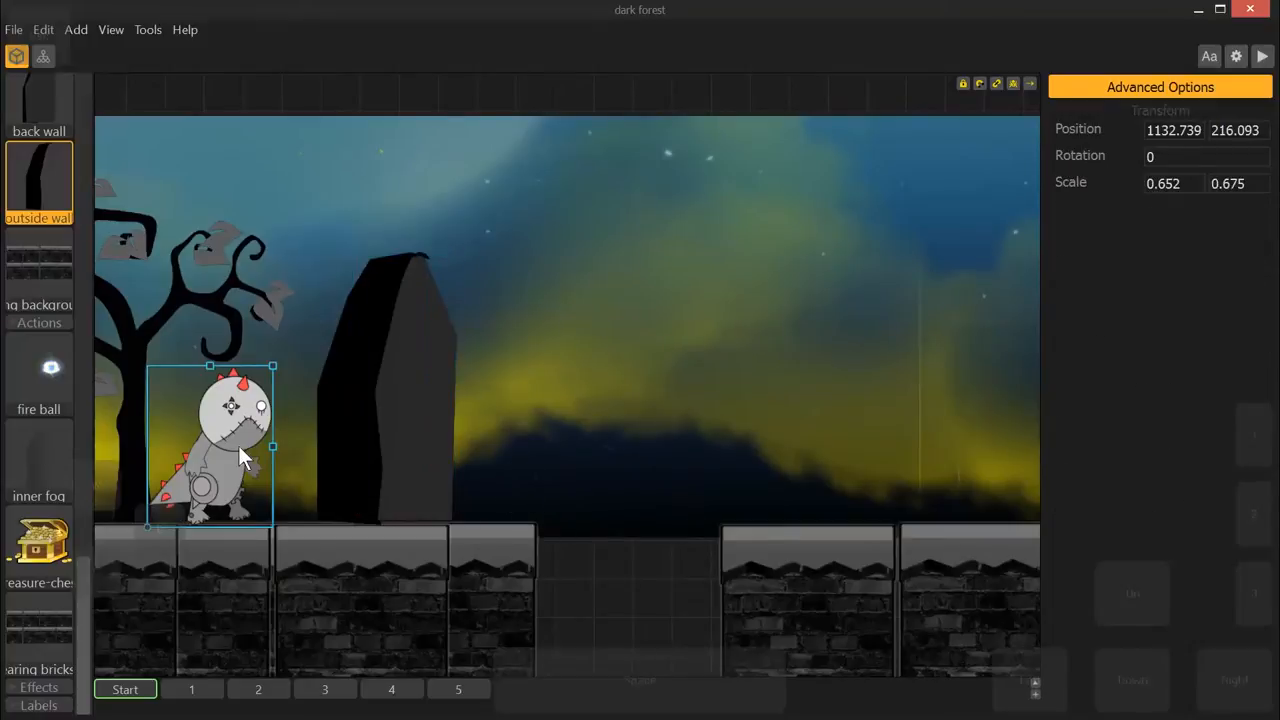
pyautogui.moveTo(240, 450); pyautogui.dragTo(256, 460)
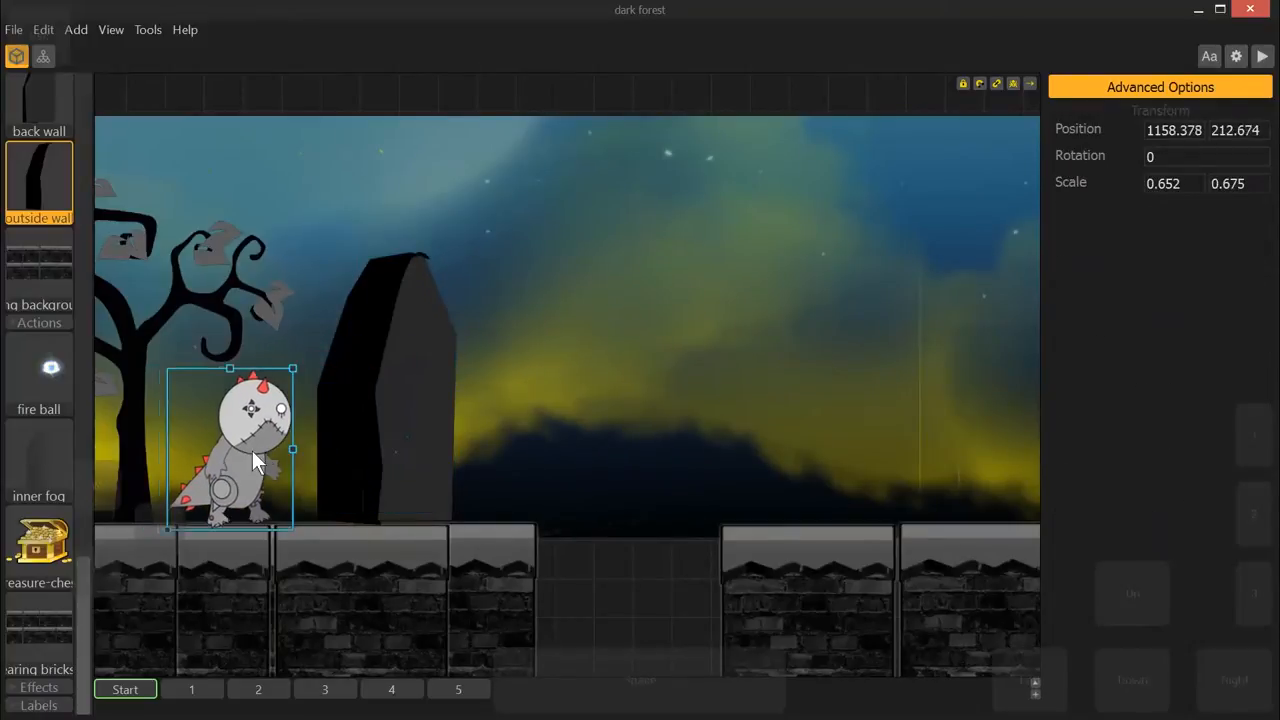
pyautogui.click(372, 390)
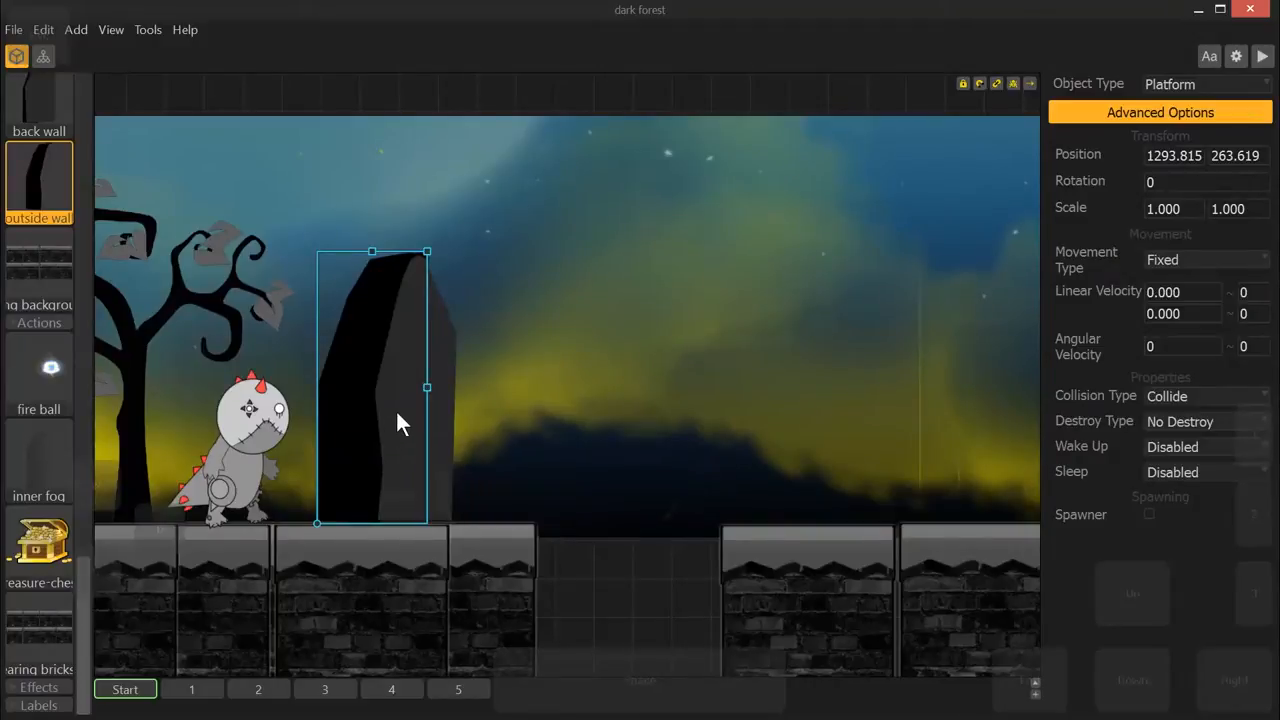
pyautogui.rightClick(404, 420)
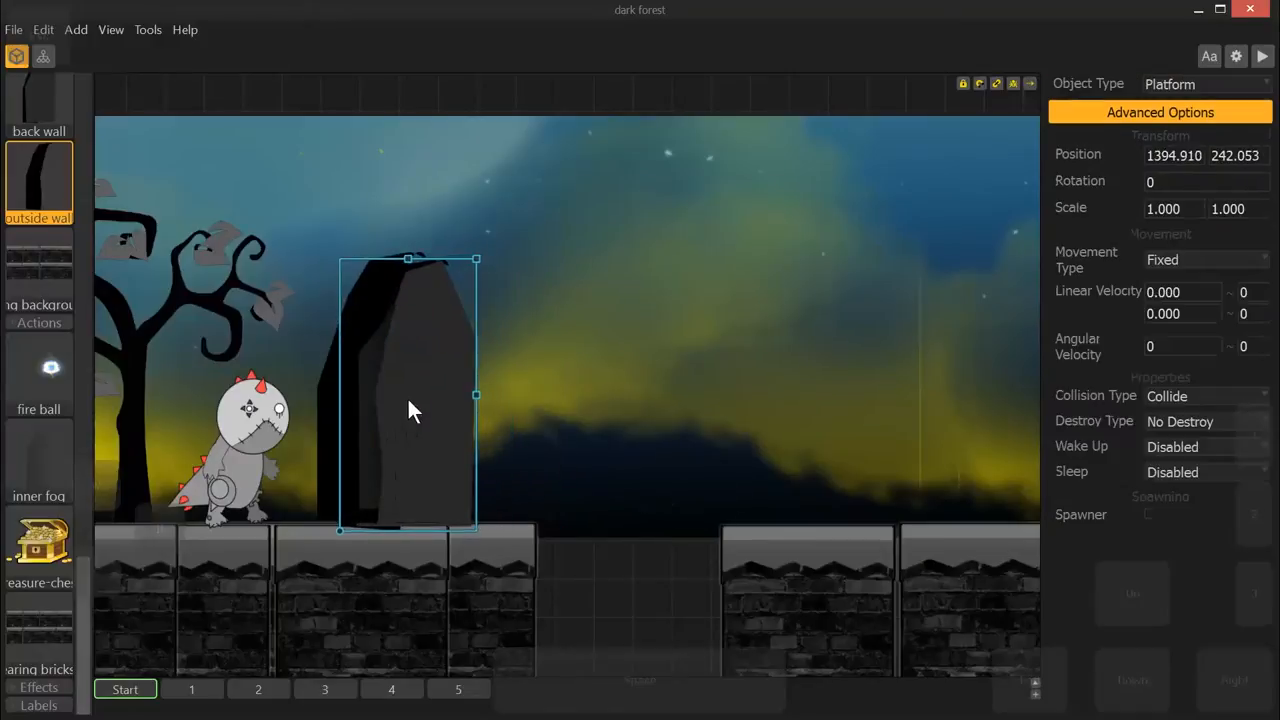
pyautogui.moveTo(416, 410); pyautogui.dragTo(344, 412)
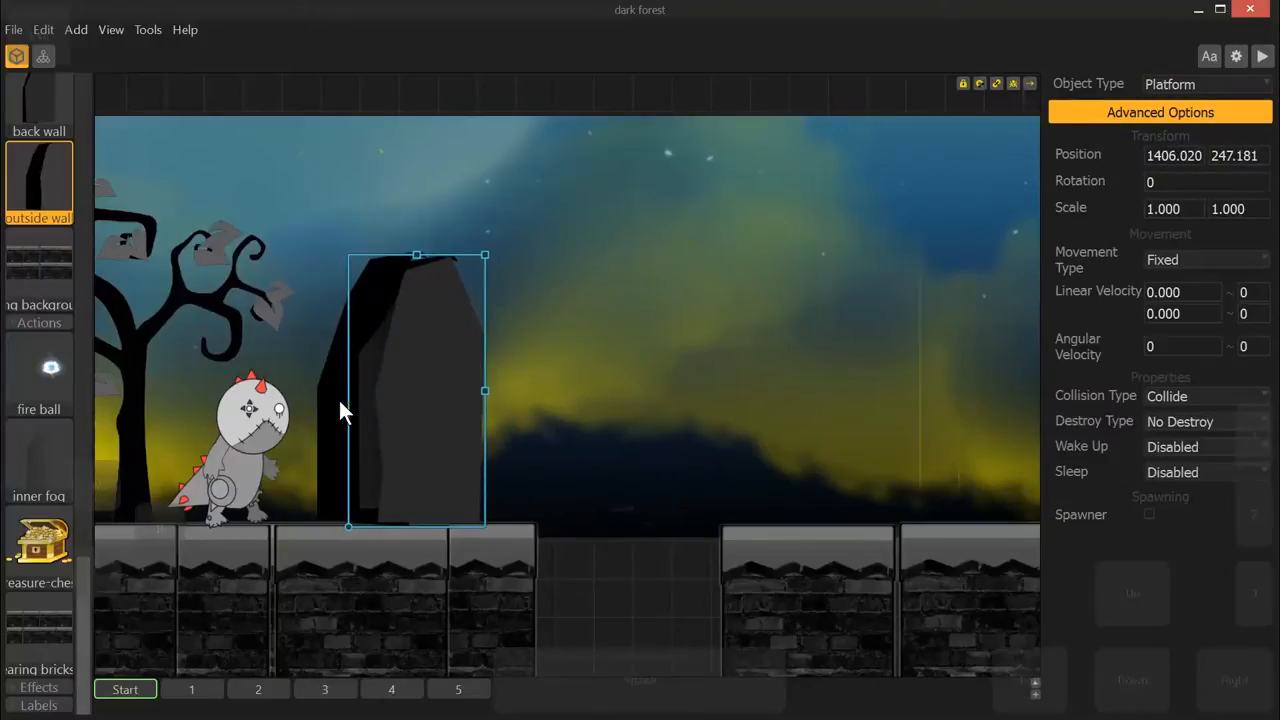
pyautogui.moveTo(416, 390); pyautogui.dragTo(372, 390)
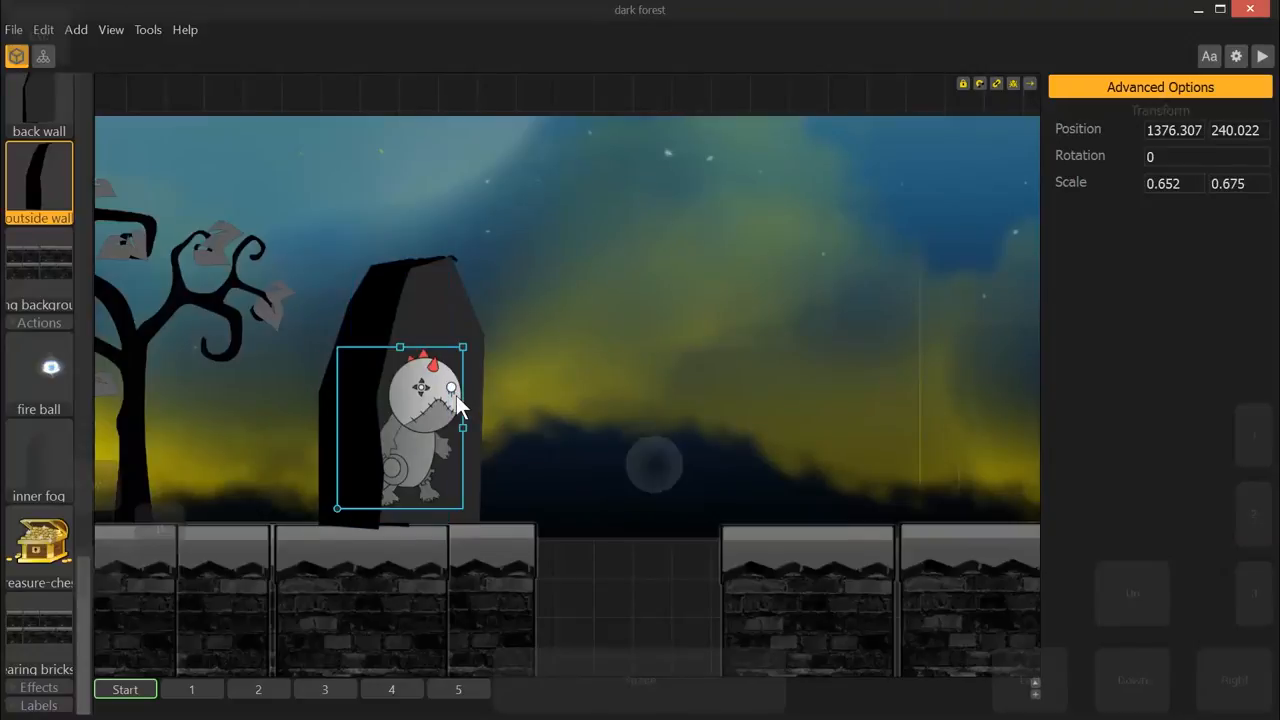
pyautogui.moveTo(456, 404); pyautogui.dragTo(476, 404)
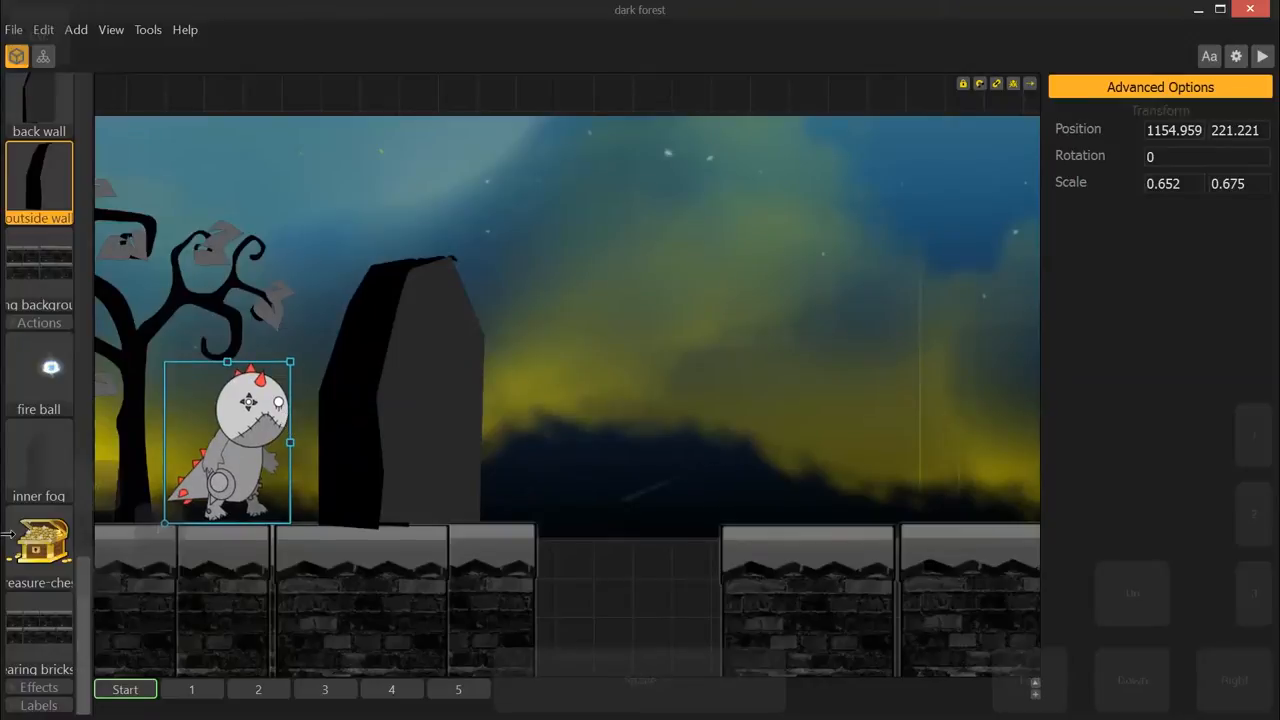
# - Set the inner fog's action type to Next Checkpoint
pyautogui.click(38, 460)
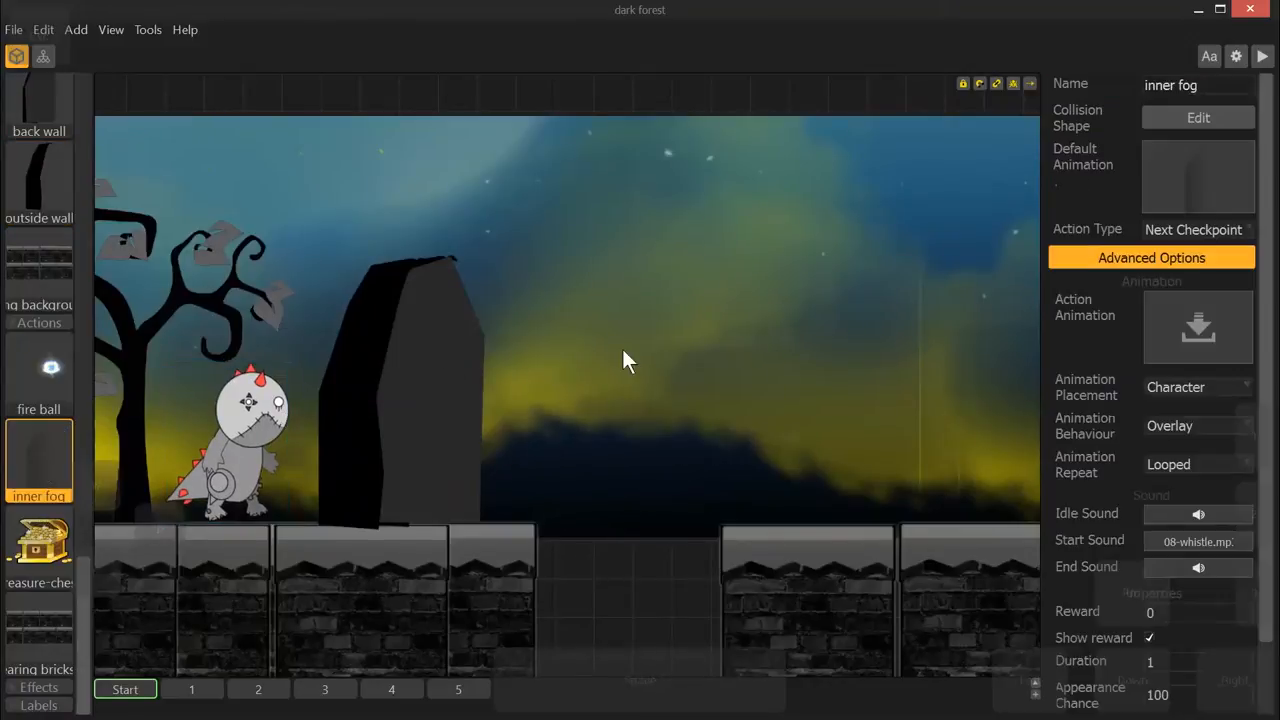
pyautogui.click(1196, 228)
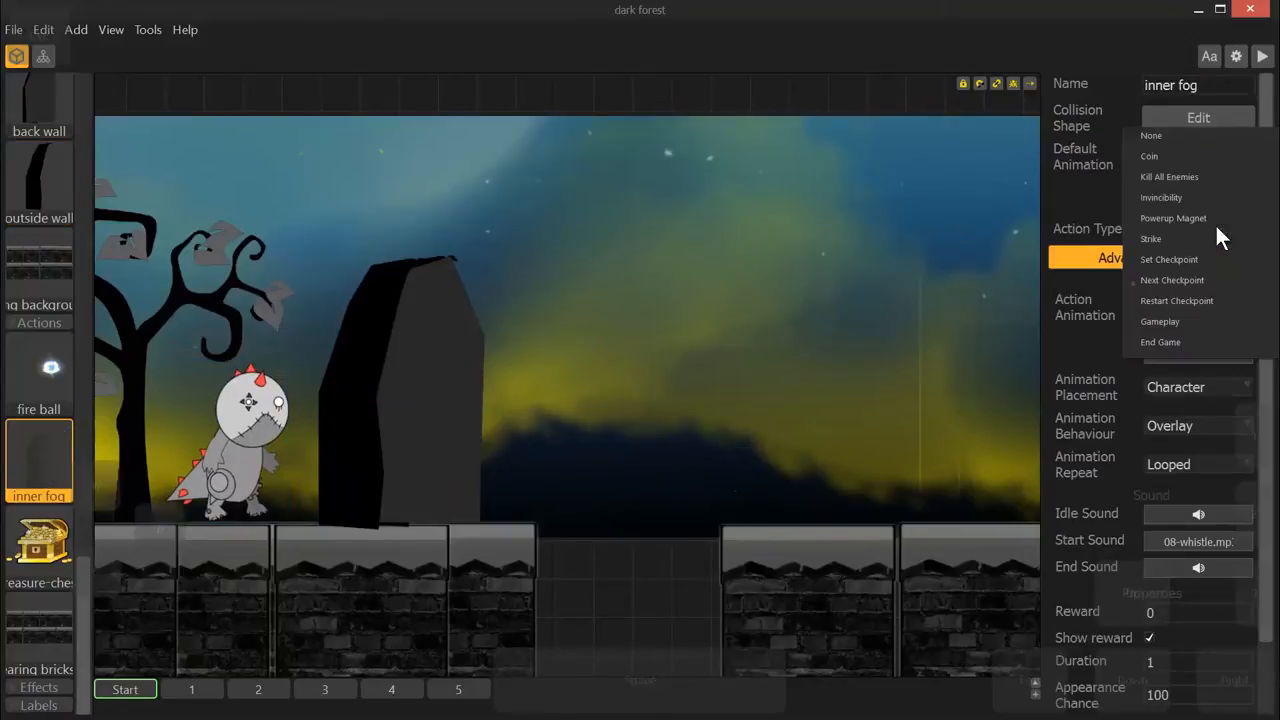
pyautogui.moveTo(1190, 280)
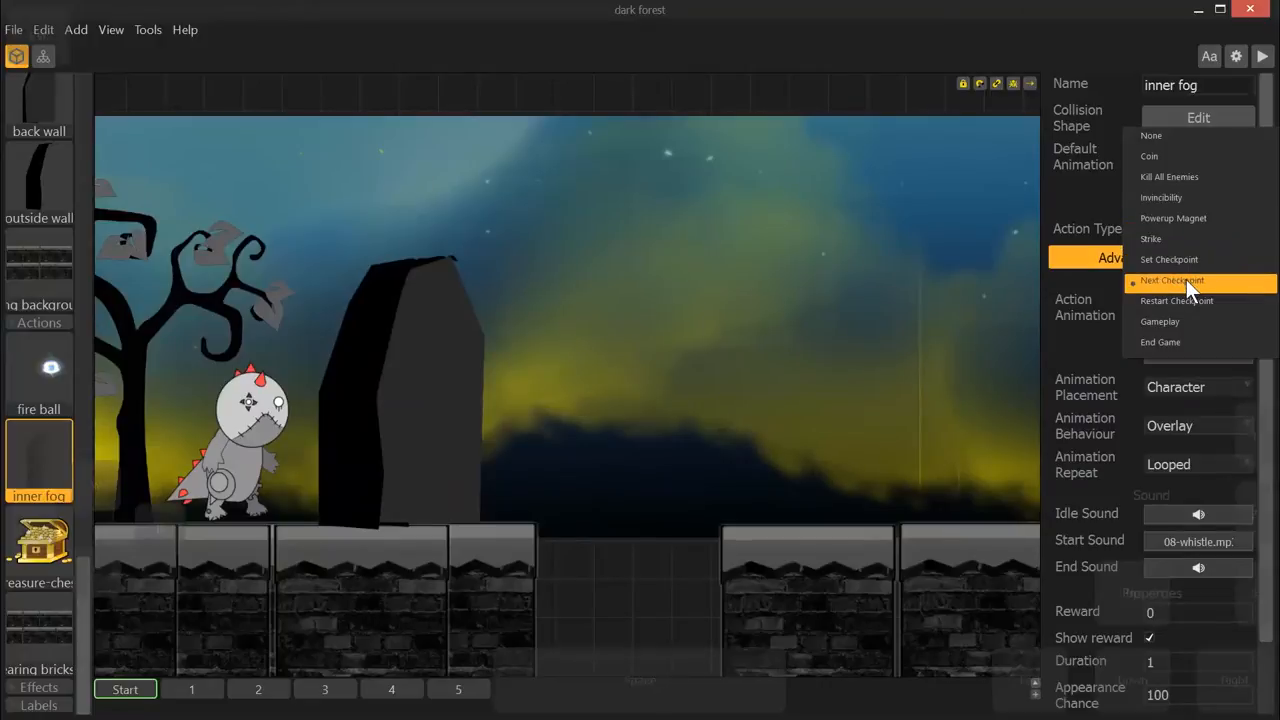
pyautogui.click(1172, 280)
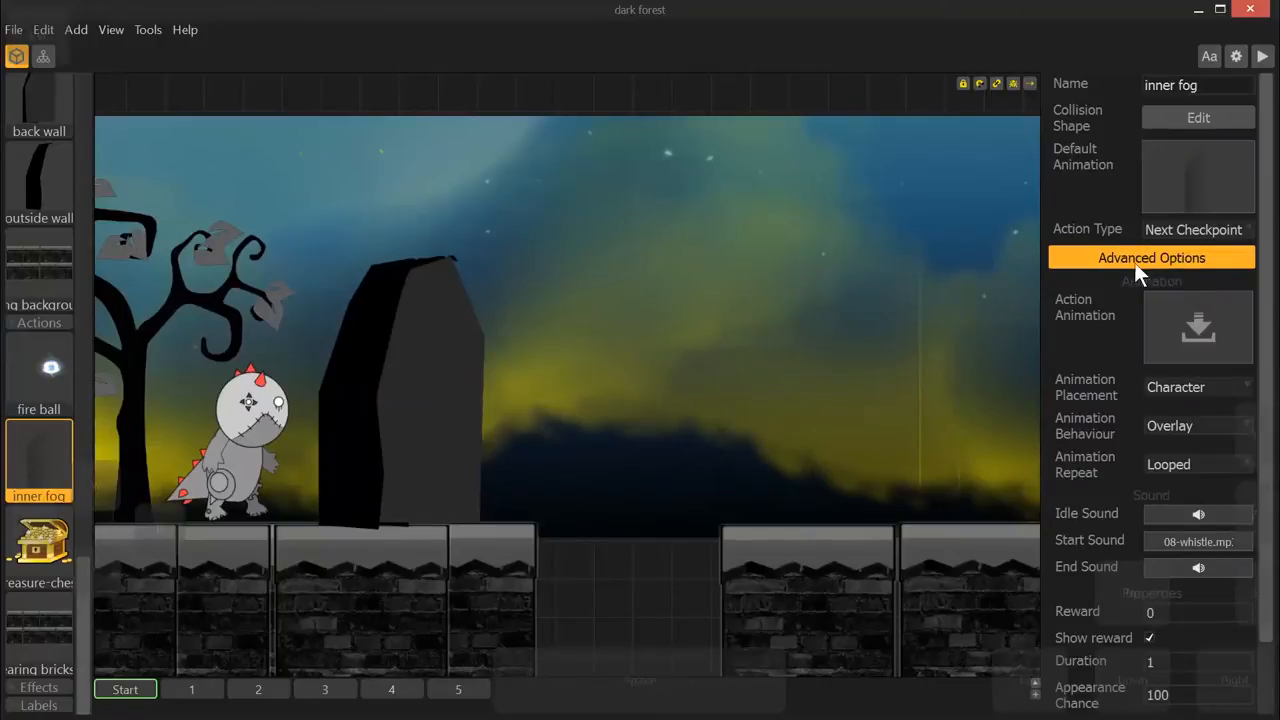
pyautogui.moveTo(576, 364)
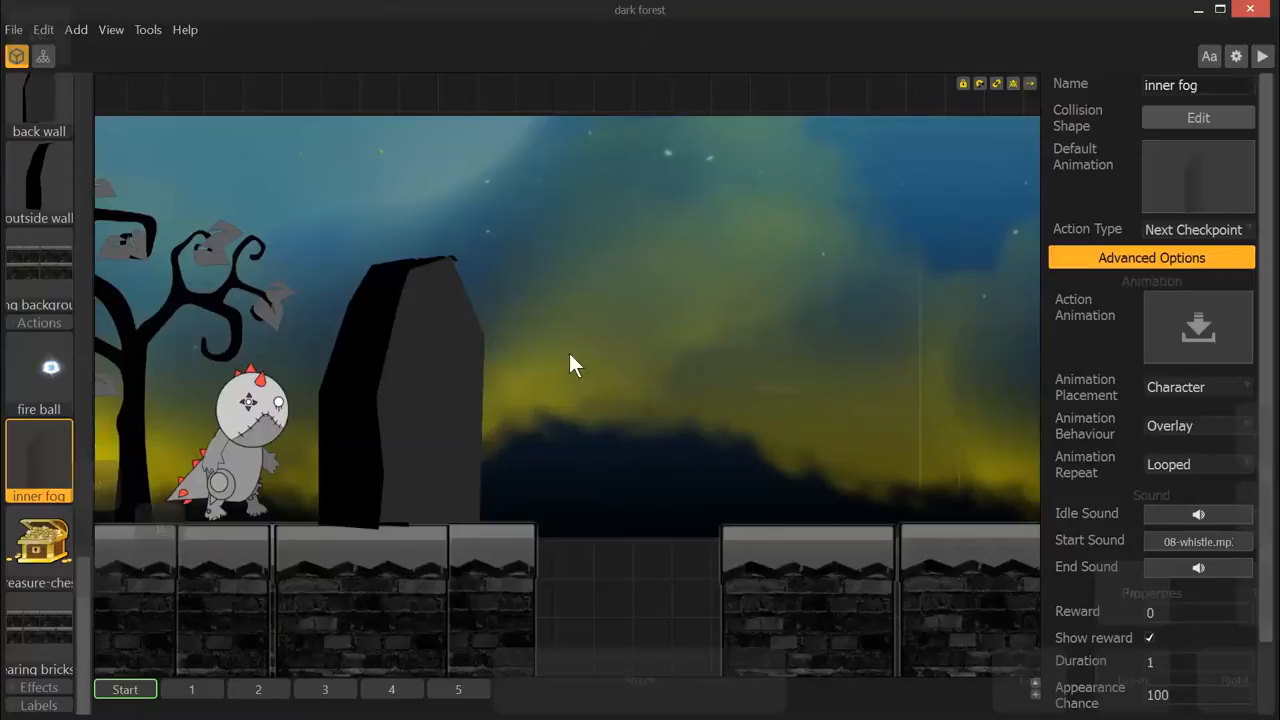
pyautogui.moveTo(1008, 94)
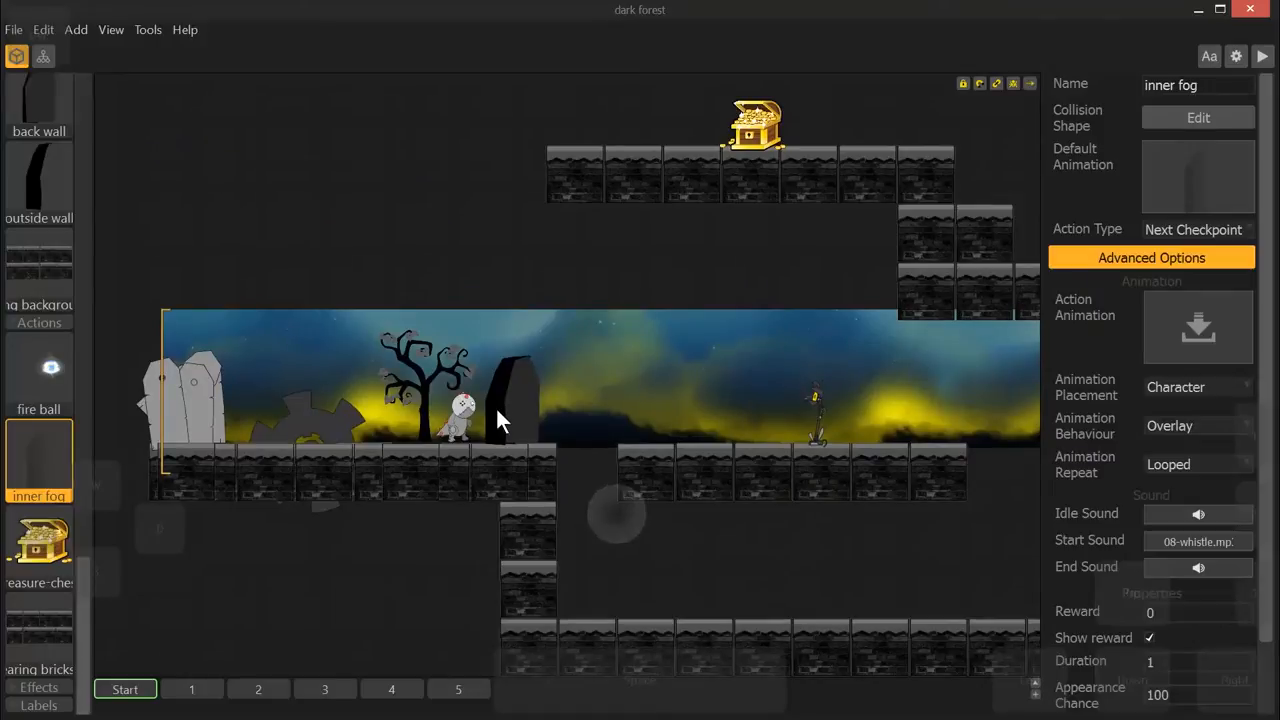
# - Place the fog portal on the lower chamber floor, mirrored with negative X scale and slightly widened
pyautogui.click(858, 576)
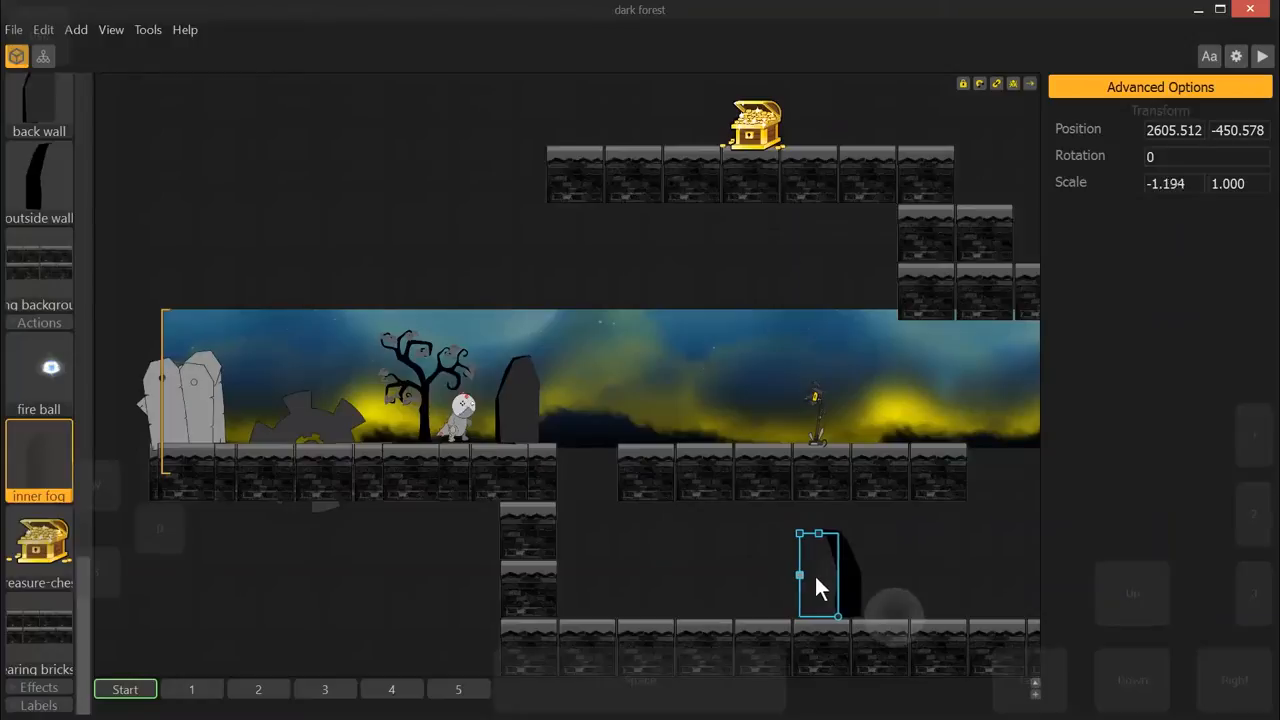
pyautogui.moveTo(800, 576); pyautogui.dragTo(838, 576)
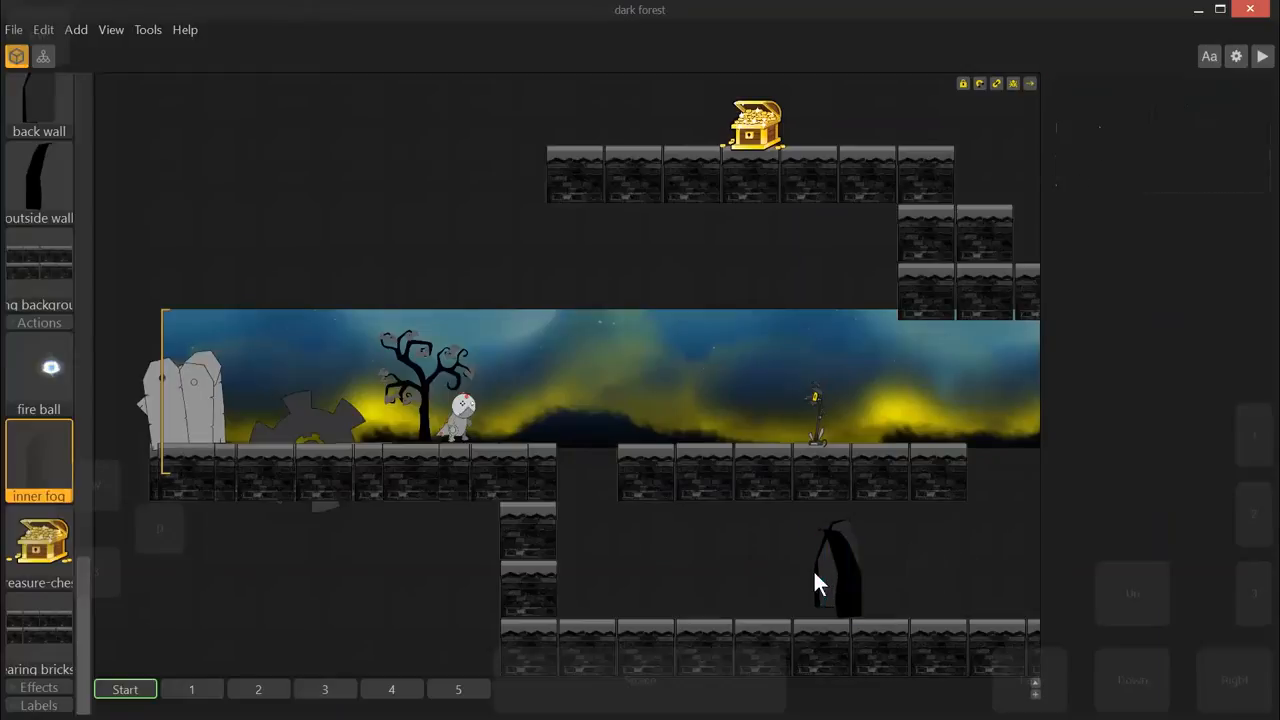
pyautogui.click(838, 564)
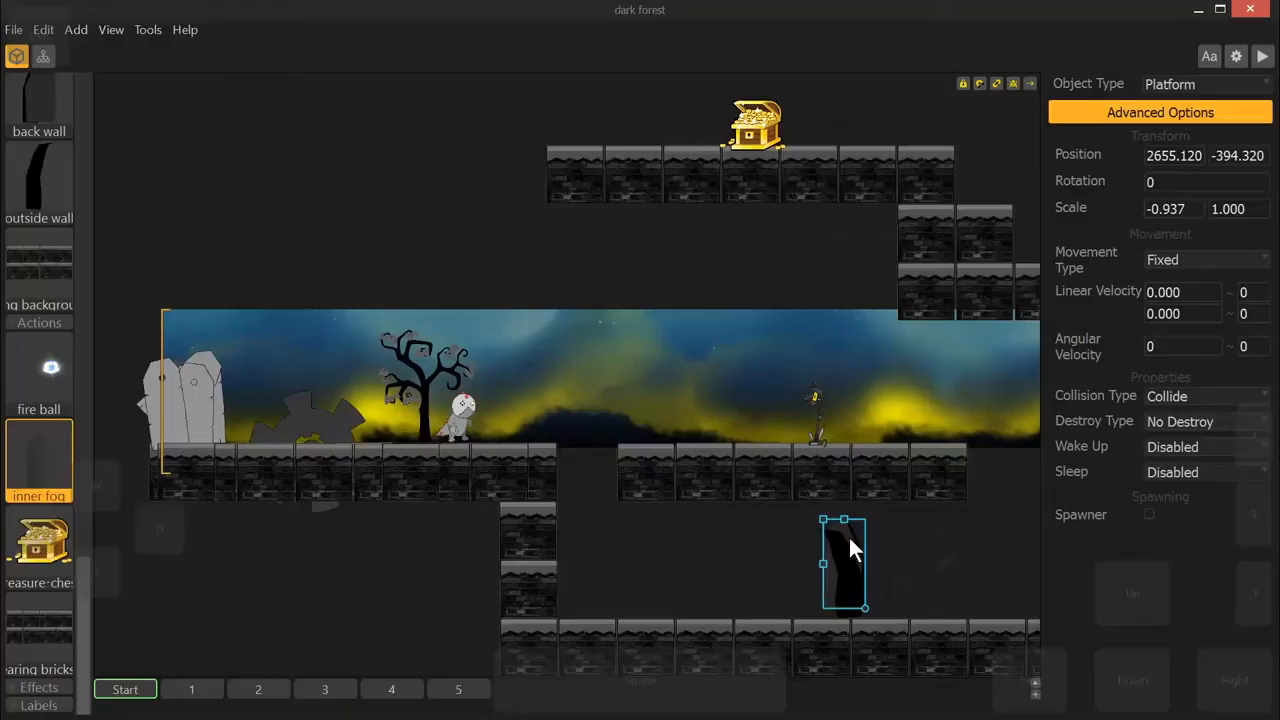
pyautogui.moveTo(844, 560); pyautogui.dragTo(824, 556)
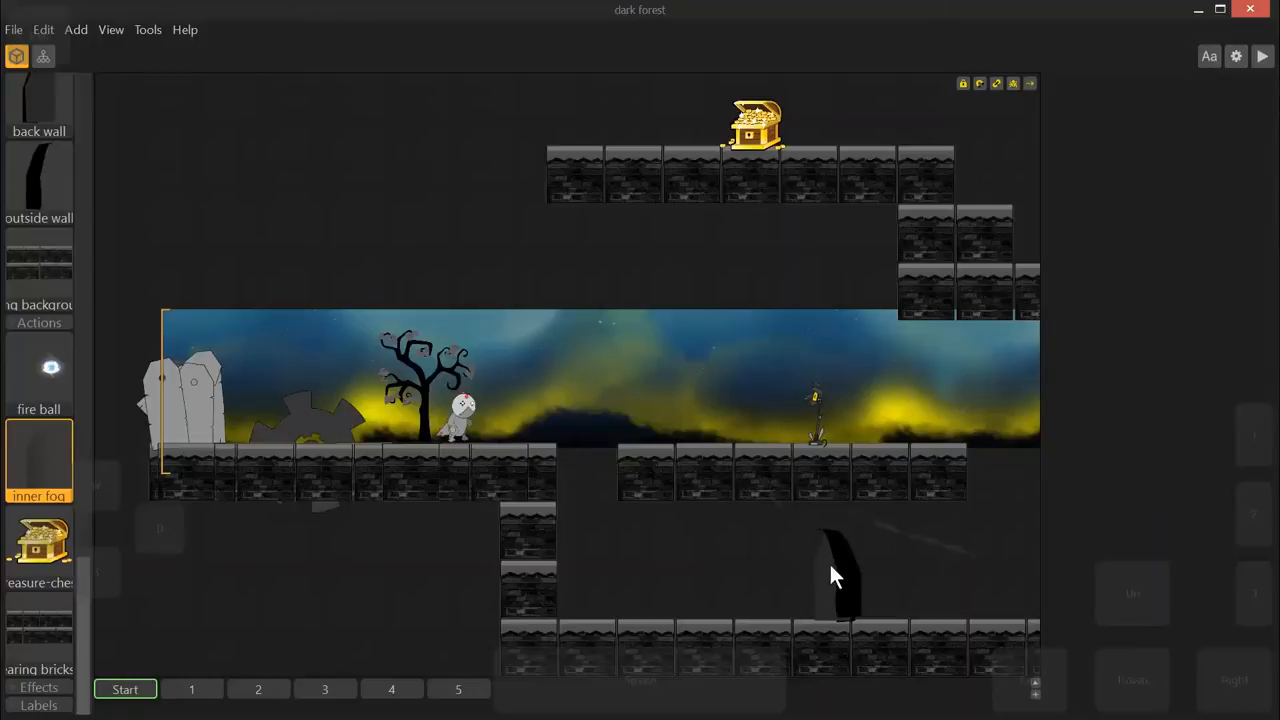
pyautogui.click(840, 576)
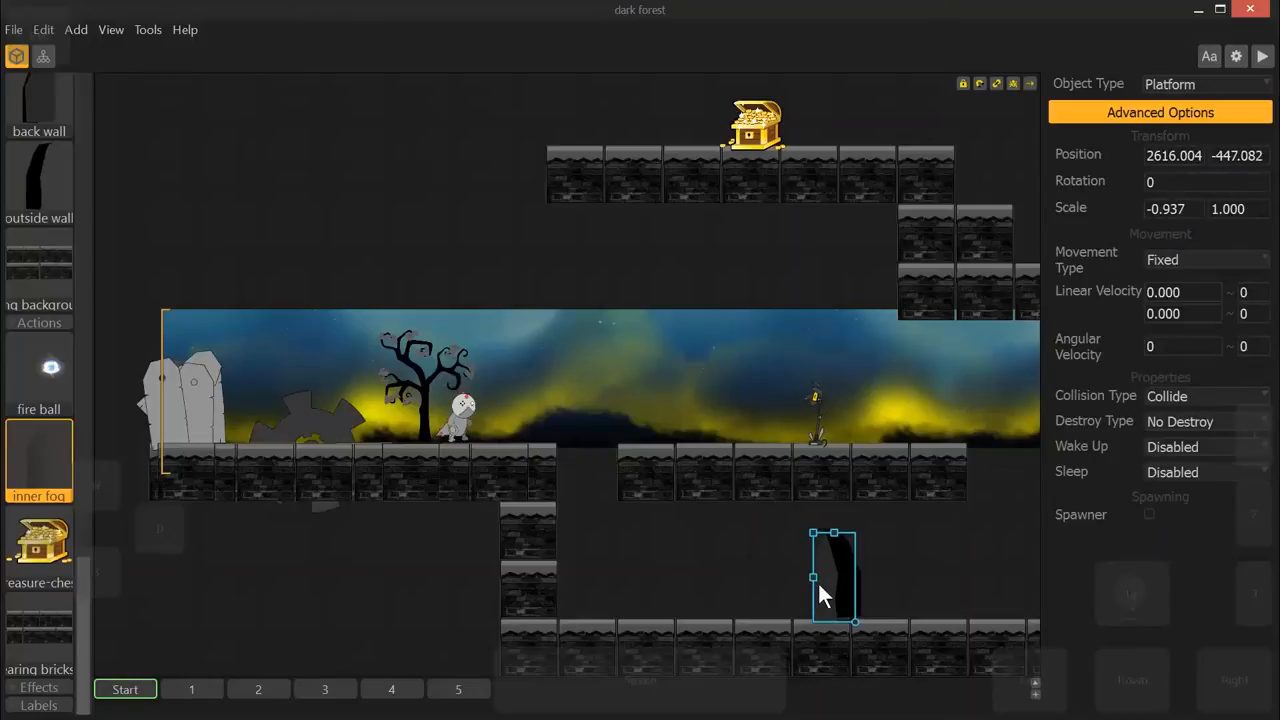
pyautogui.moveTo(836, 578); pyautogui.dragTo(848, 570)
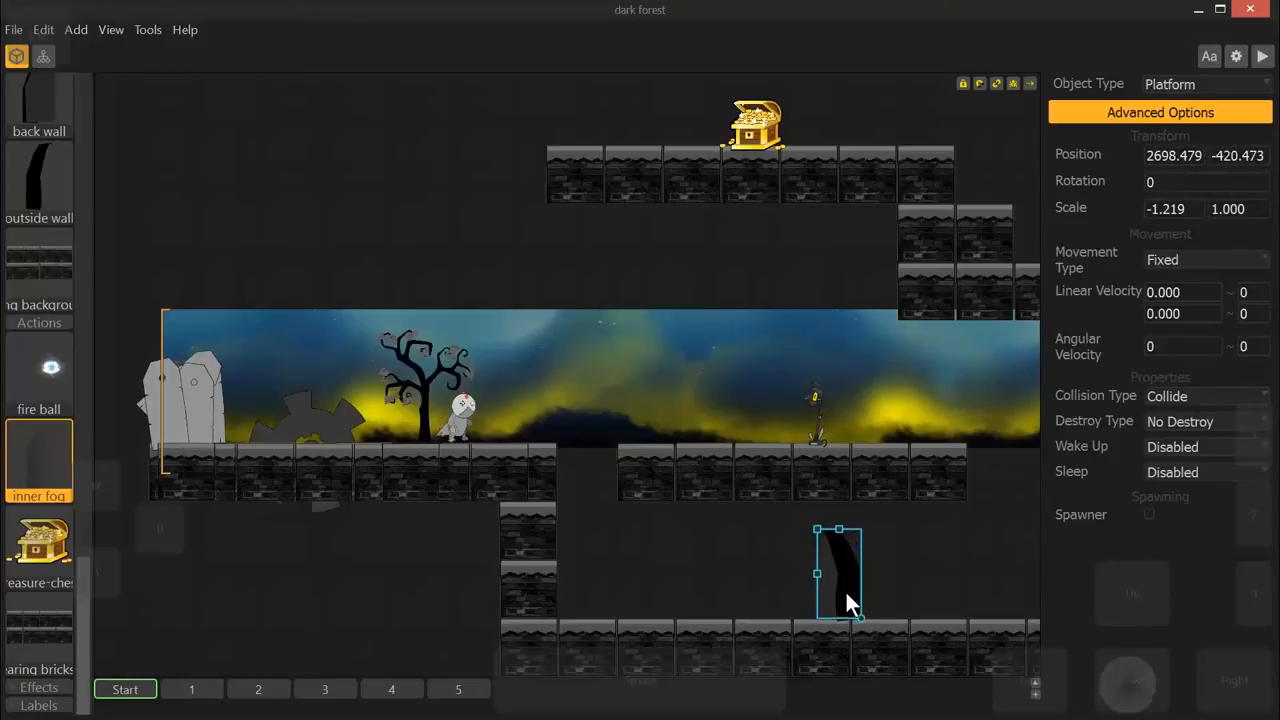
pyautogui.click(740, 576)
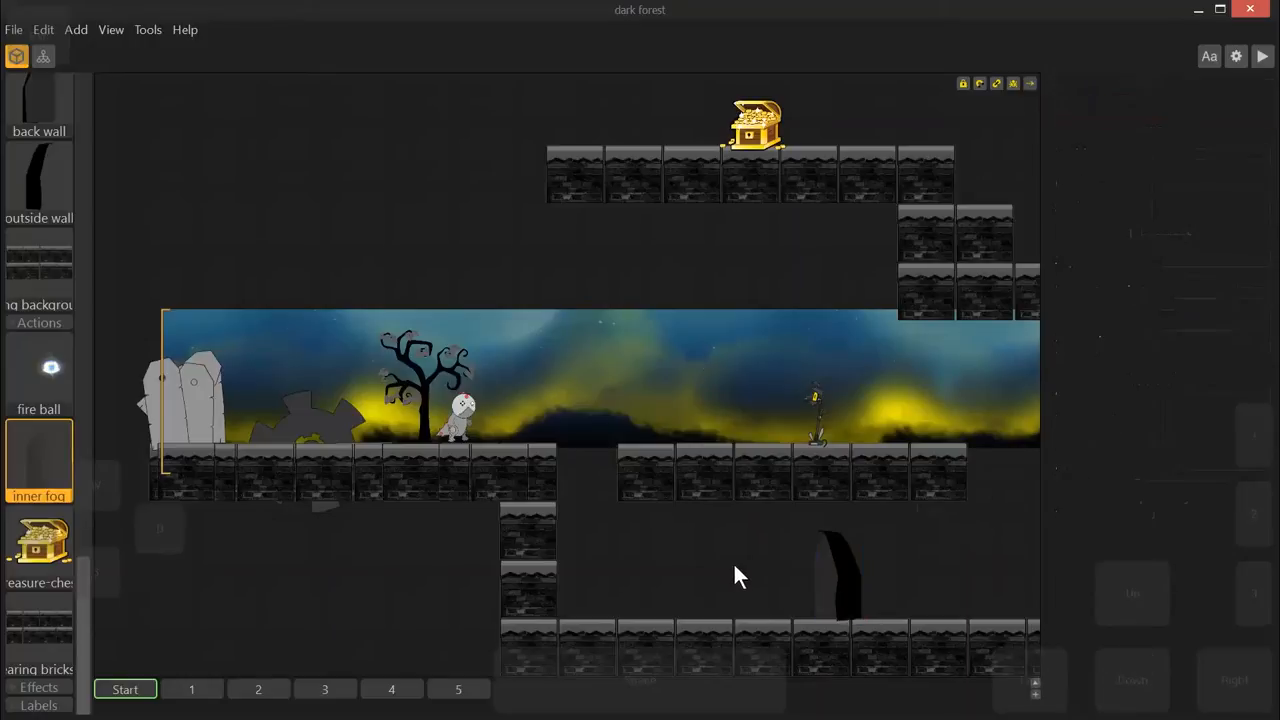
pyautogui.moveTo(284, 384)
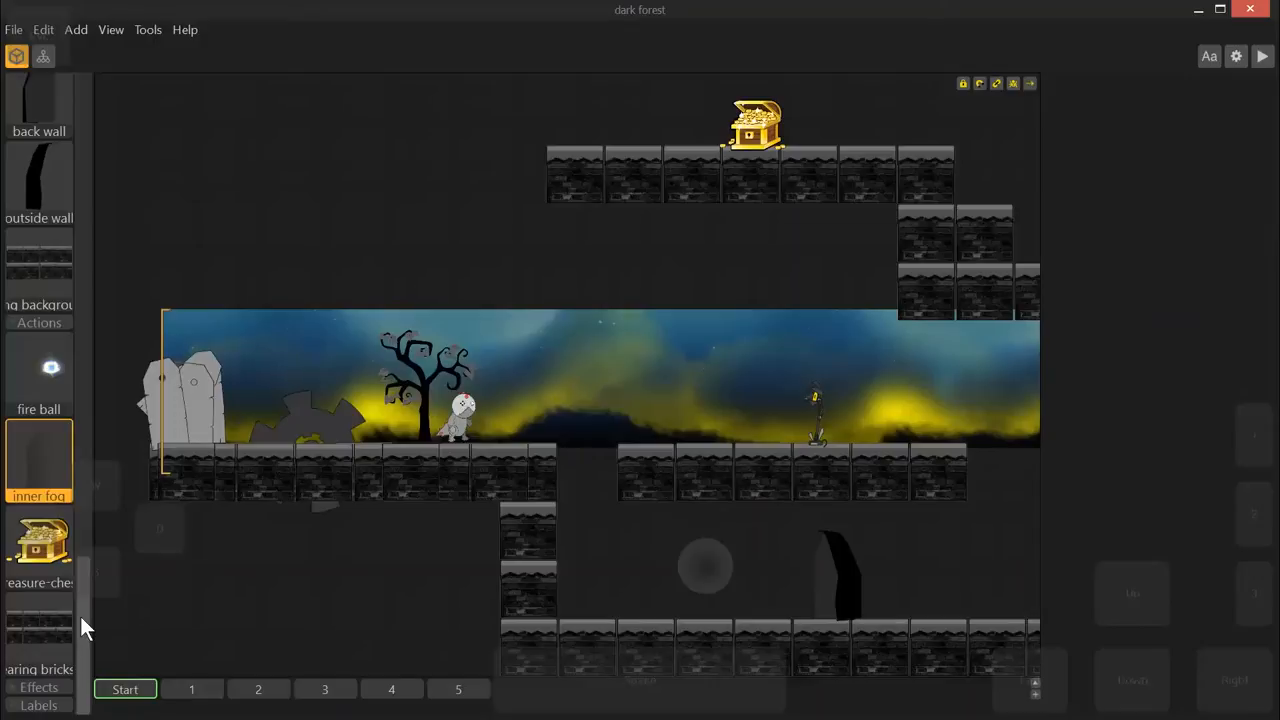
# - Cover the portal with a disappearing bricks block scaled 4×4, aligned and brought in front
pyautogui.click(38, 636)
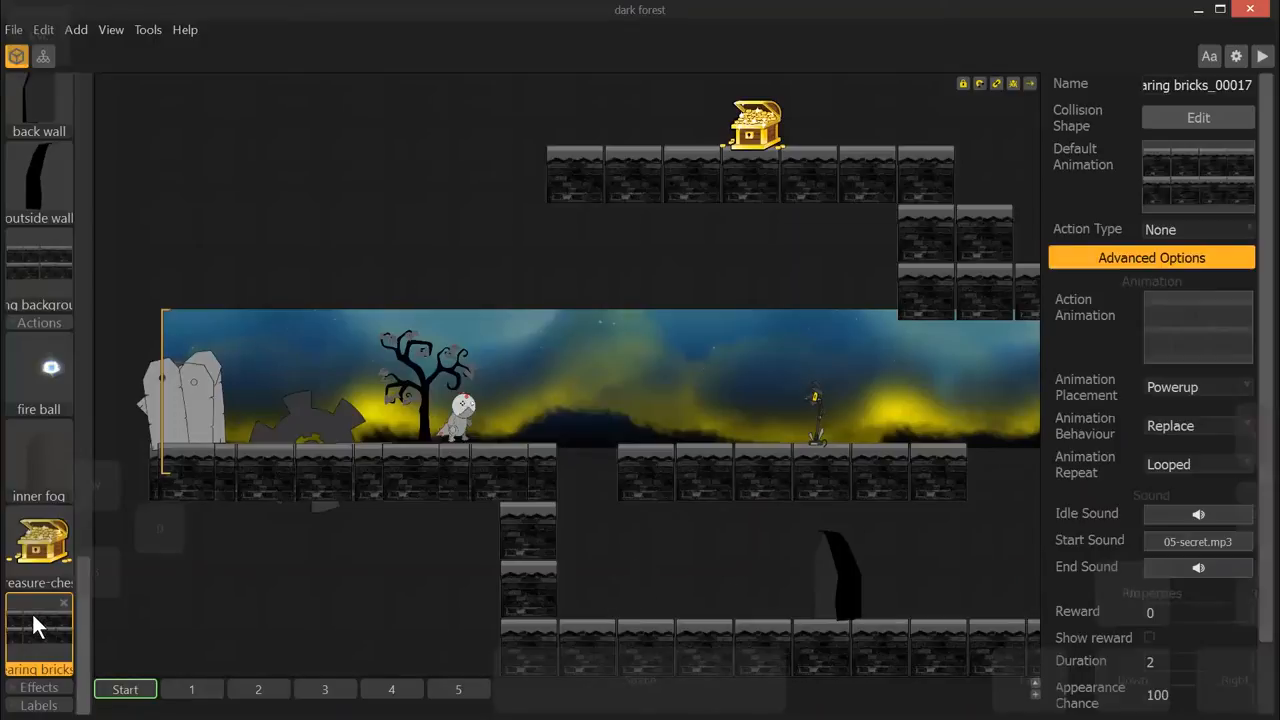
pyautogui.moveTo(700, 490)
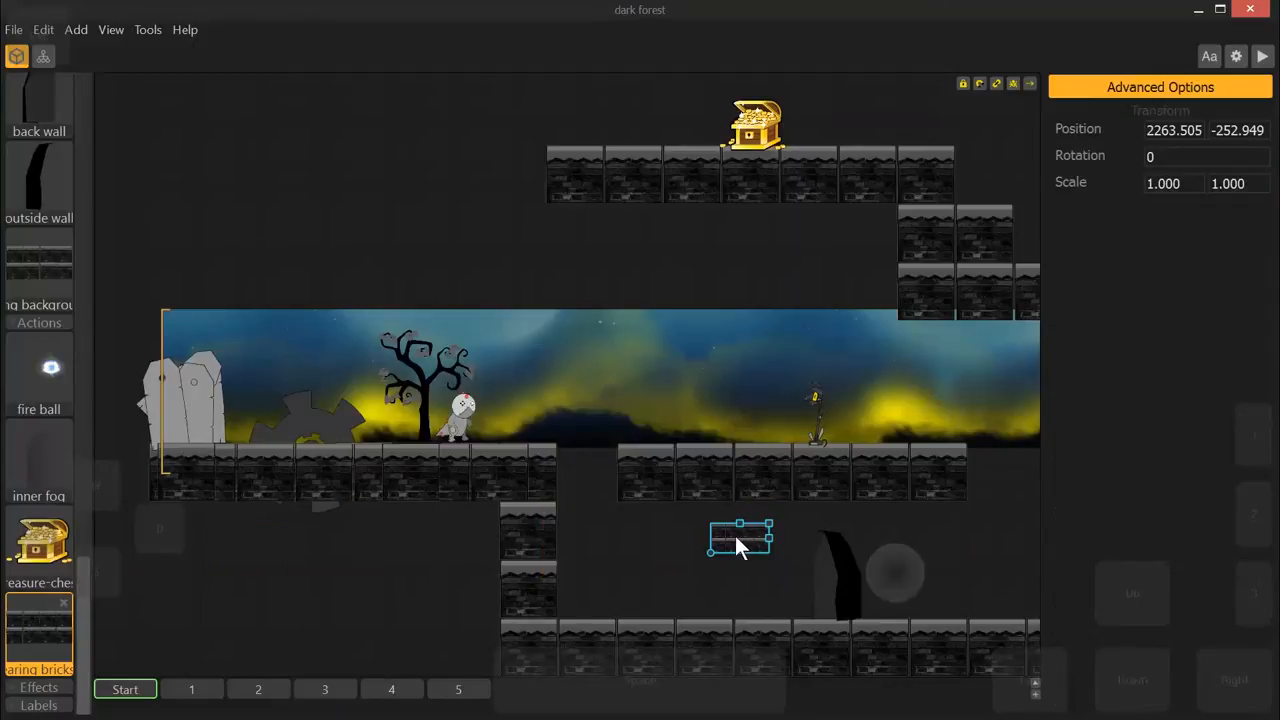
pyautogui.moveTo(740, 540); pyautogui.dragTo(710, 600)
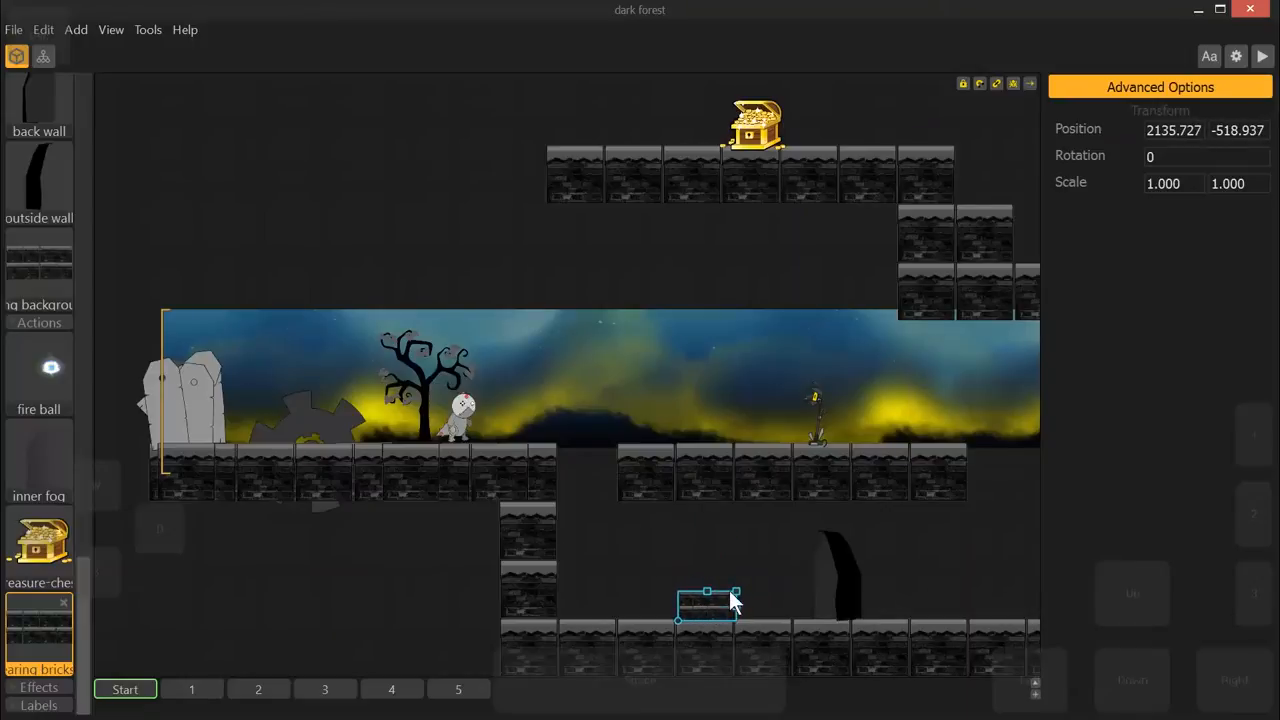
pyautogui.moveTo(716, 608)
pyautogui.write('4.000')
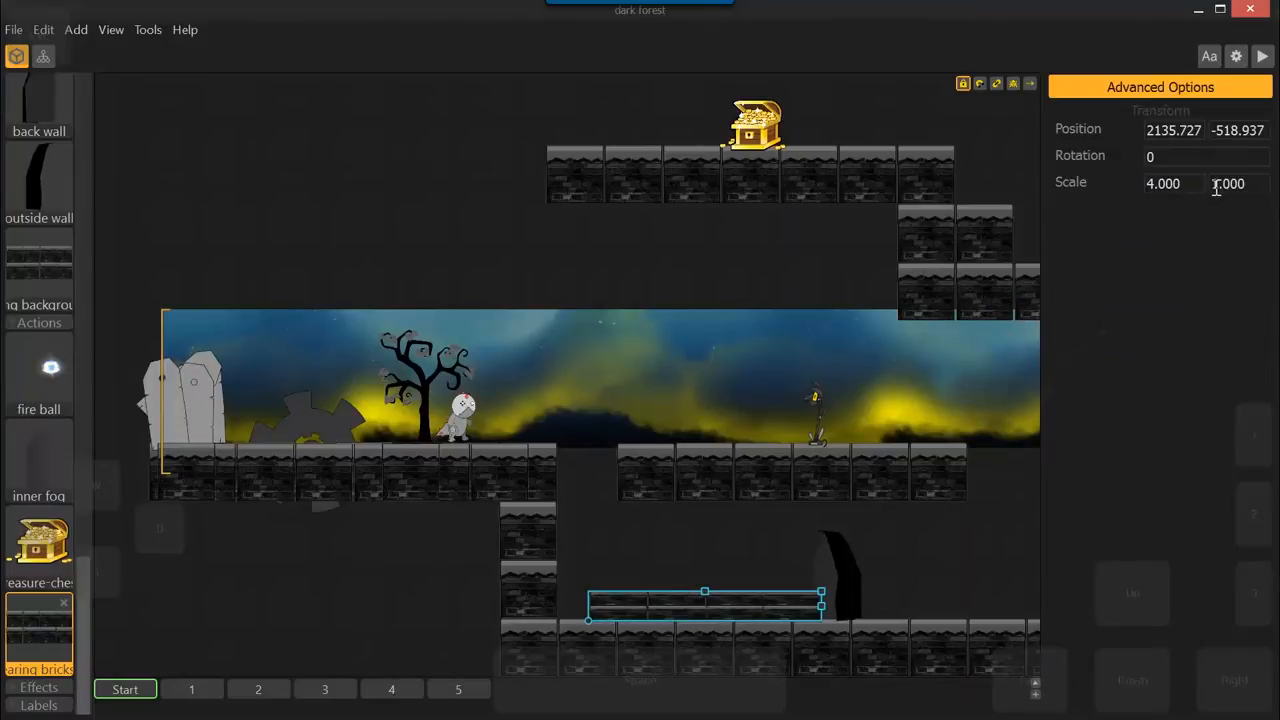
pyautogui.click(1216, 184)
pyautogui.write('4.000')
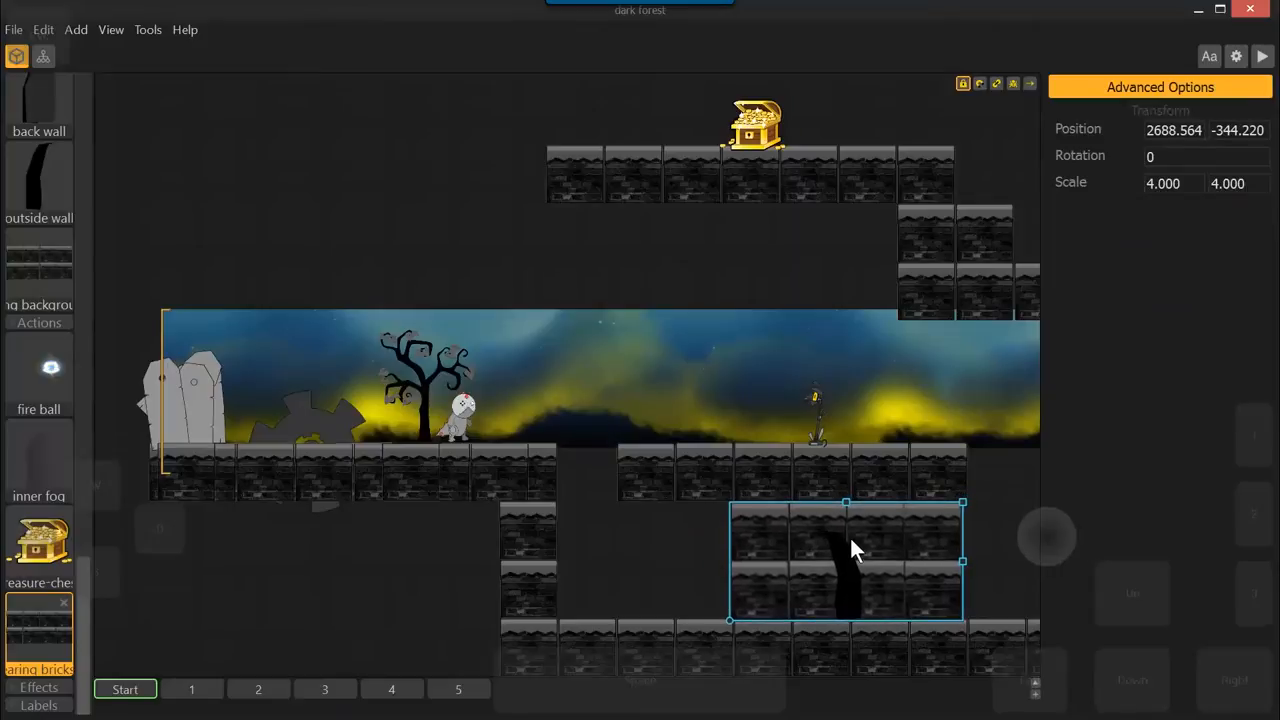
pyautogui.moveTo(844, 560); pyautogui.dragTo(850, 556)
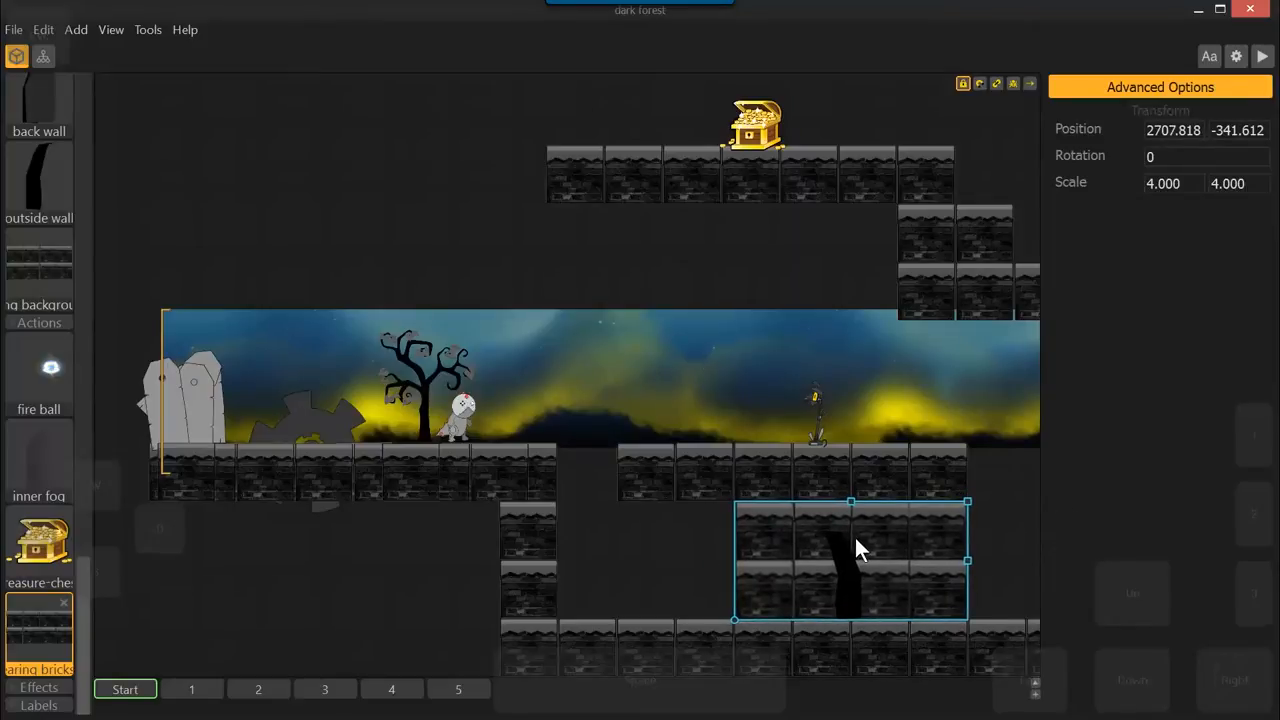
pyautogui.rightClick(860, 550)
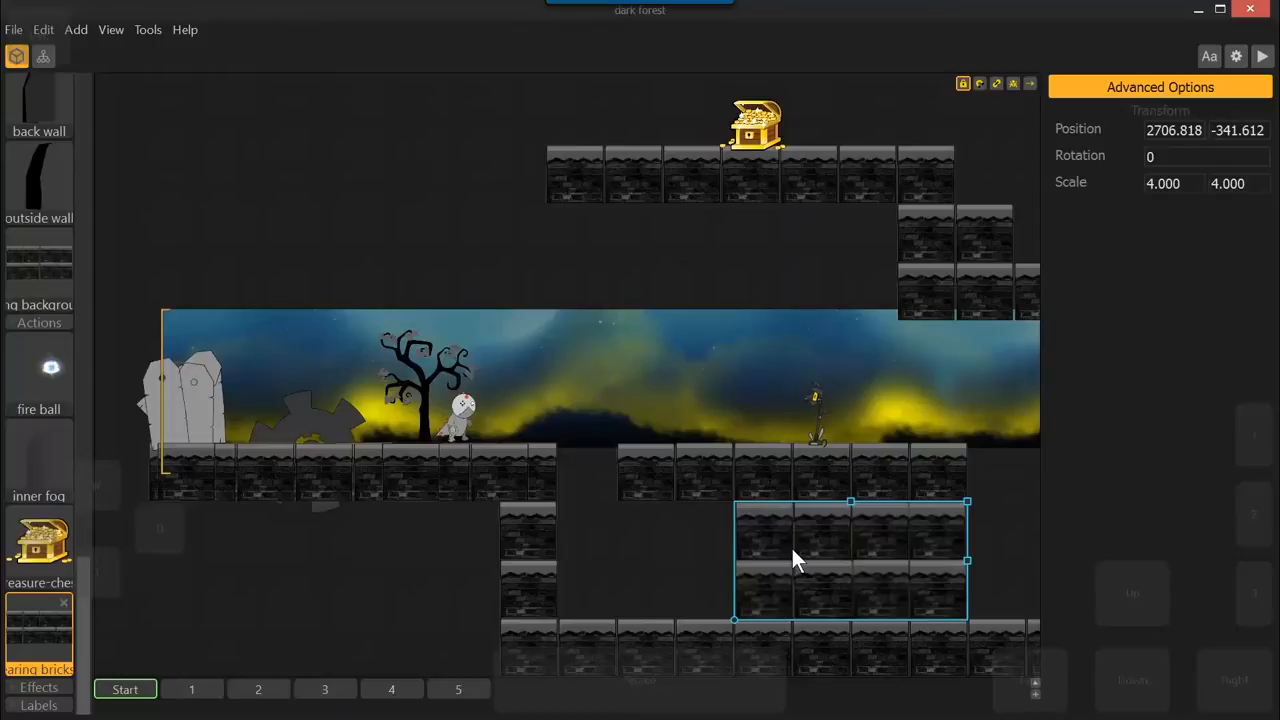
pyautogui.moveTo(850, 560); pyautogui.dragTo(842, 560)
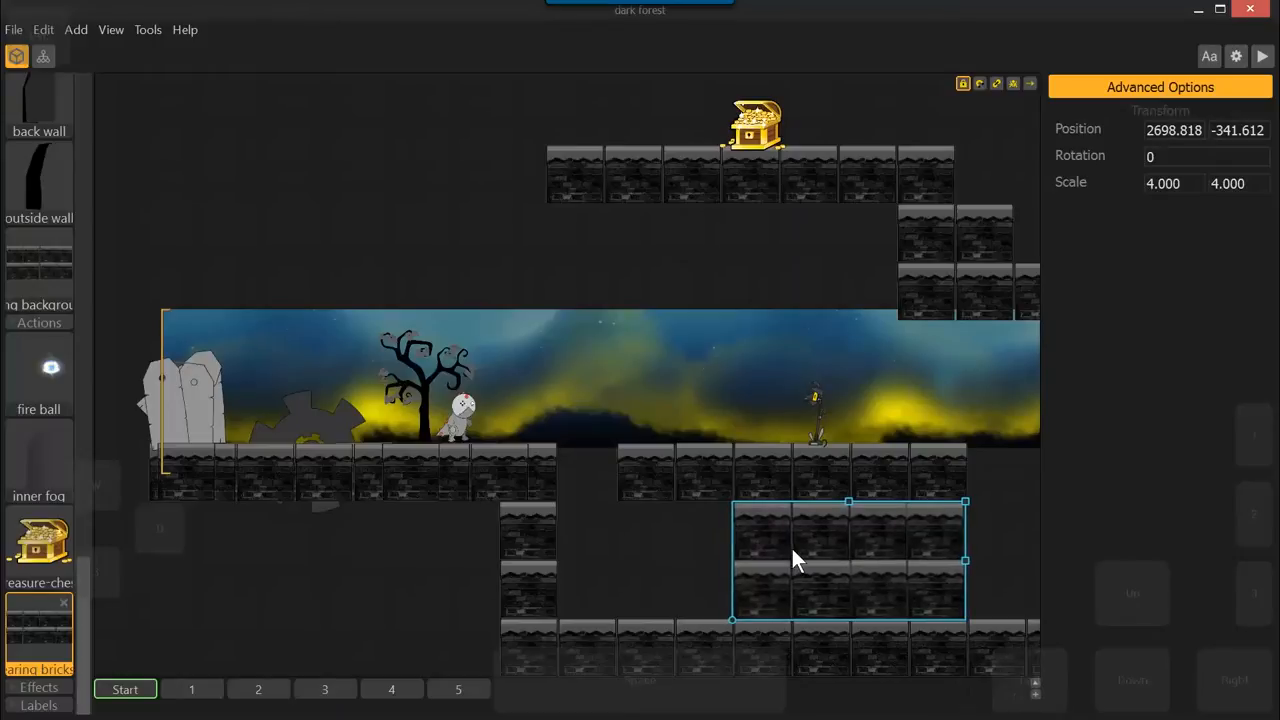
pyautogui.moveTo(790, 486)
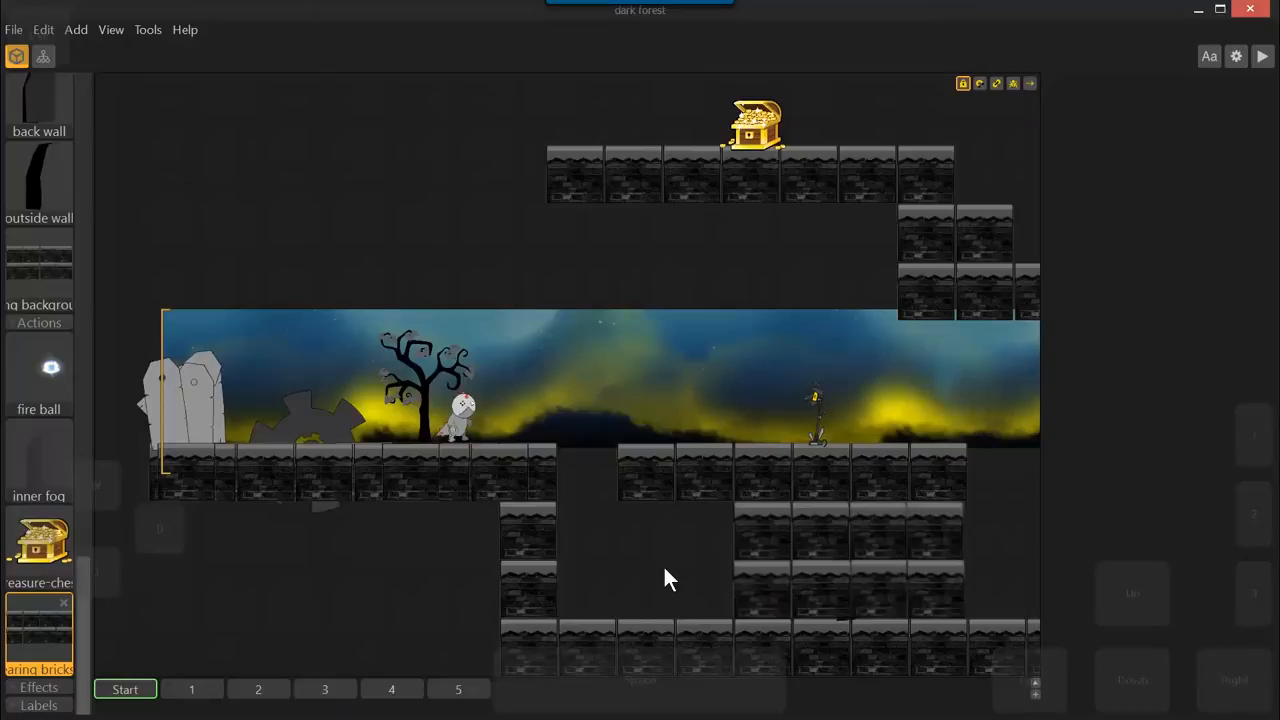
pyautogui.click(704, 472)
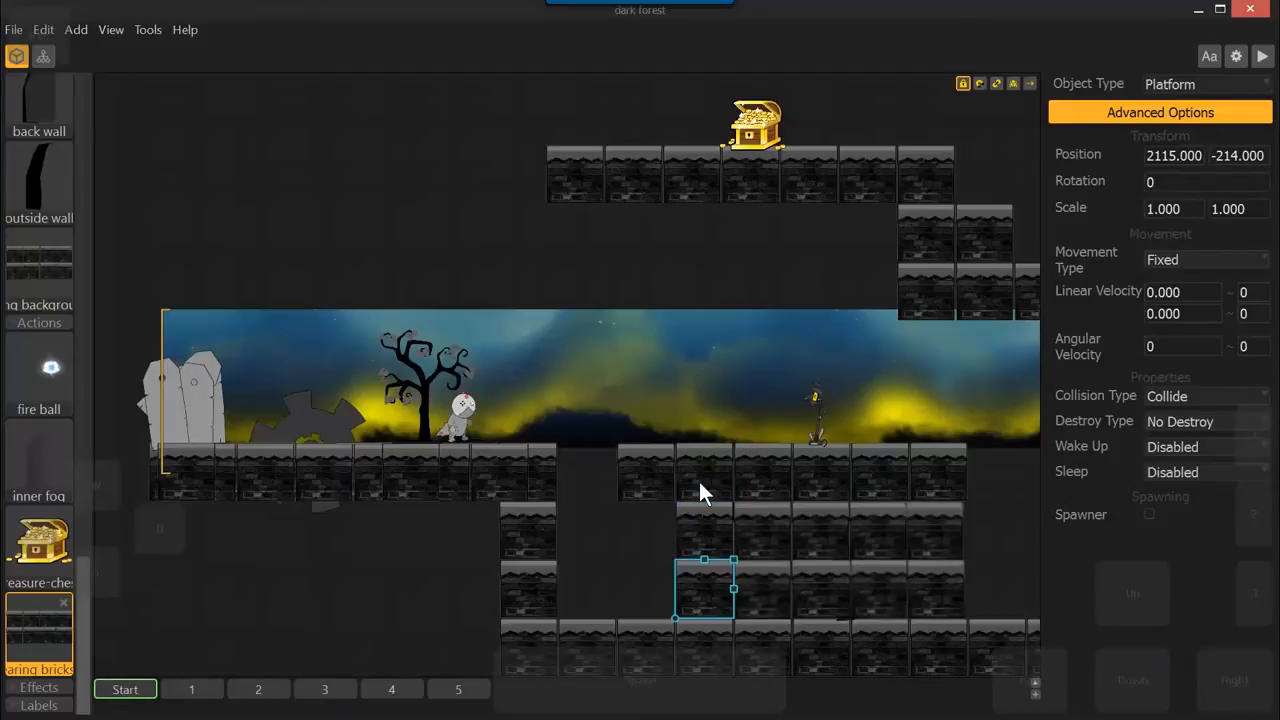
# - Make the brick block an Enemy, then choose an object type for the block below it
pyautogui.moveTo(704, 590); pyautogui.dragTo(704, 530)
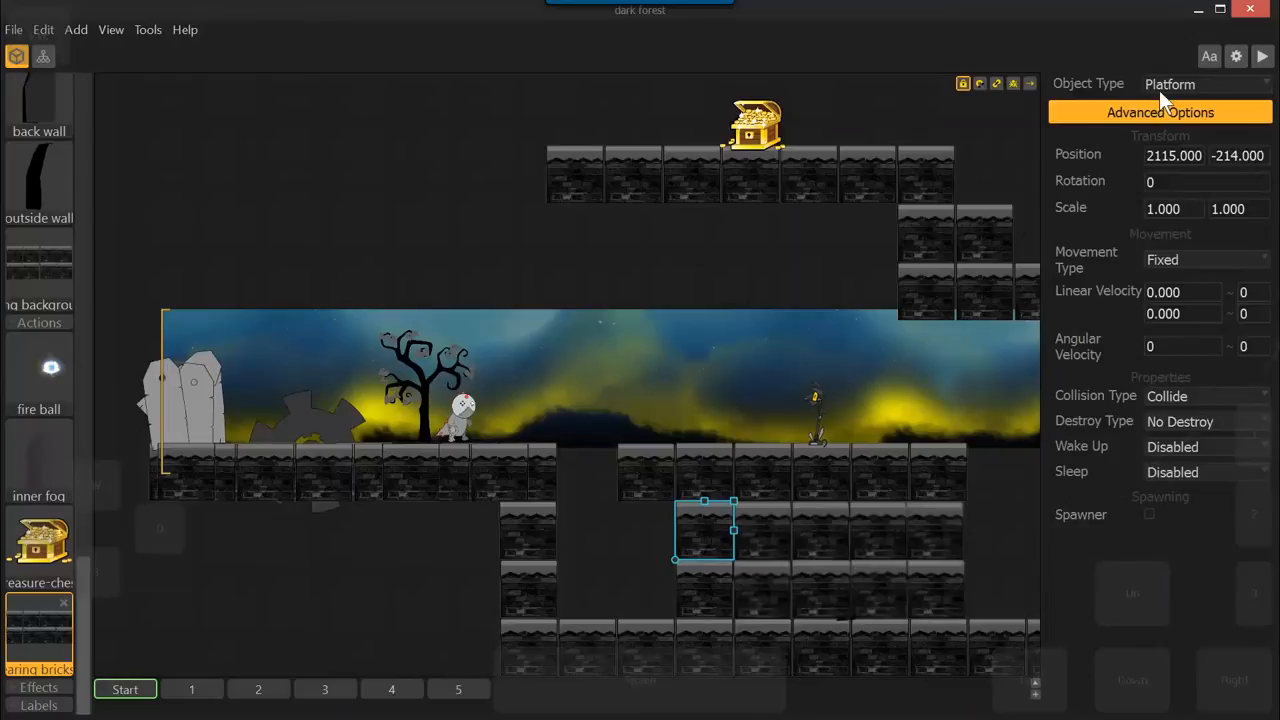
pyautogui.click(1204, 84)
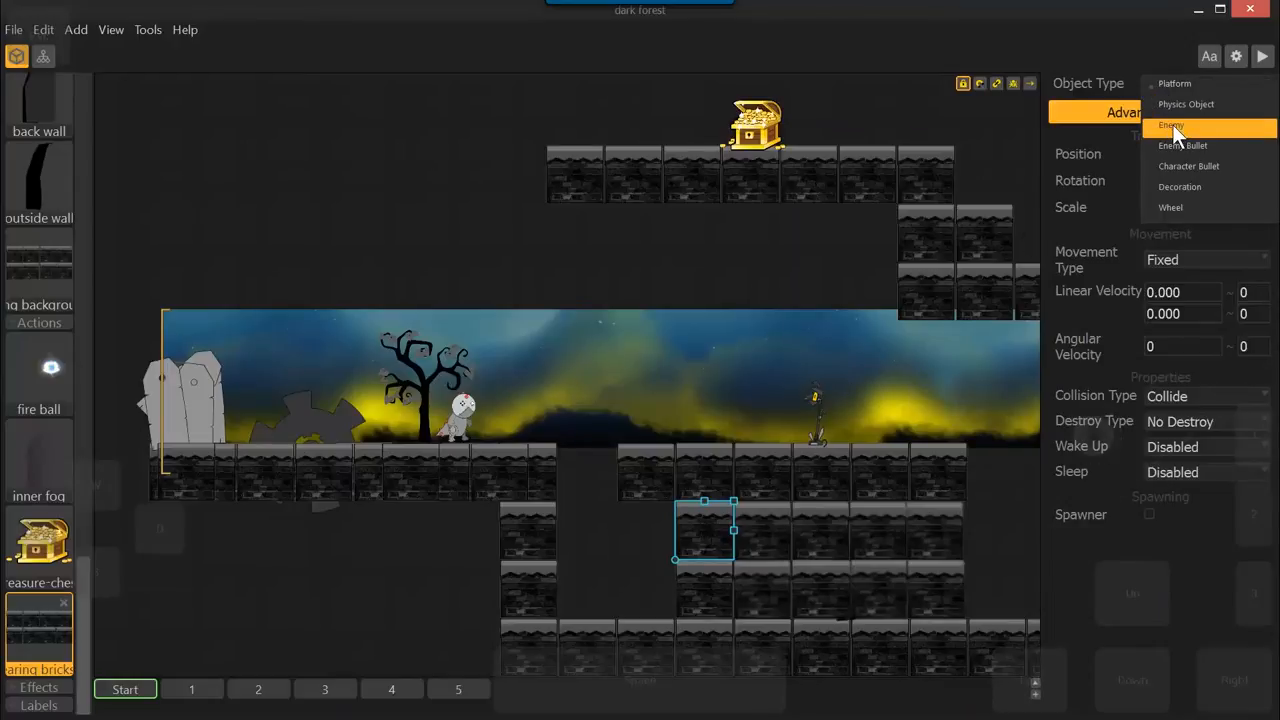
pyautogui.click(1172, 124)
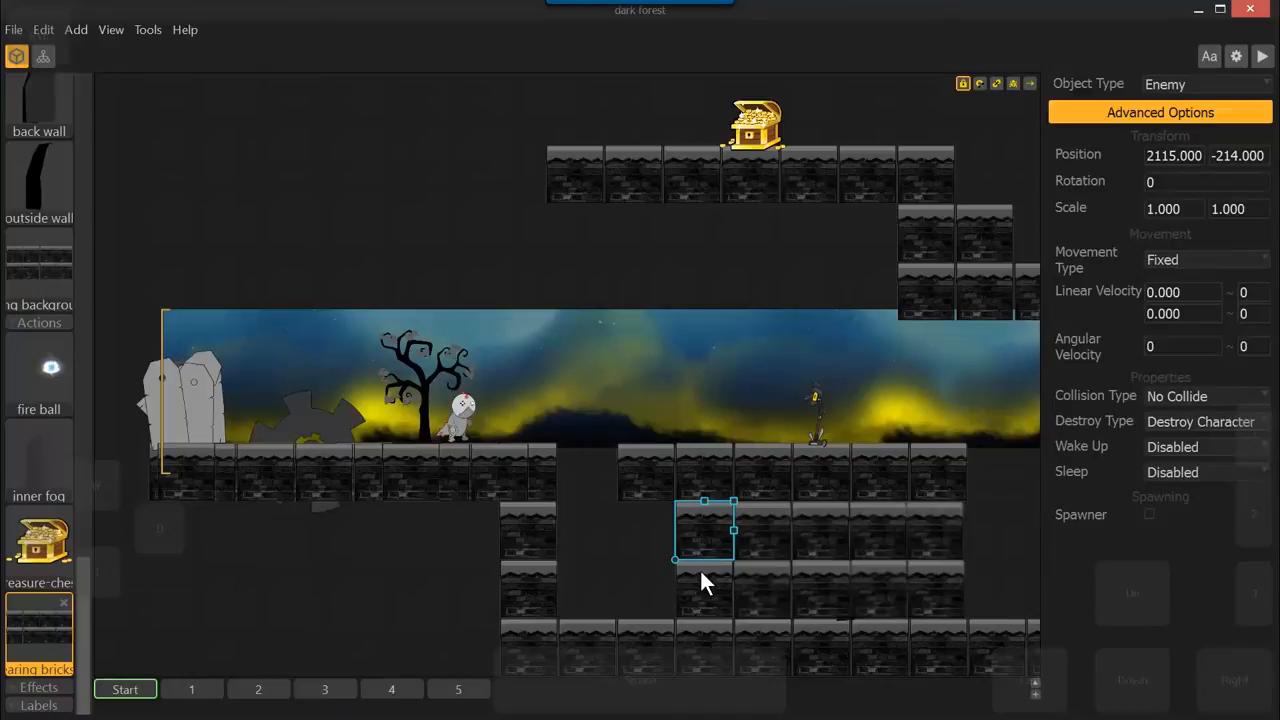
pyautogui.click(1204, 84)
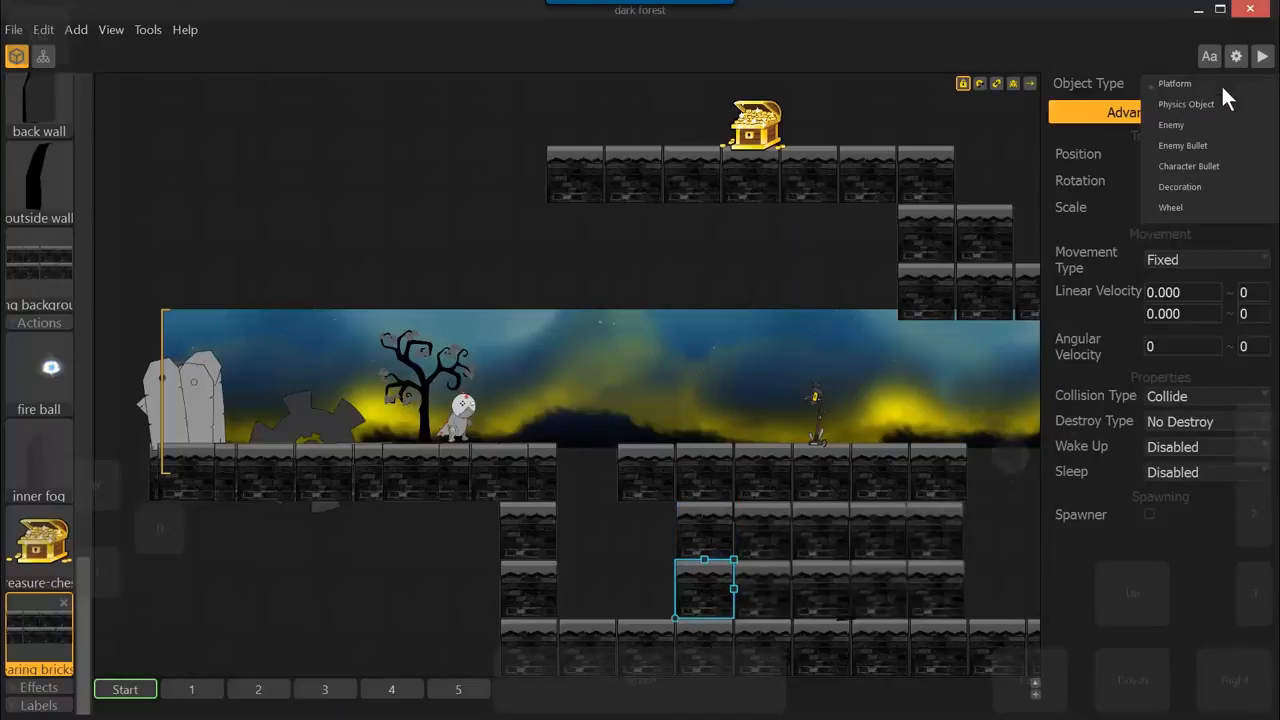
pyautogui.click(1170, 124)
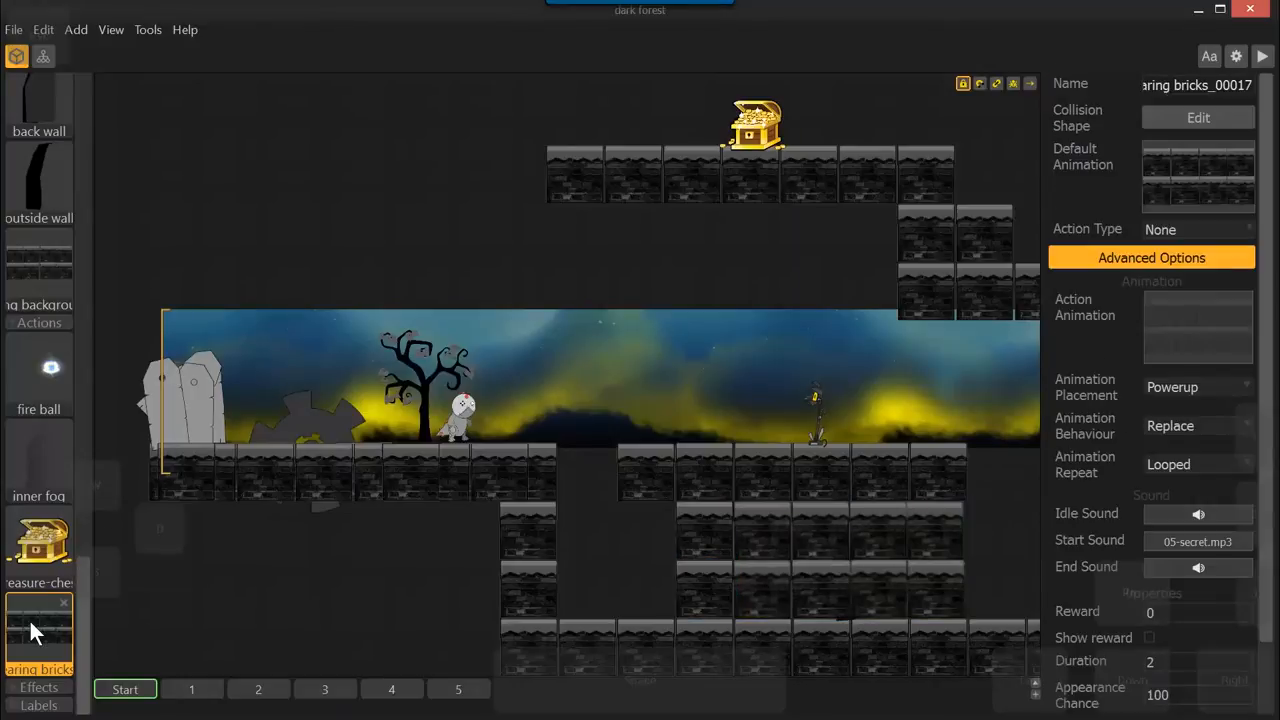
pyautogui.moveTo(1196, 170)
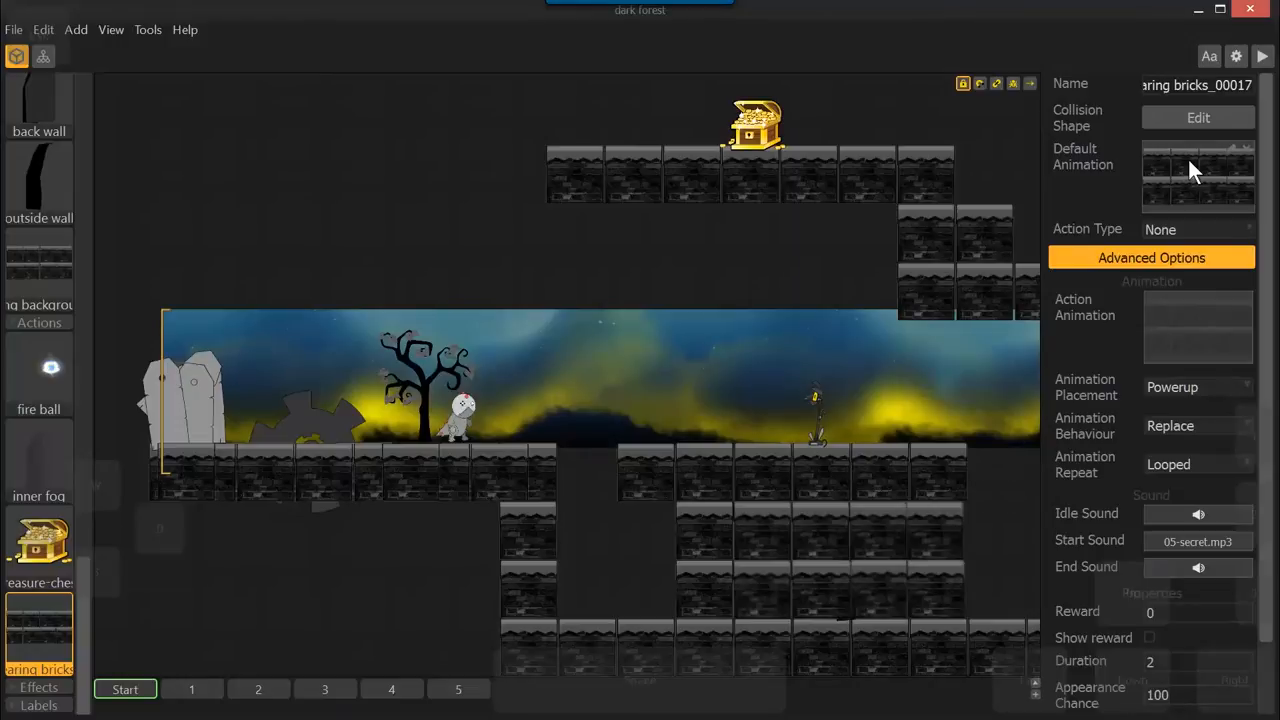
pyautogui.moveTo(1200, 176)
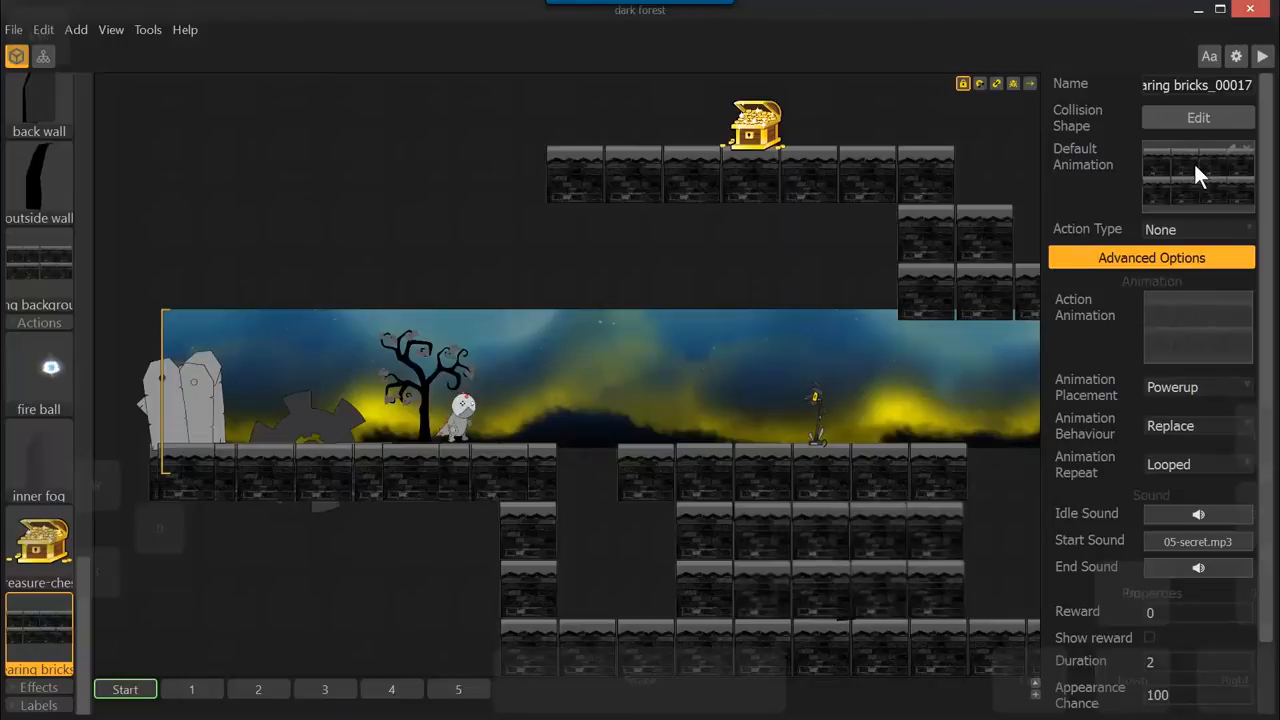
pyautogui.moveTo(1210, 172)
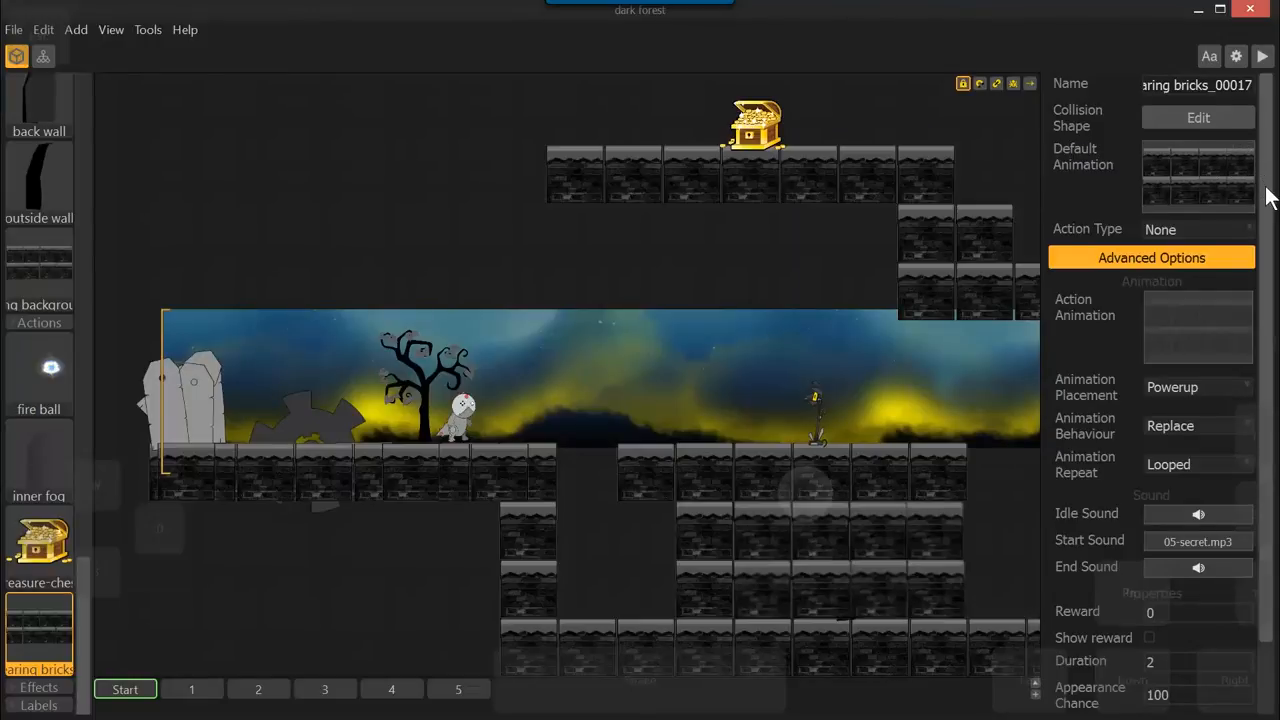
# - Set the bricks' Animation Repeat to Single Play with Duration 2
pyautogui.scroll(-3)
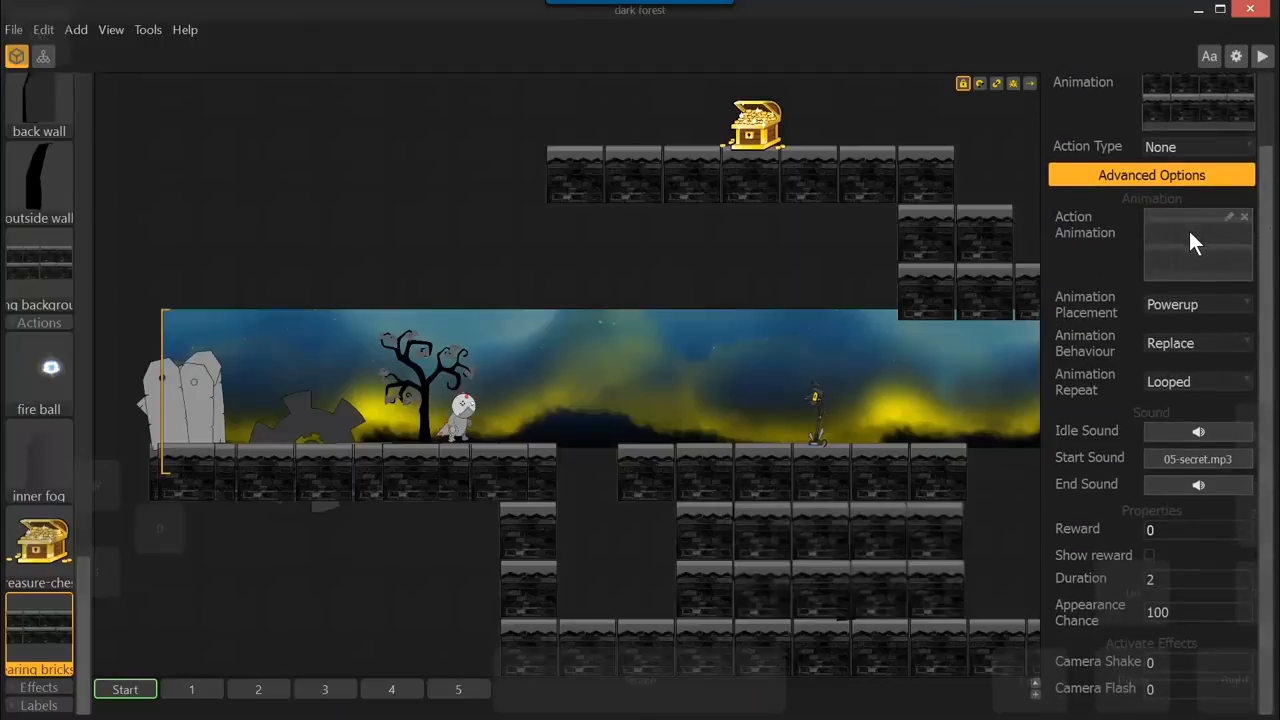
pyautogui.moveTo(1210, 312)
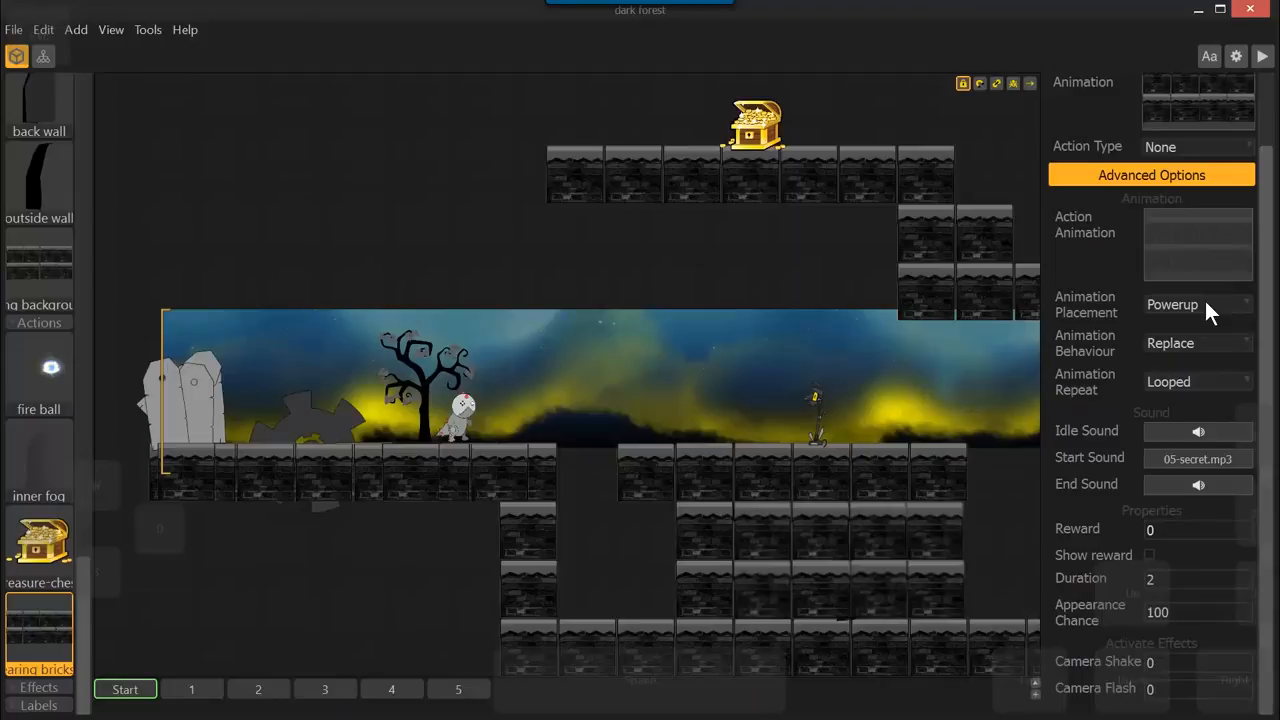
pyautogui.moveTo(1212, 356)
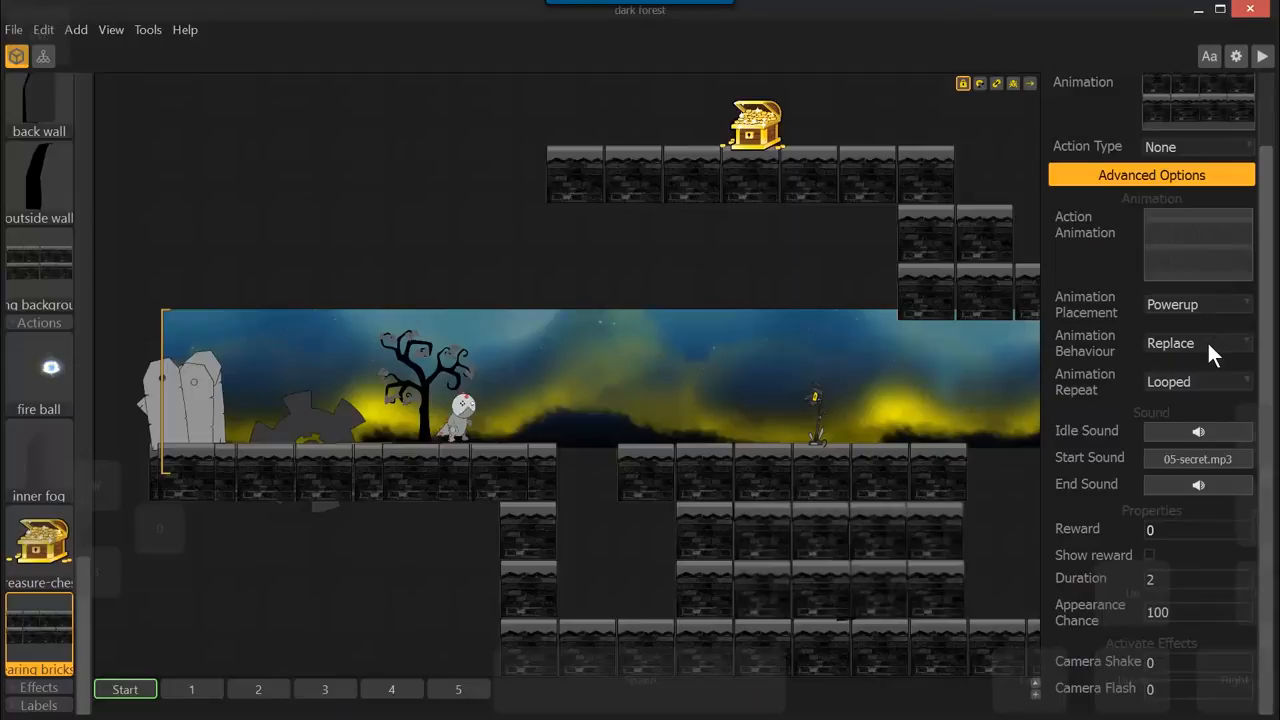
pyautogui.moveTo(1238, 376)
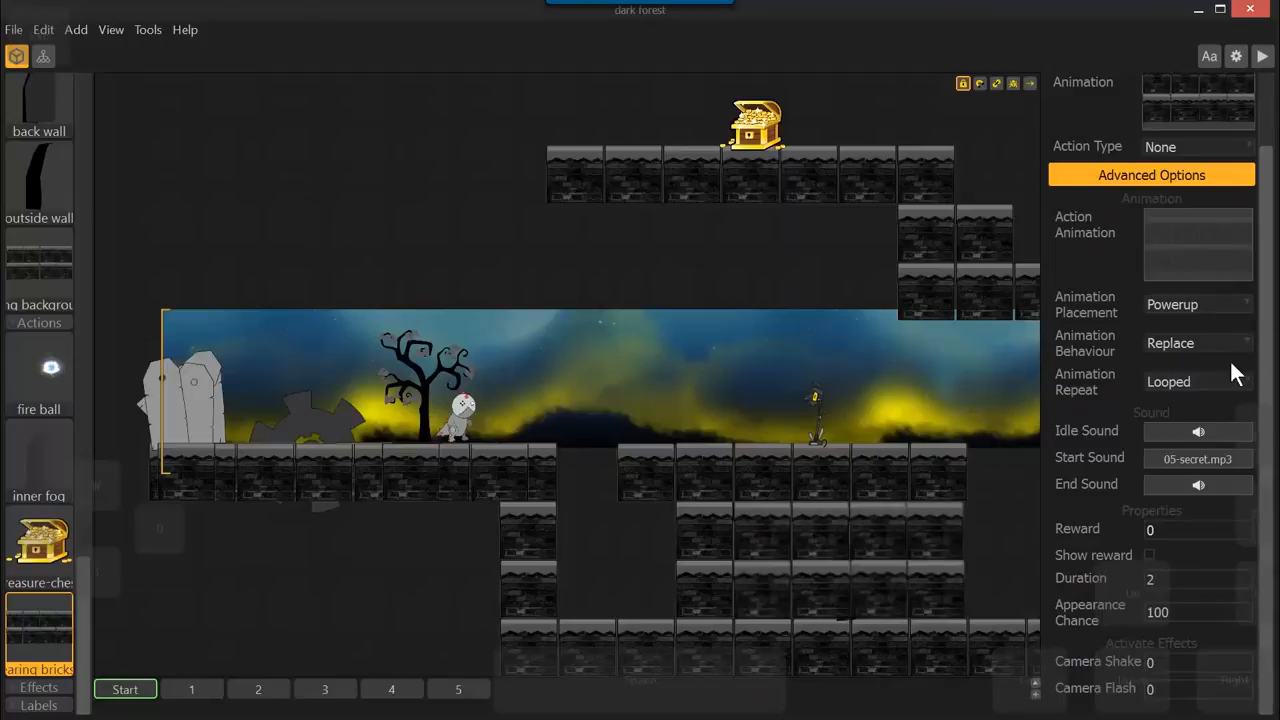
pyautogui.click(1196, 380)
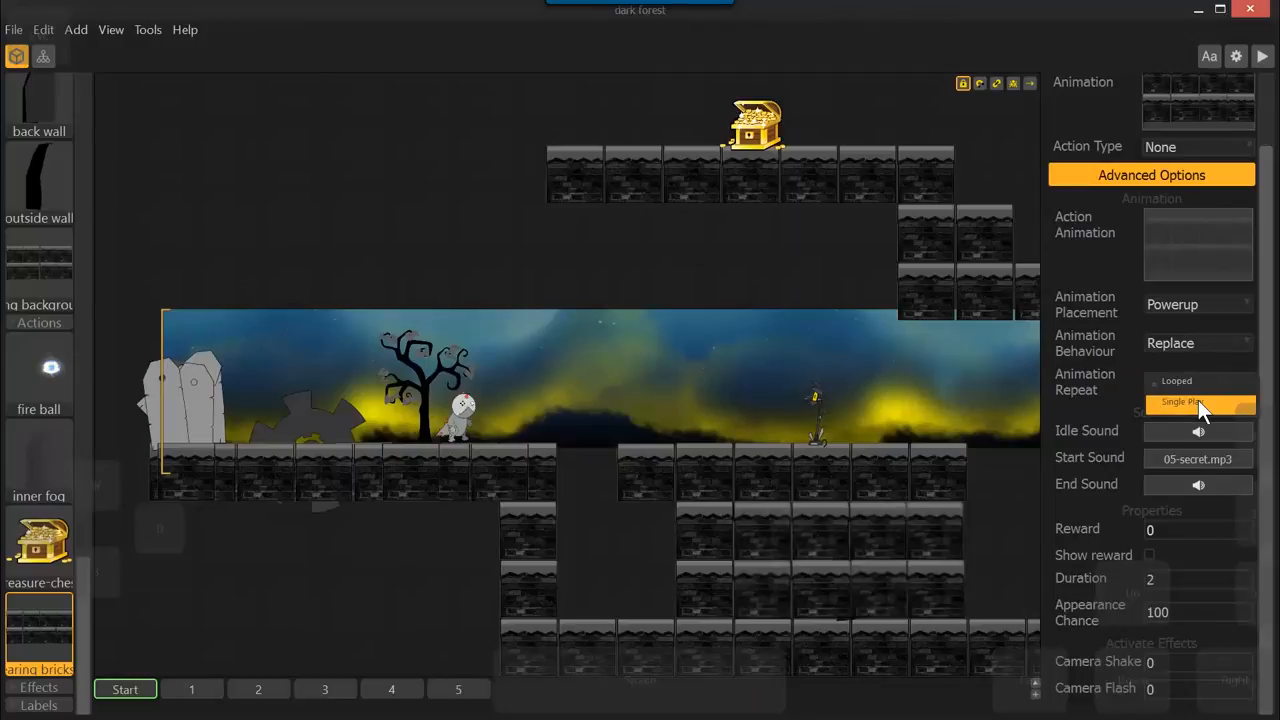
pyautogui.click(1190, 402)
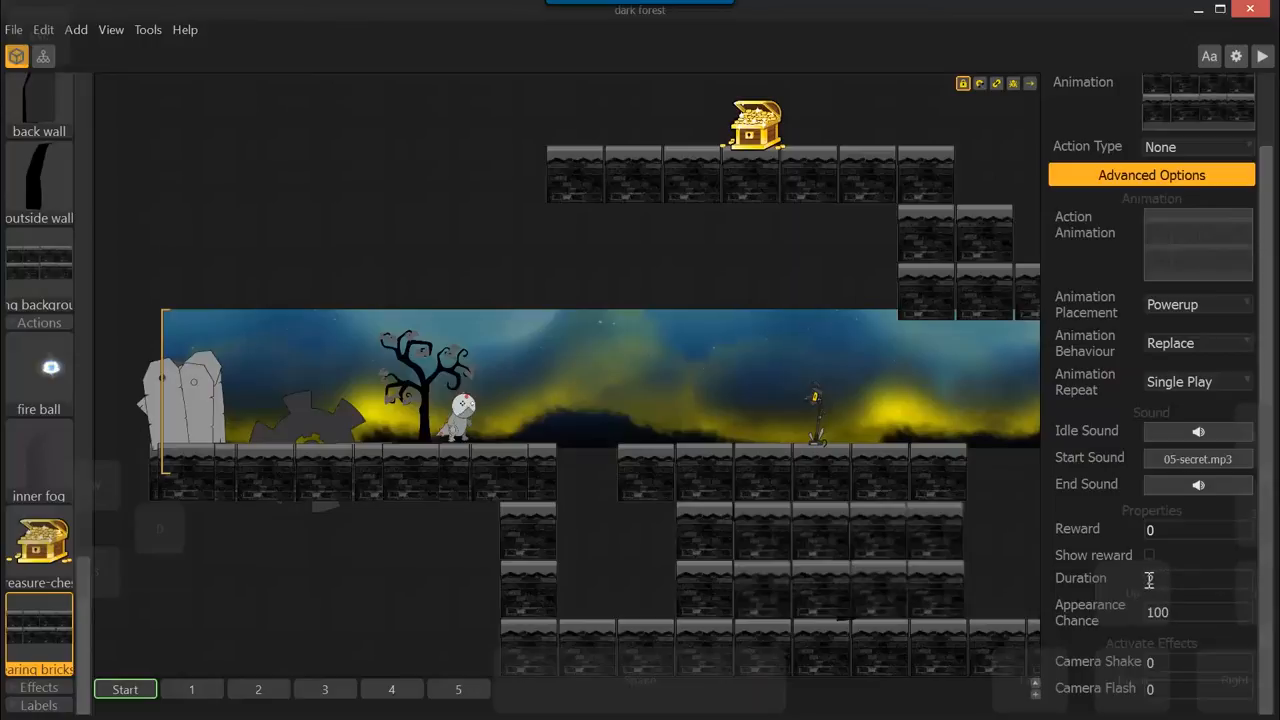
pyautogui.write('2')
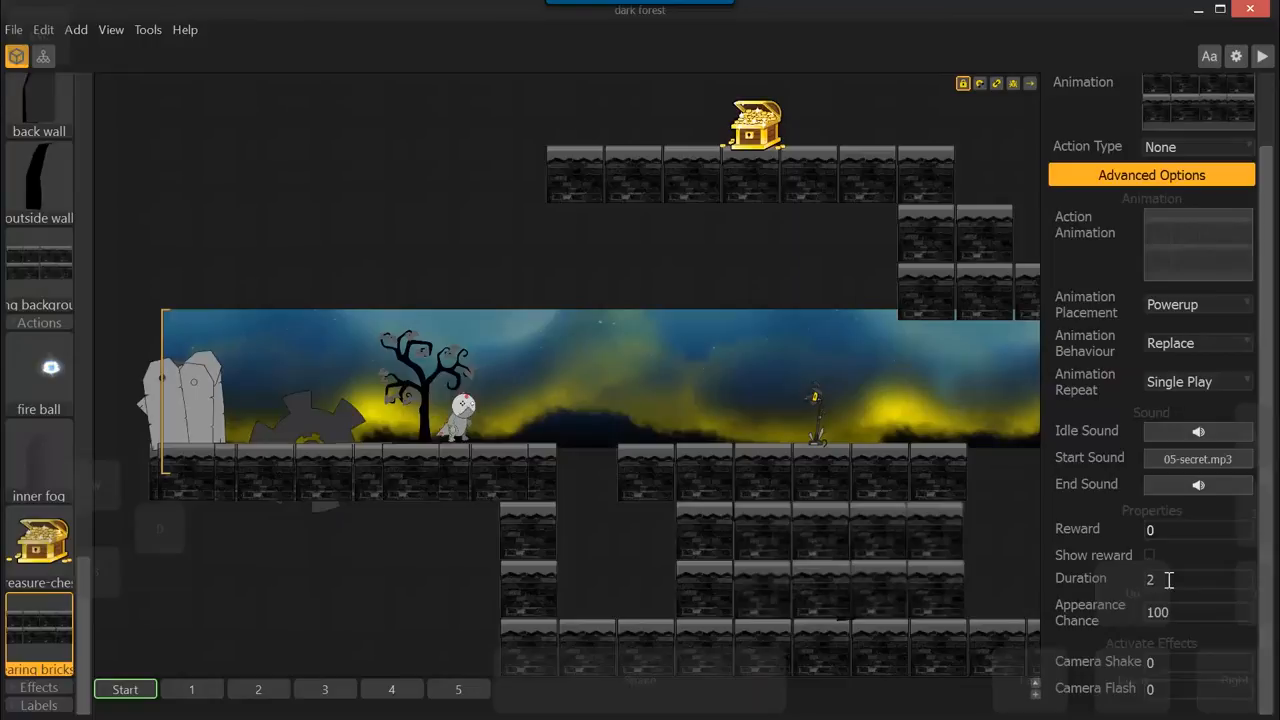
pyautogui.moveTo(676, 460)
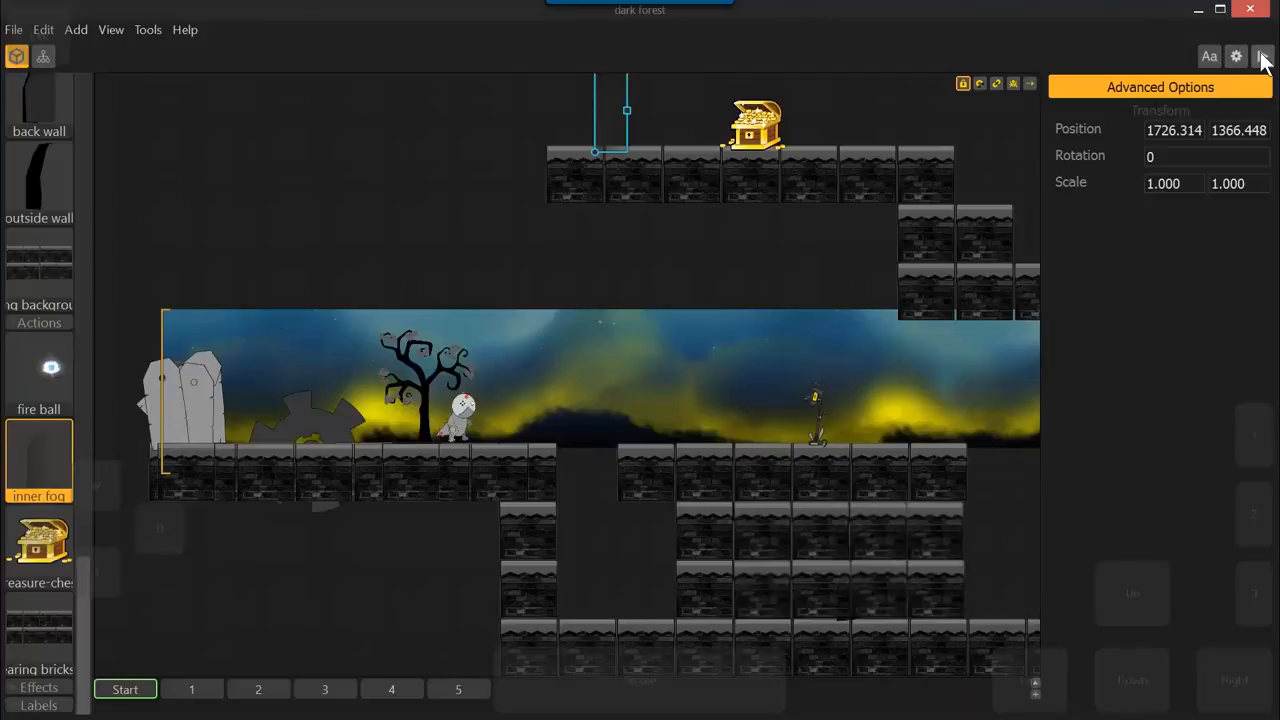
pyautogui.click(1236, 56)
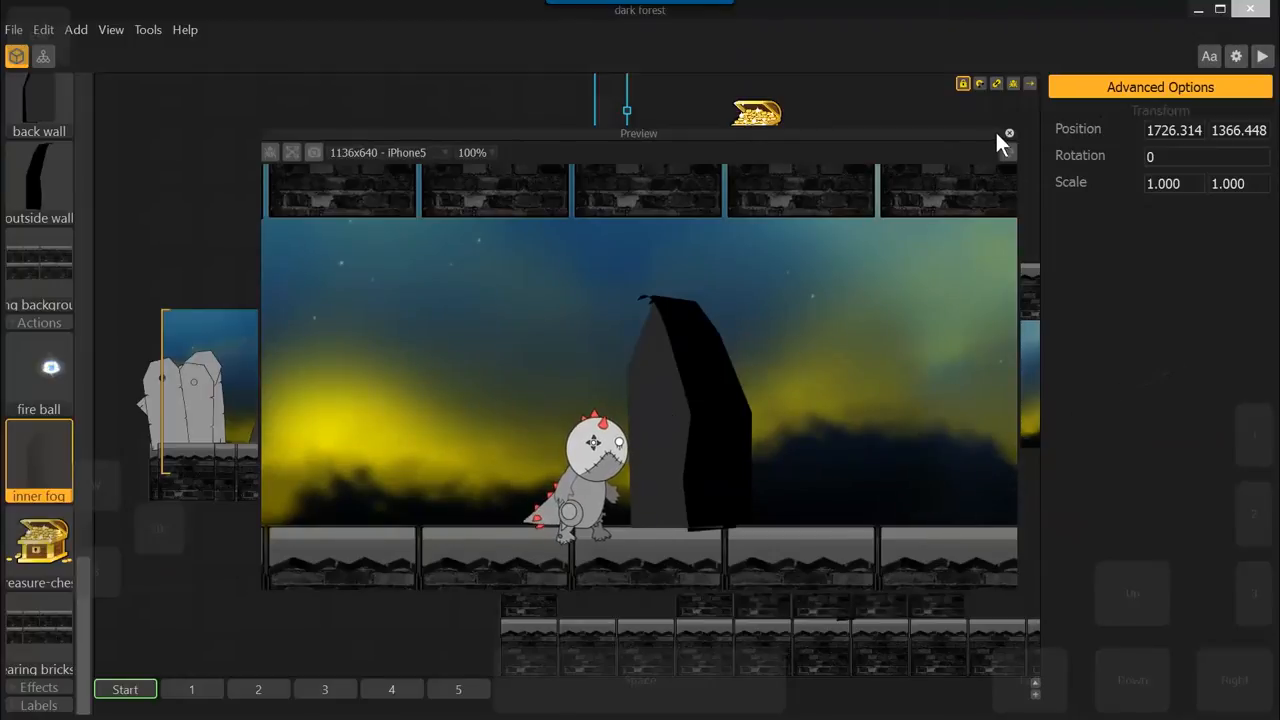
pyautogui.click(1008, 132)
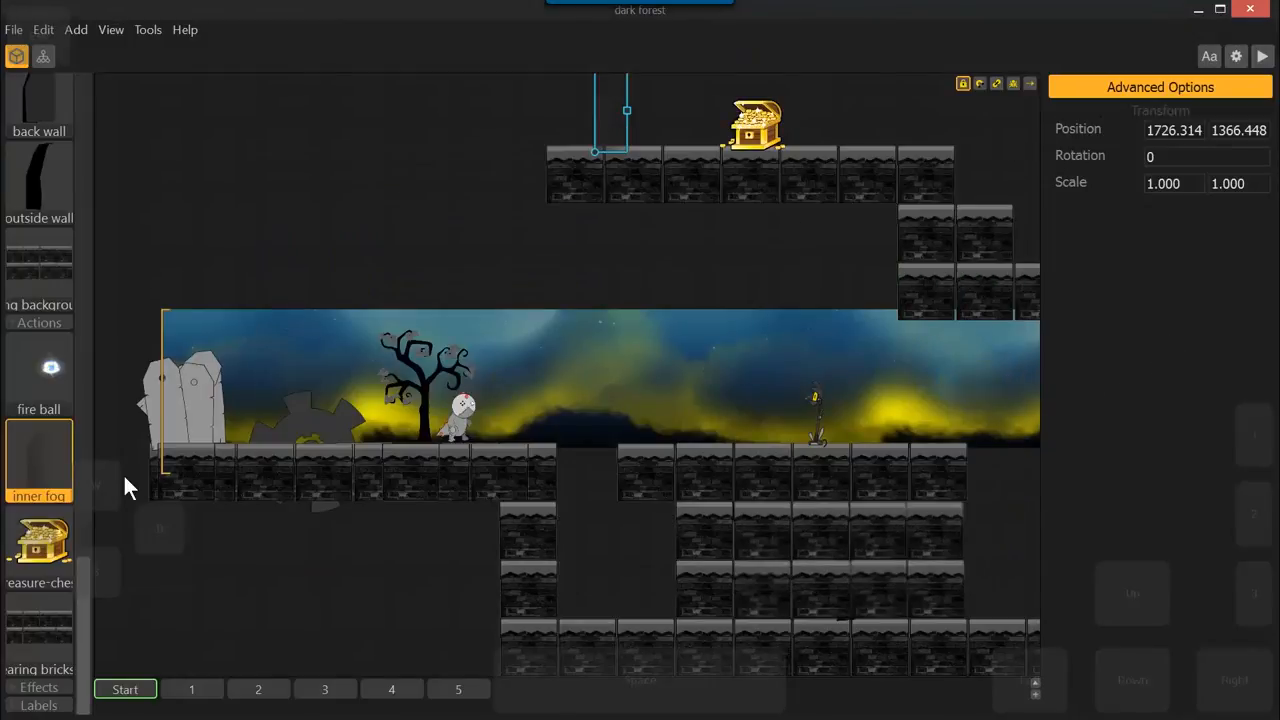
pyautogui.click(1262, 56)
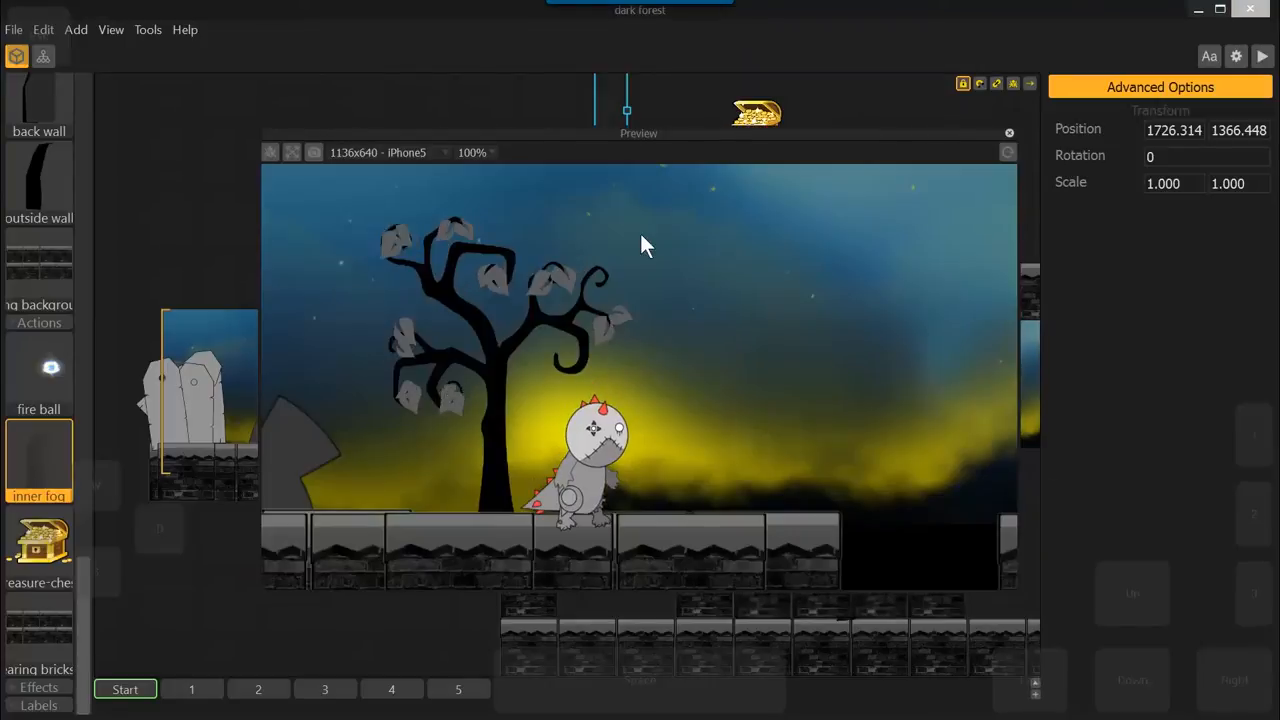
pyautogui.click(1008, 132)
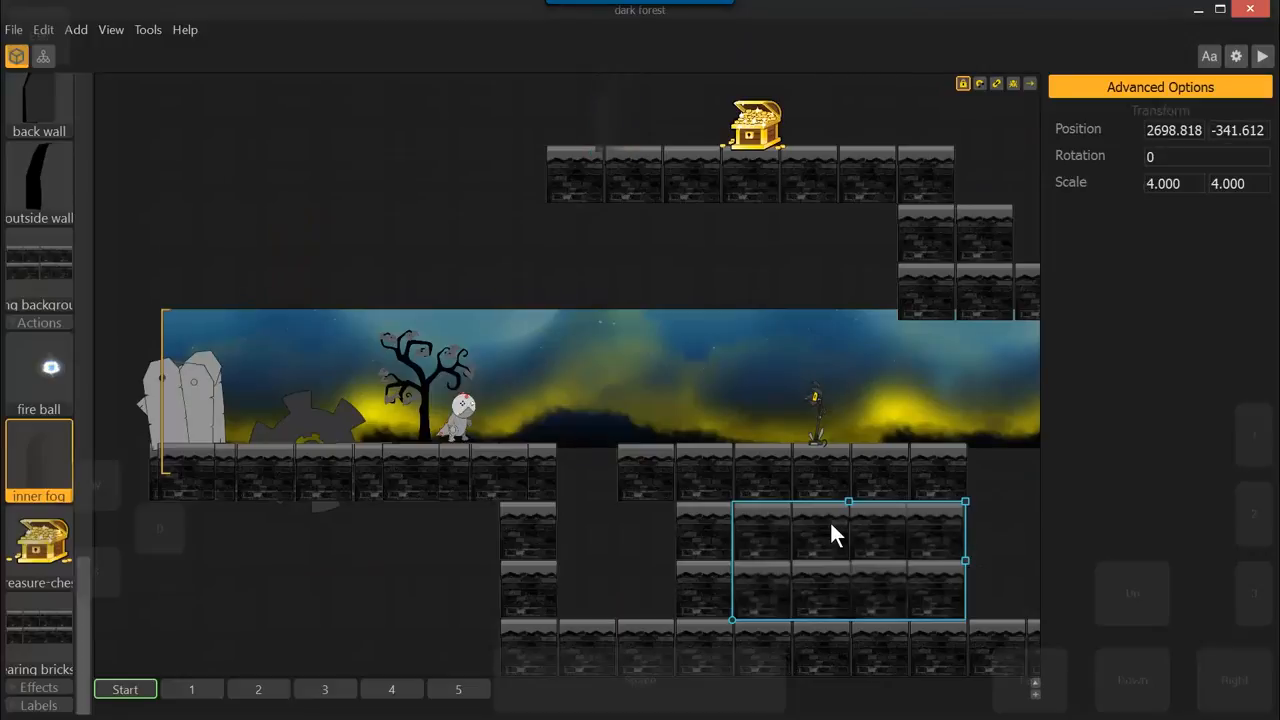
# - Send the large brick cover backward one layer behind the fog portal
pyautogui.rightClick(836, 536)
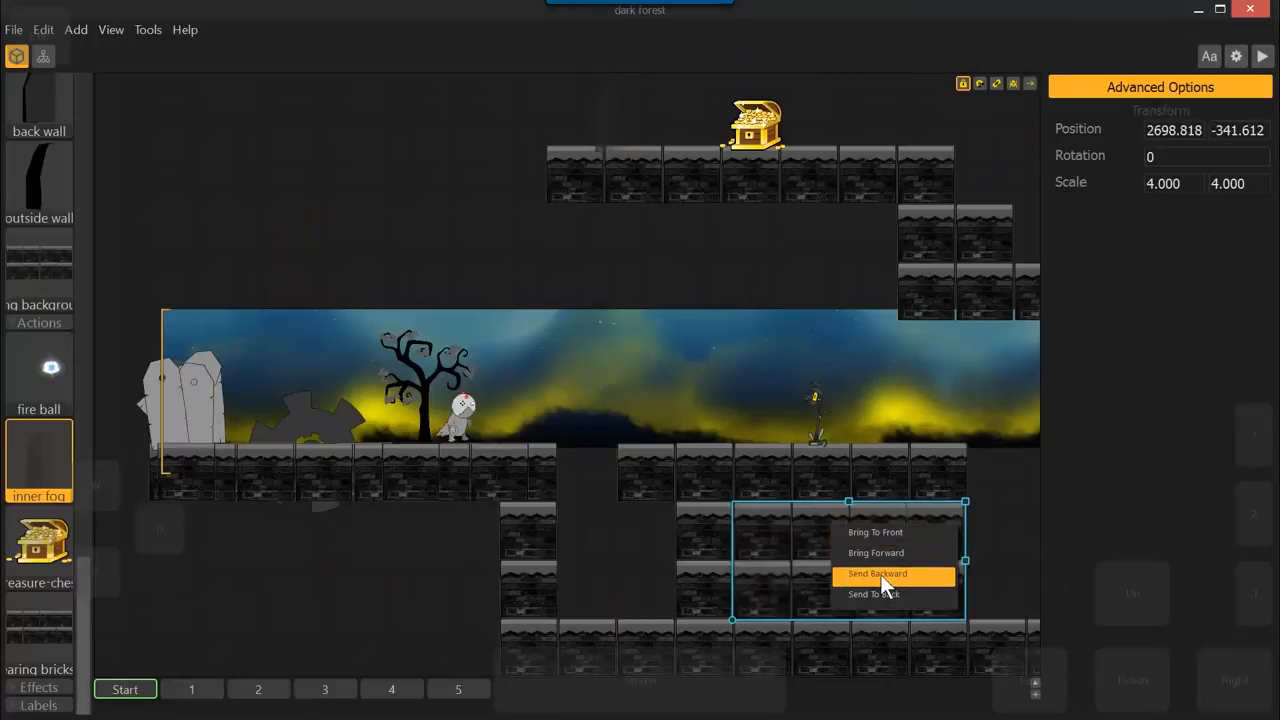
pyautogui.click(876, 572)
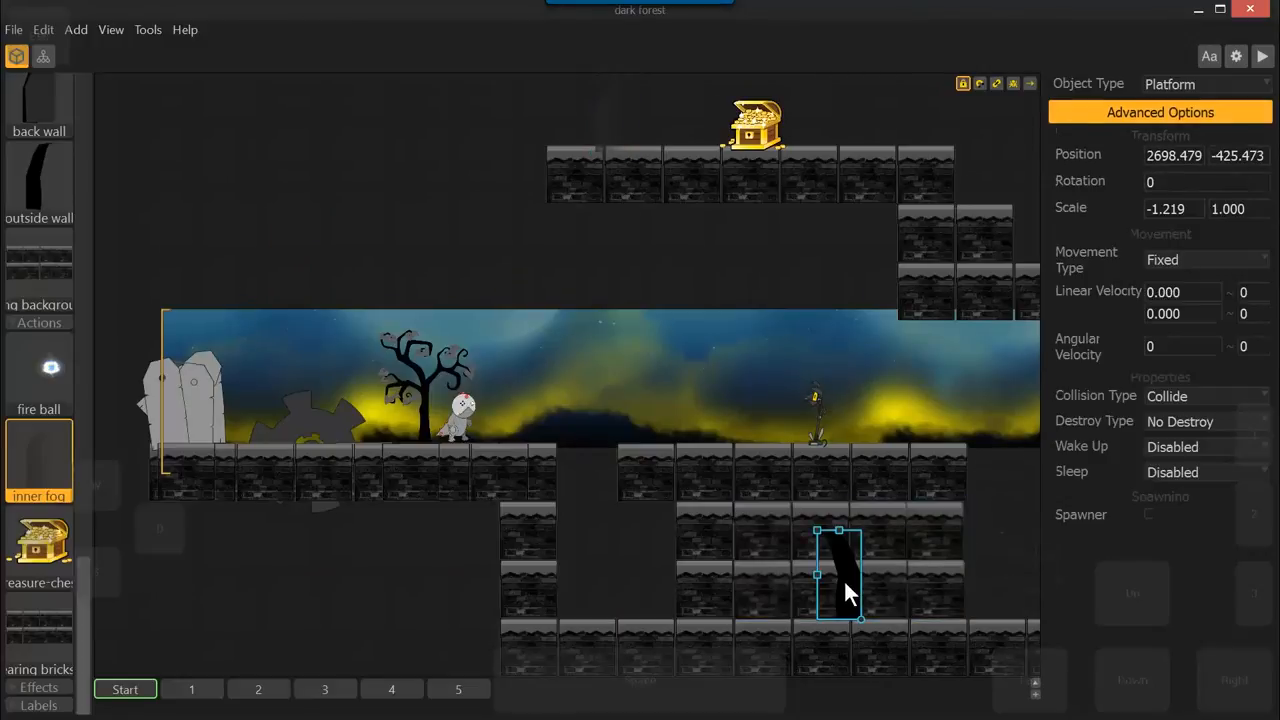
pyautogui.click(1204, 84)
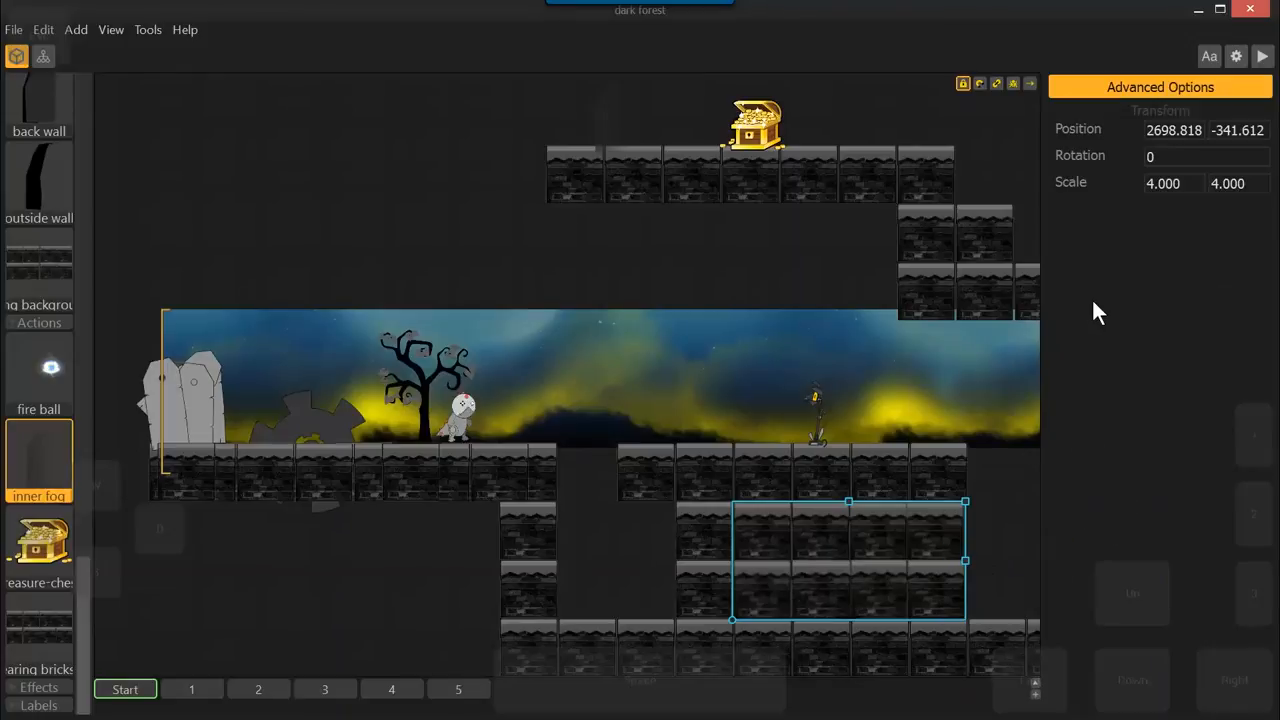
pyautogui.moveTo(1262, 60)
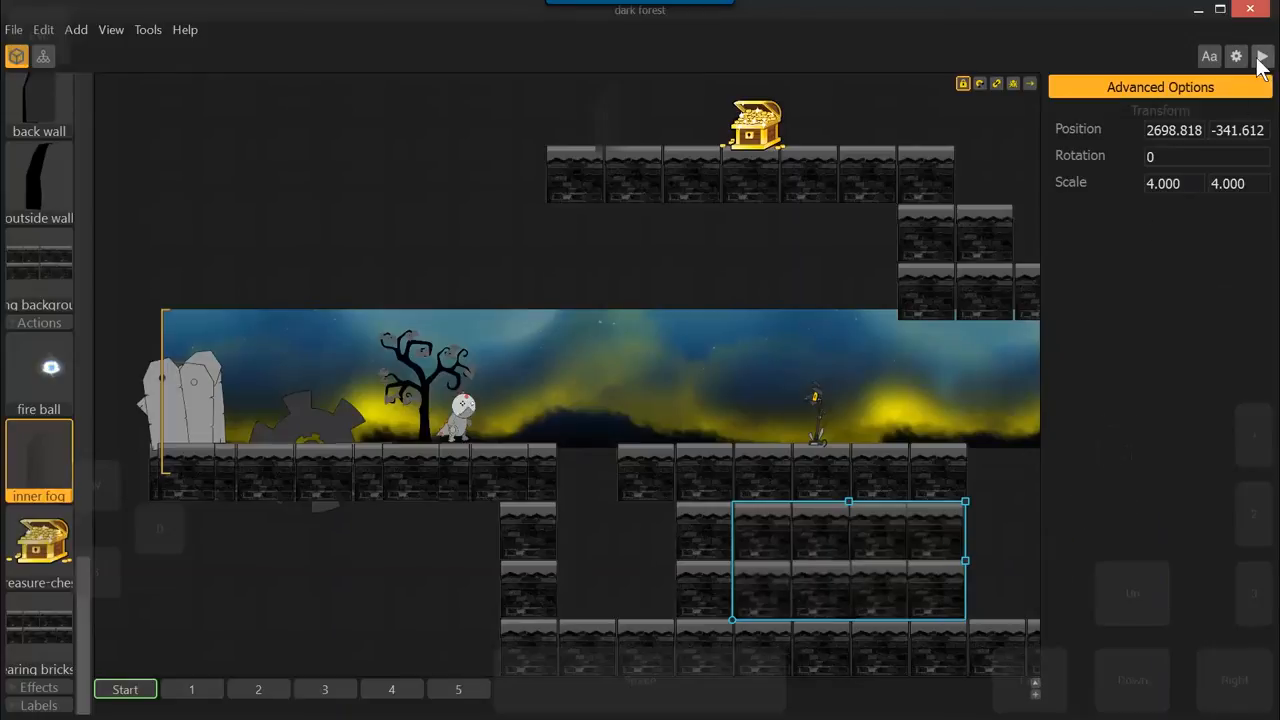
pyautogui.click(1264, 56)
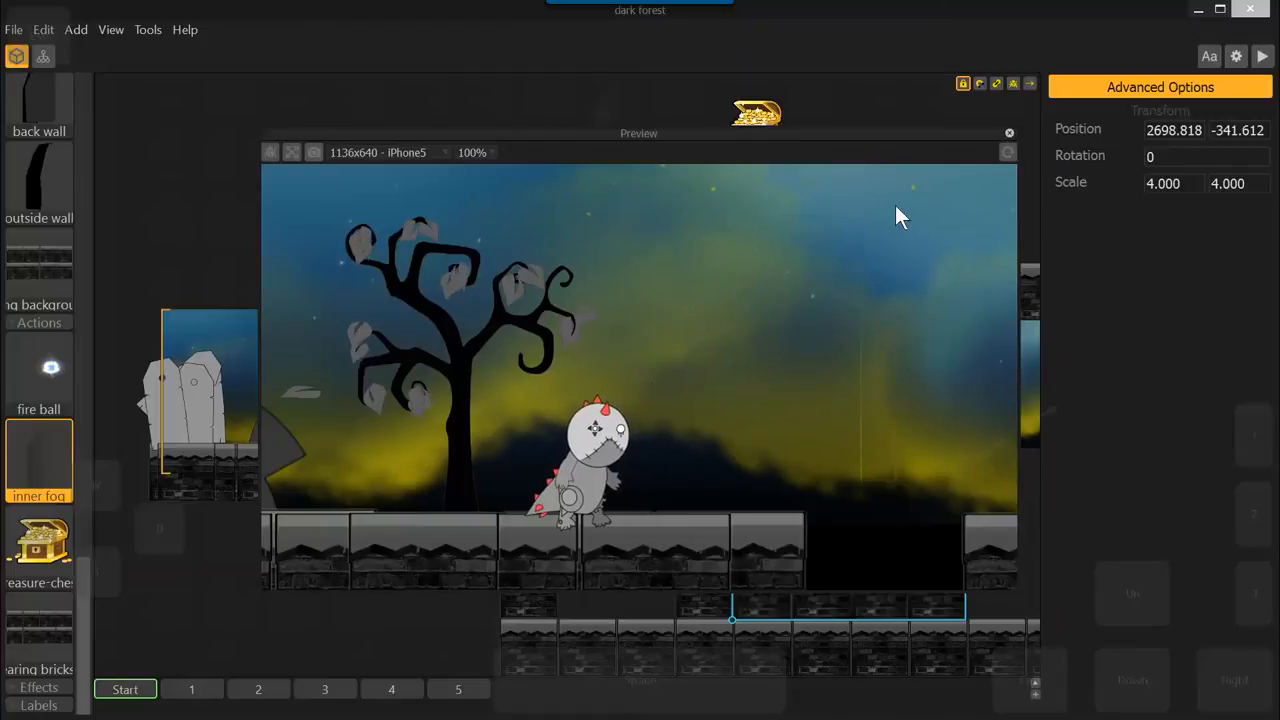
pyautogui.click(1008, 132)
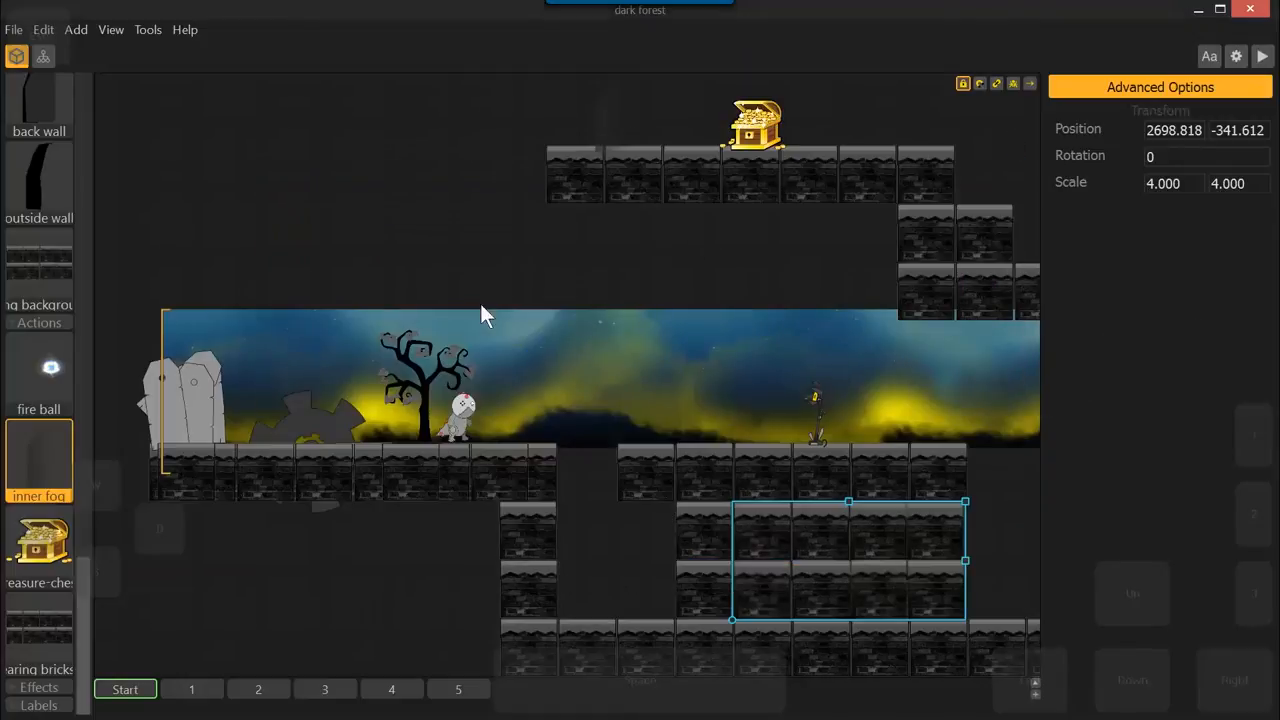
pyautogui.moveTo(752, 172)
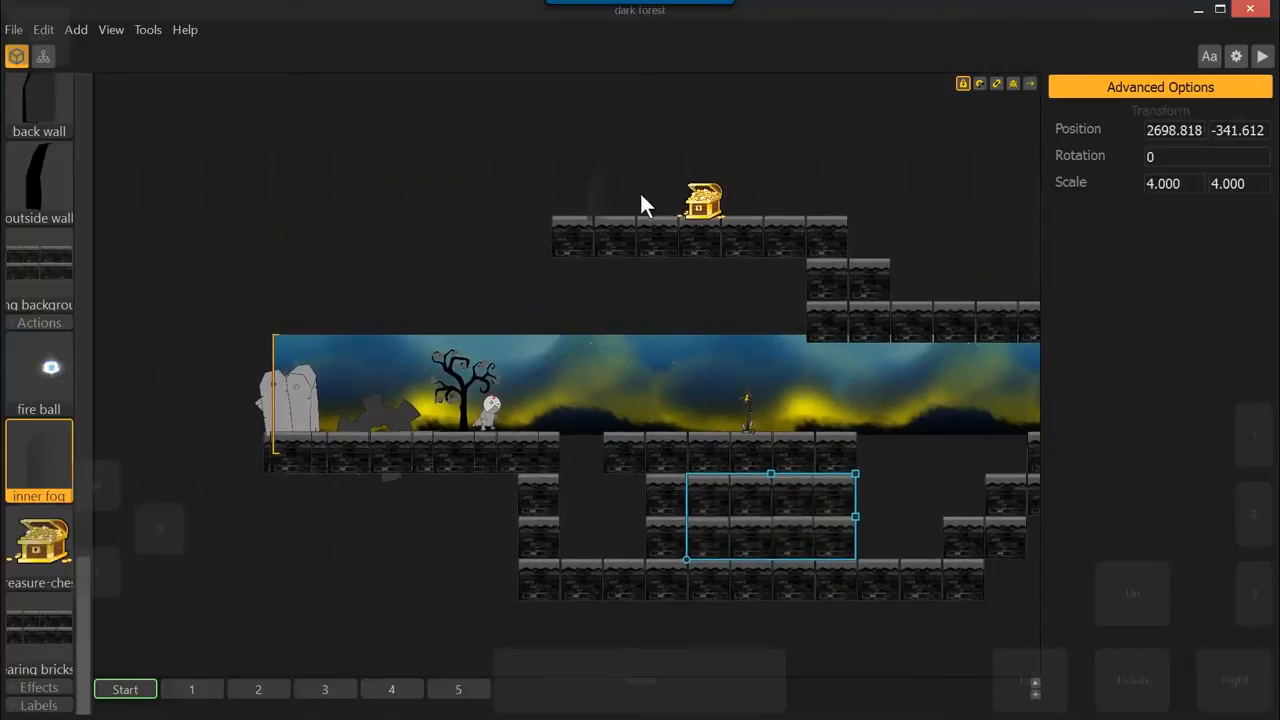
pyautogui.moveTo(600, 308)
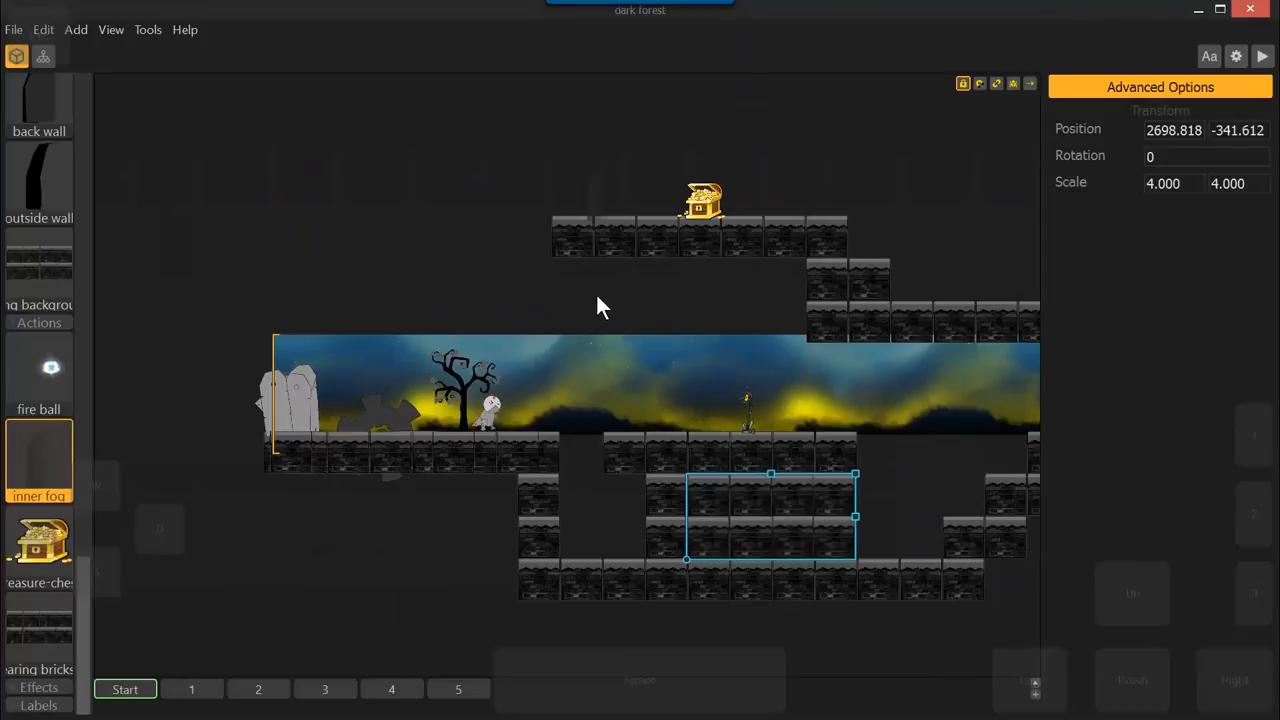
pyautogui.moveTo(820, 480)
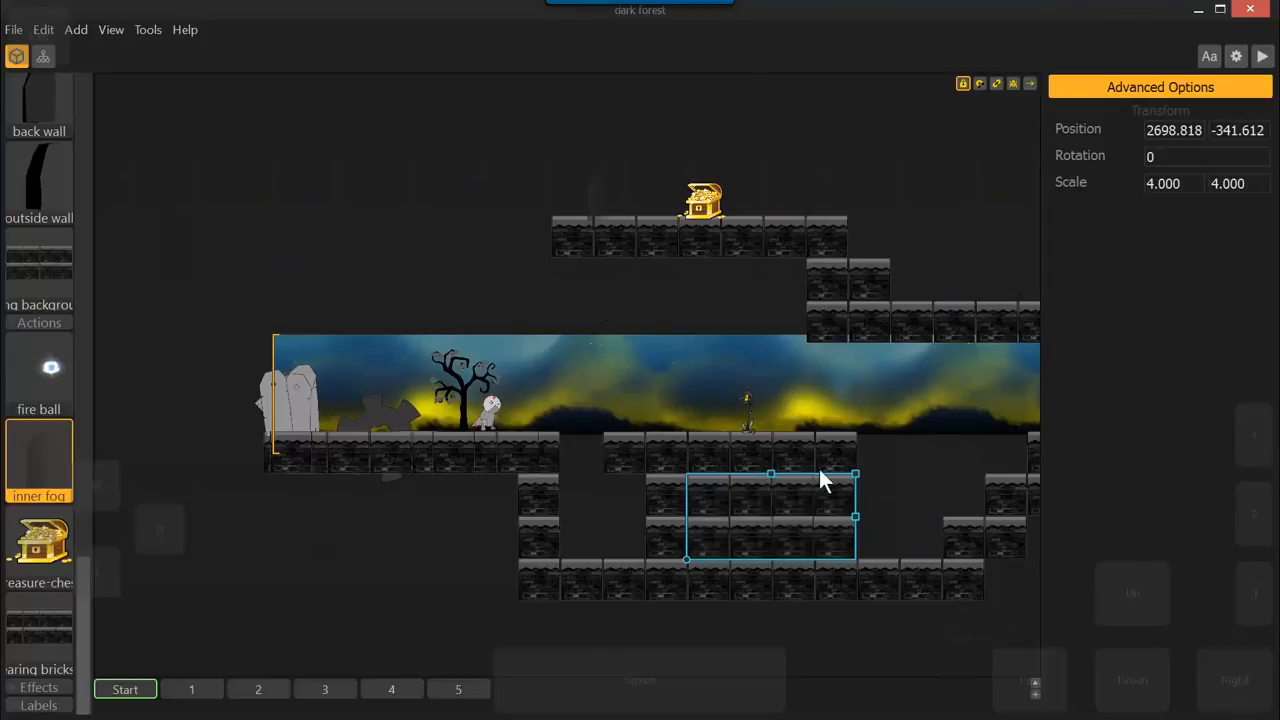
pyautogui.moveTo(462, 308)
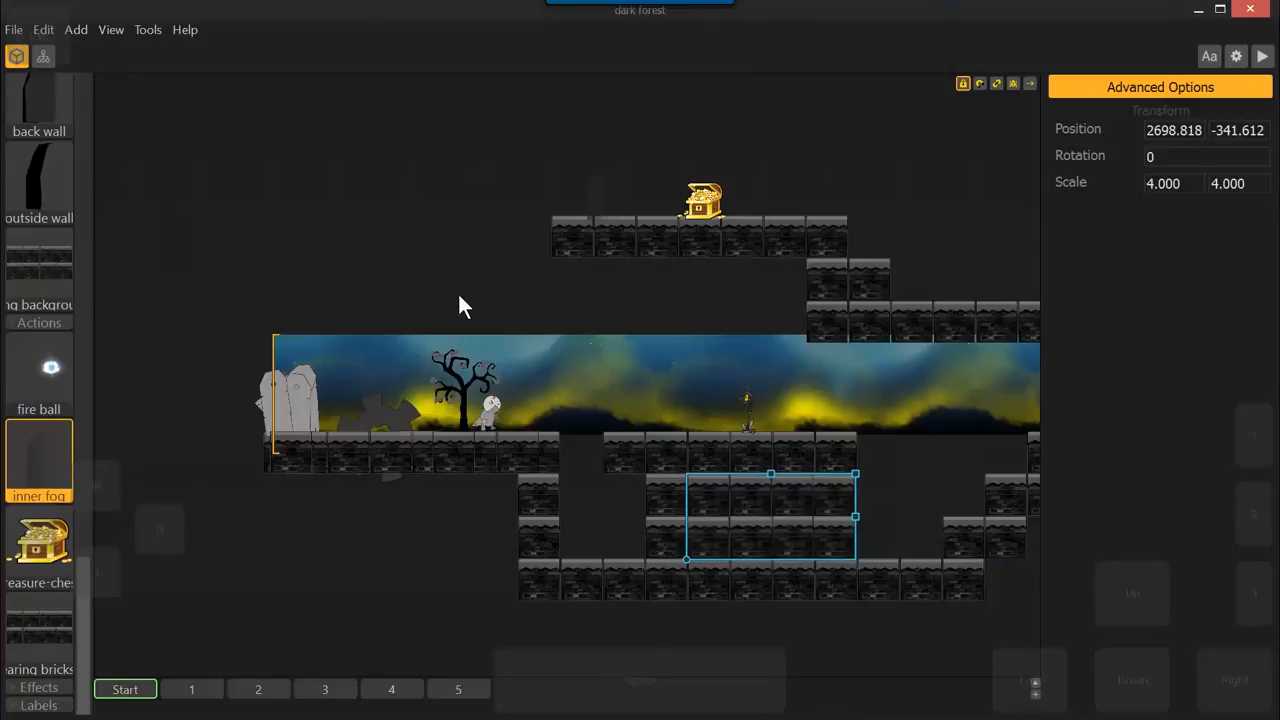
pyautogui.moveTo(1088, 178)
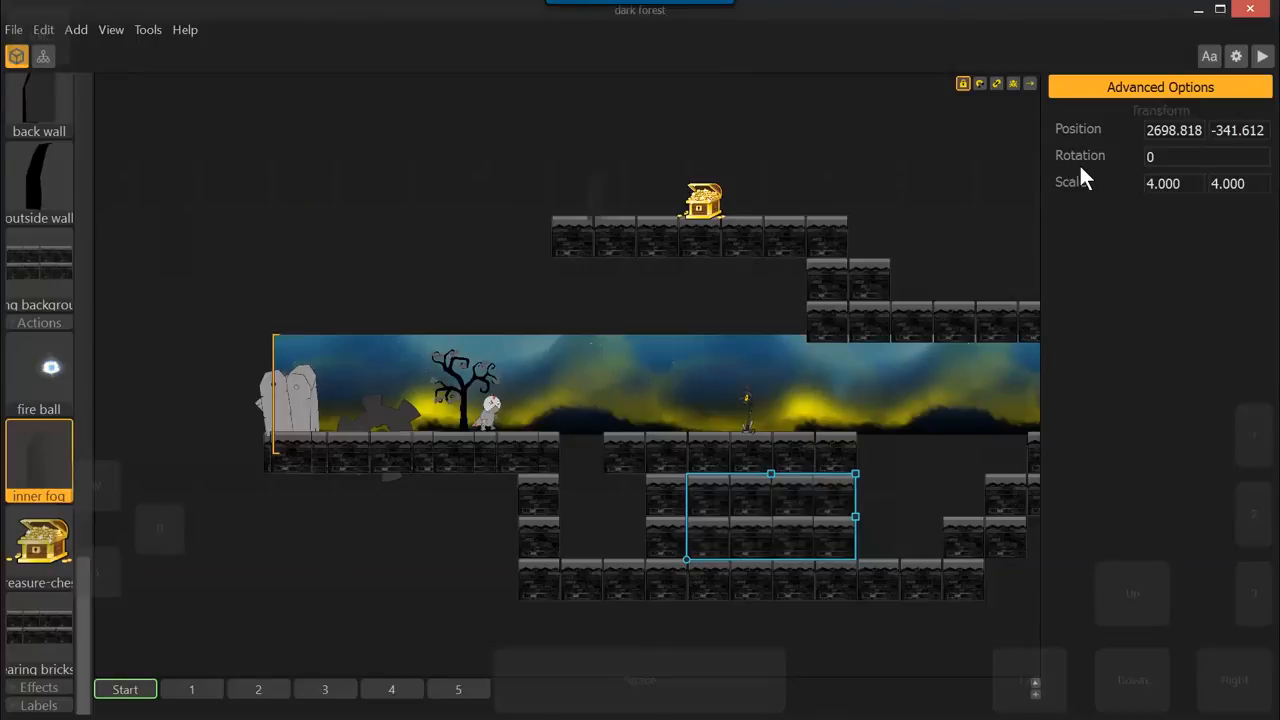